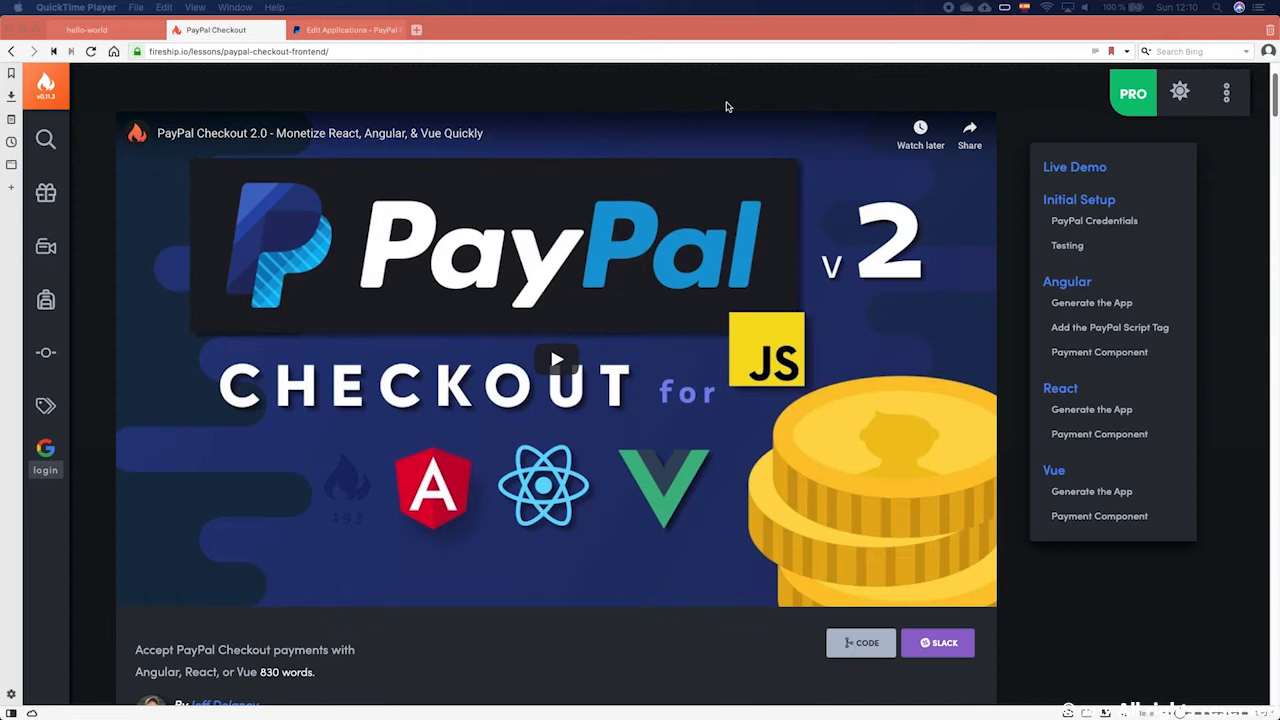
mouse_move(725, 104)
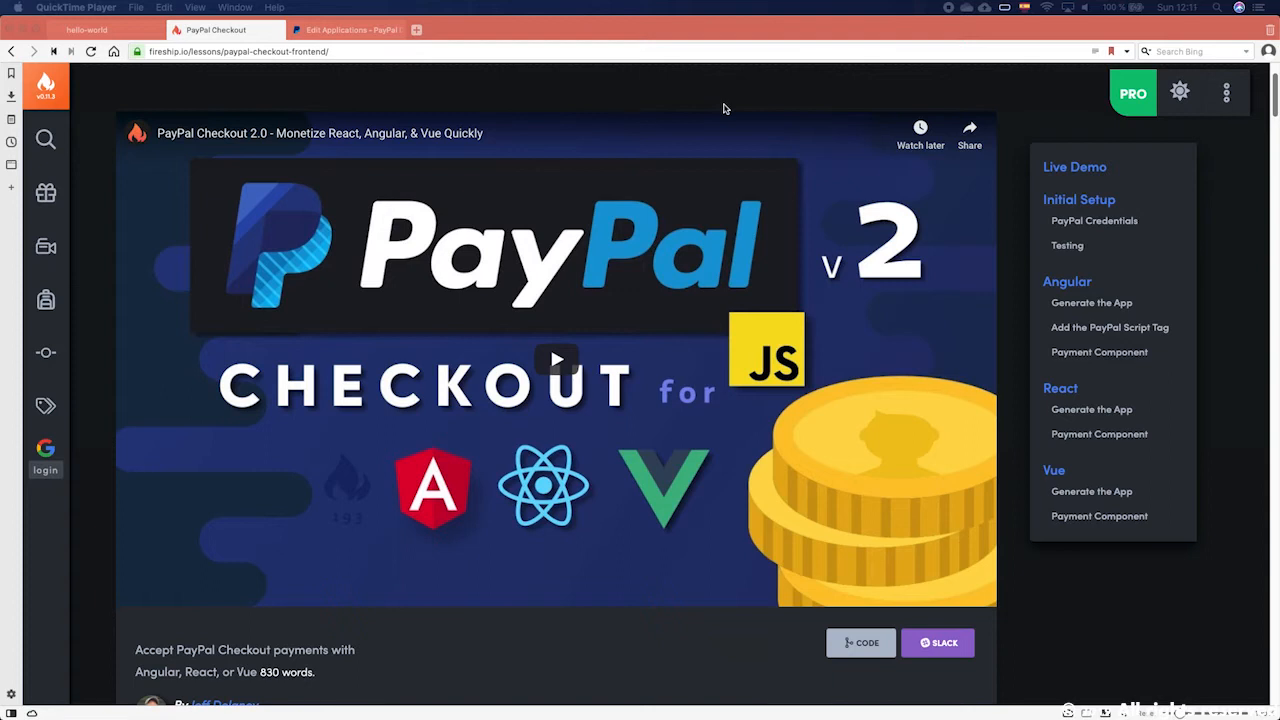
mouse_move(738, 122)
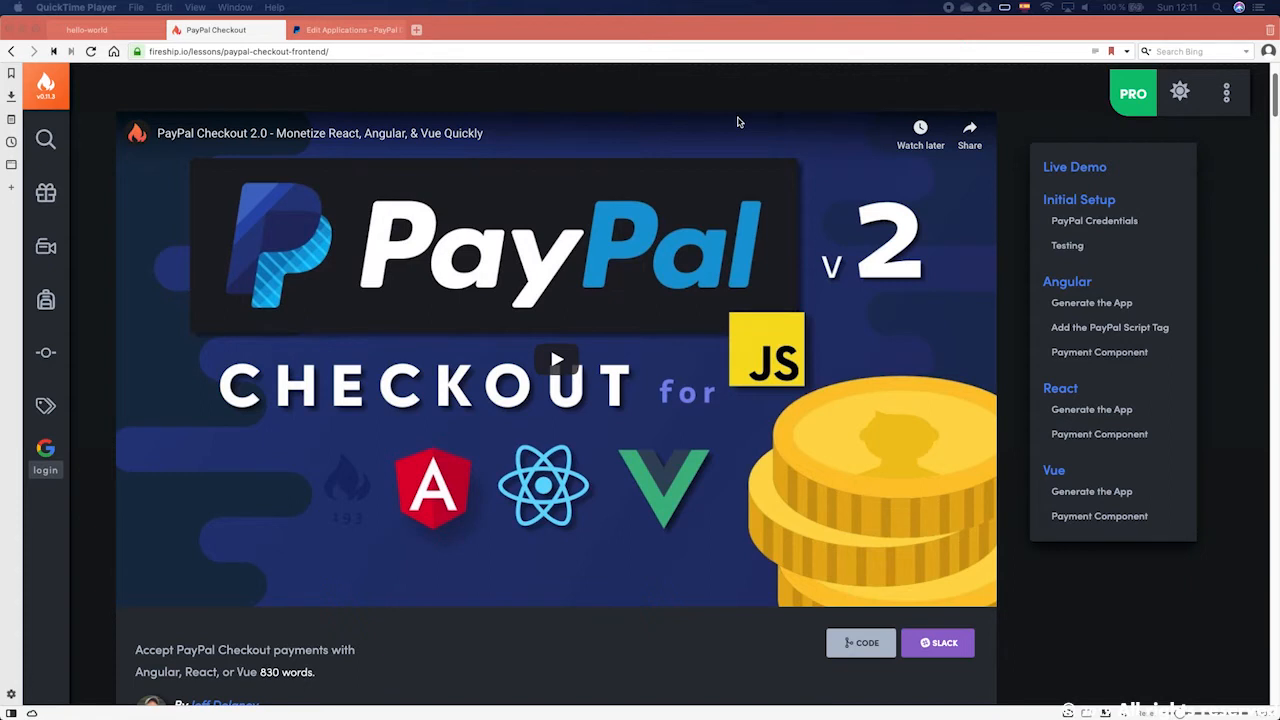
mouse_move(195, 6)
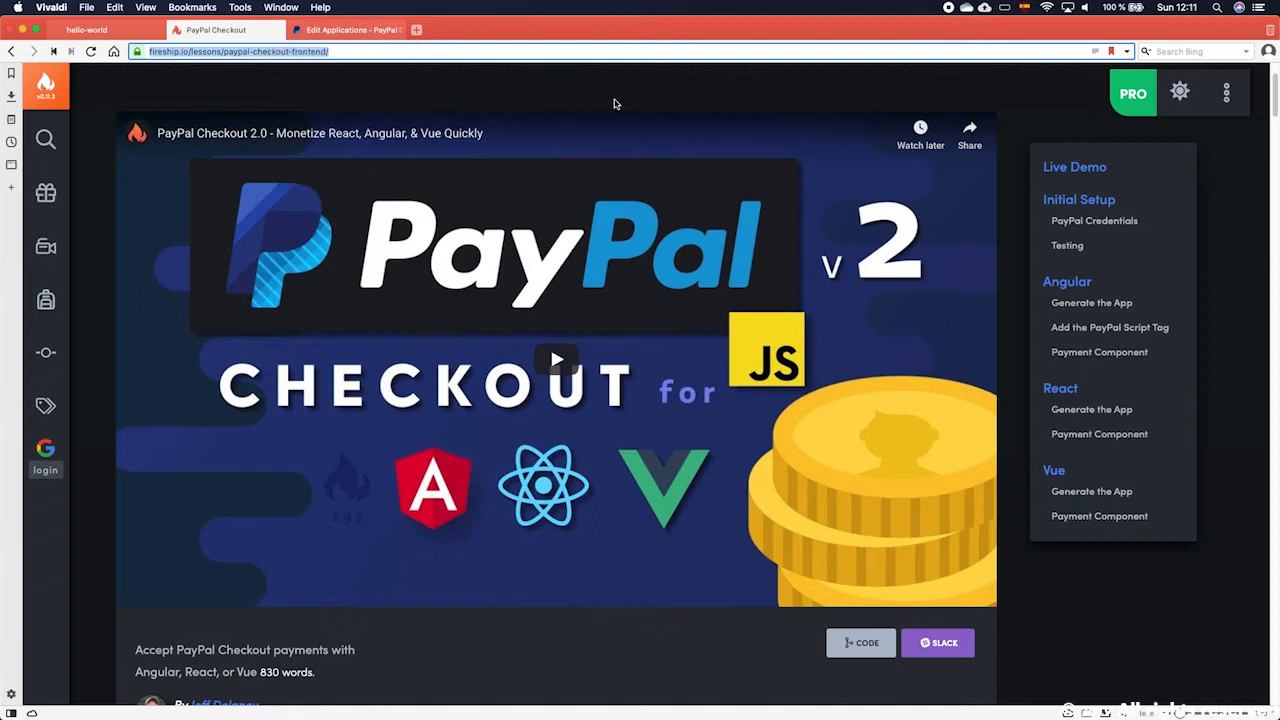
mouse_move(579, 111)
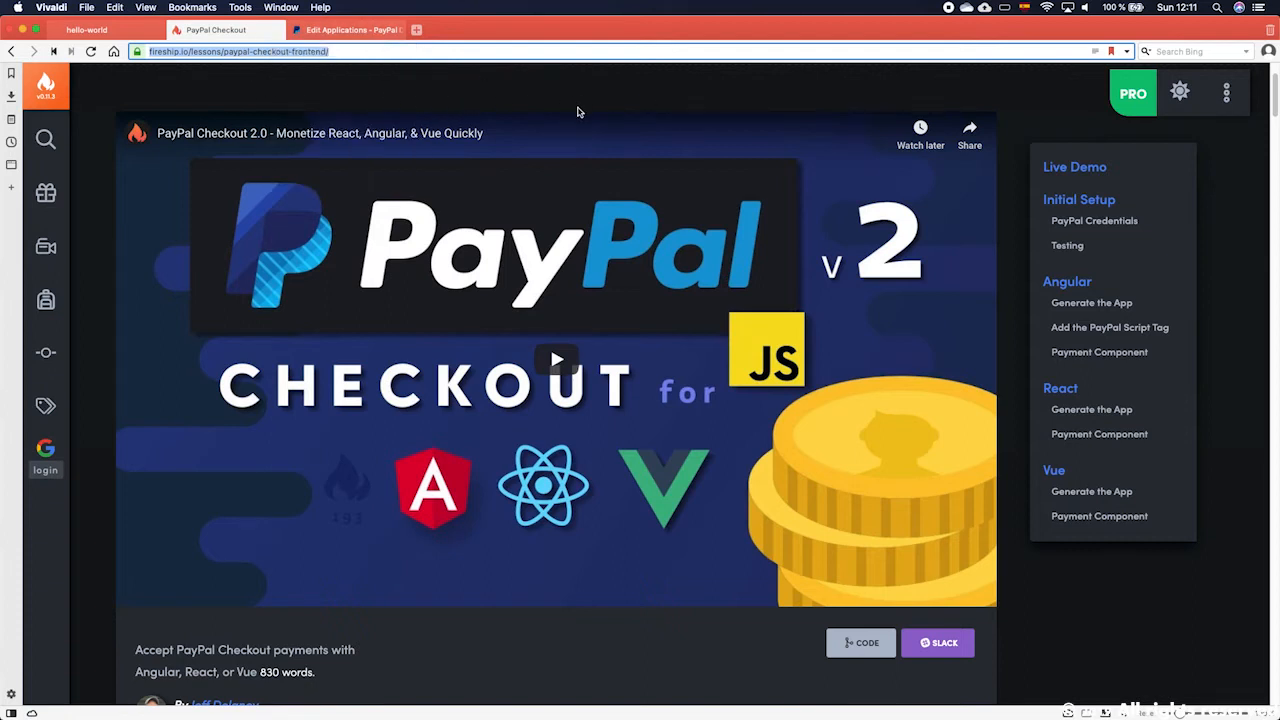
mouse_move(583, 107)
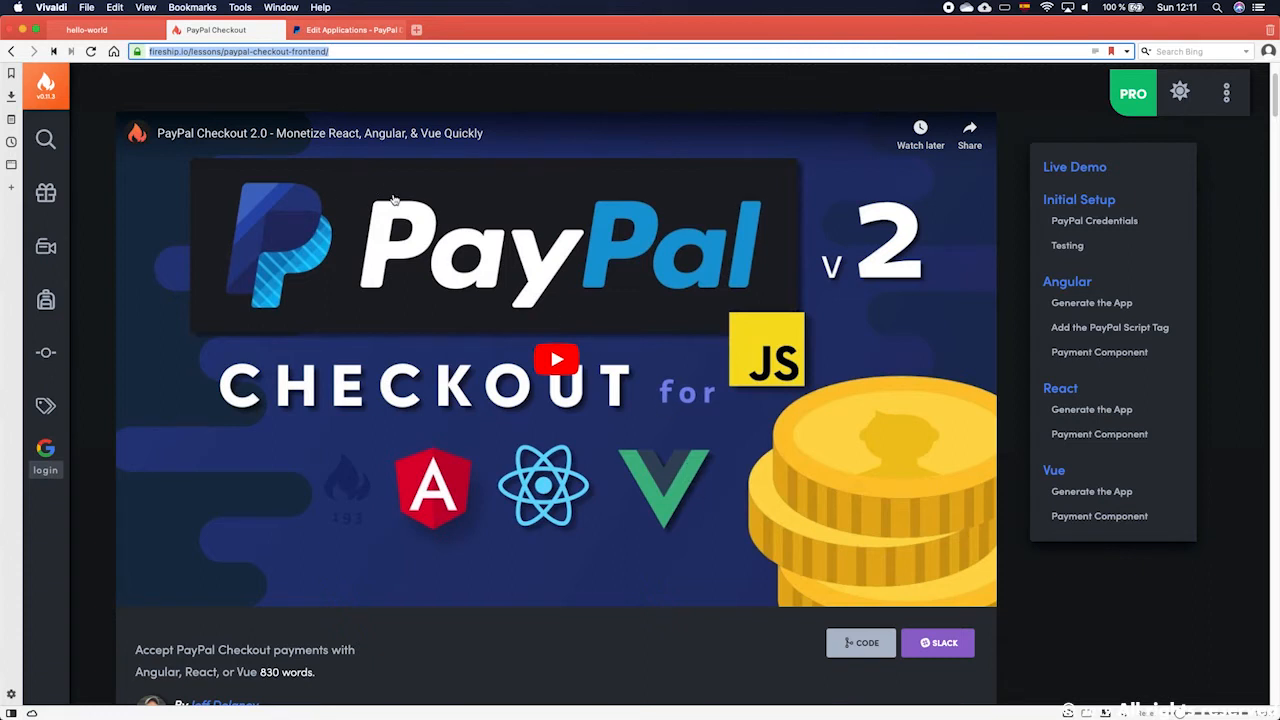
mouse_move(837, 177)
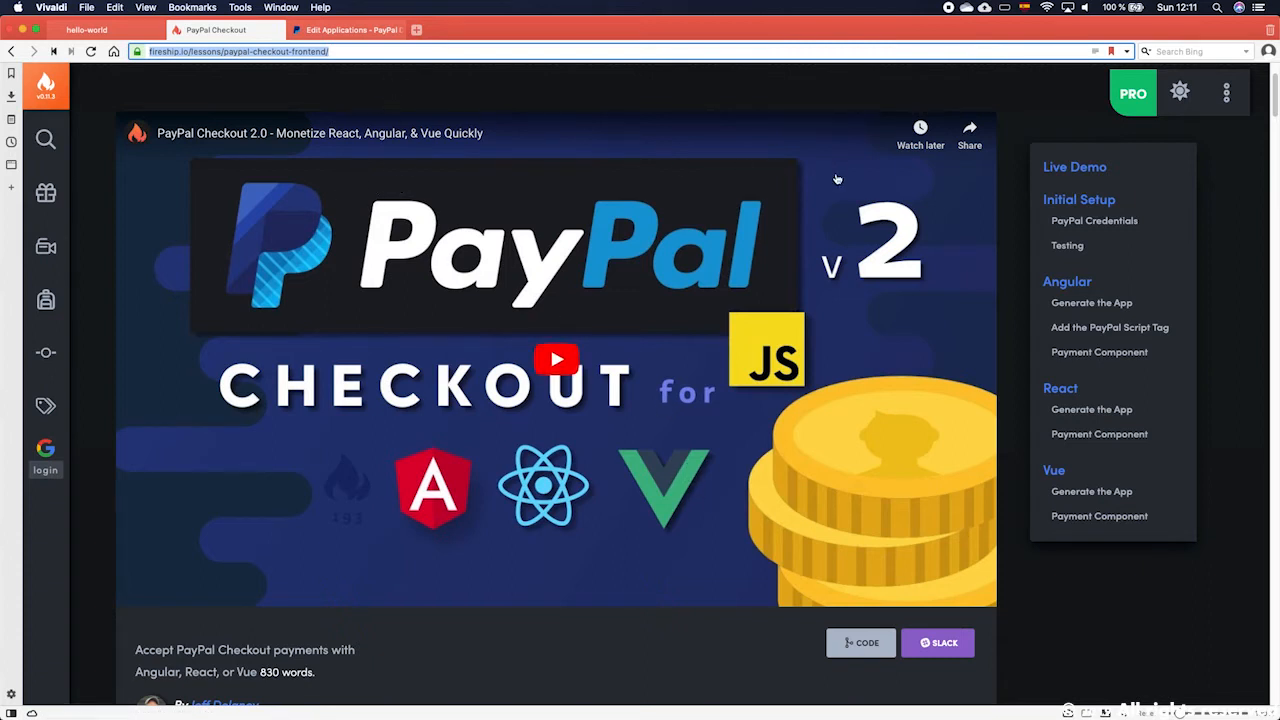
mouse_move(773, 131)
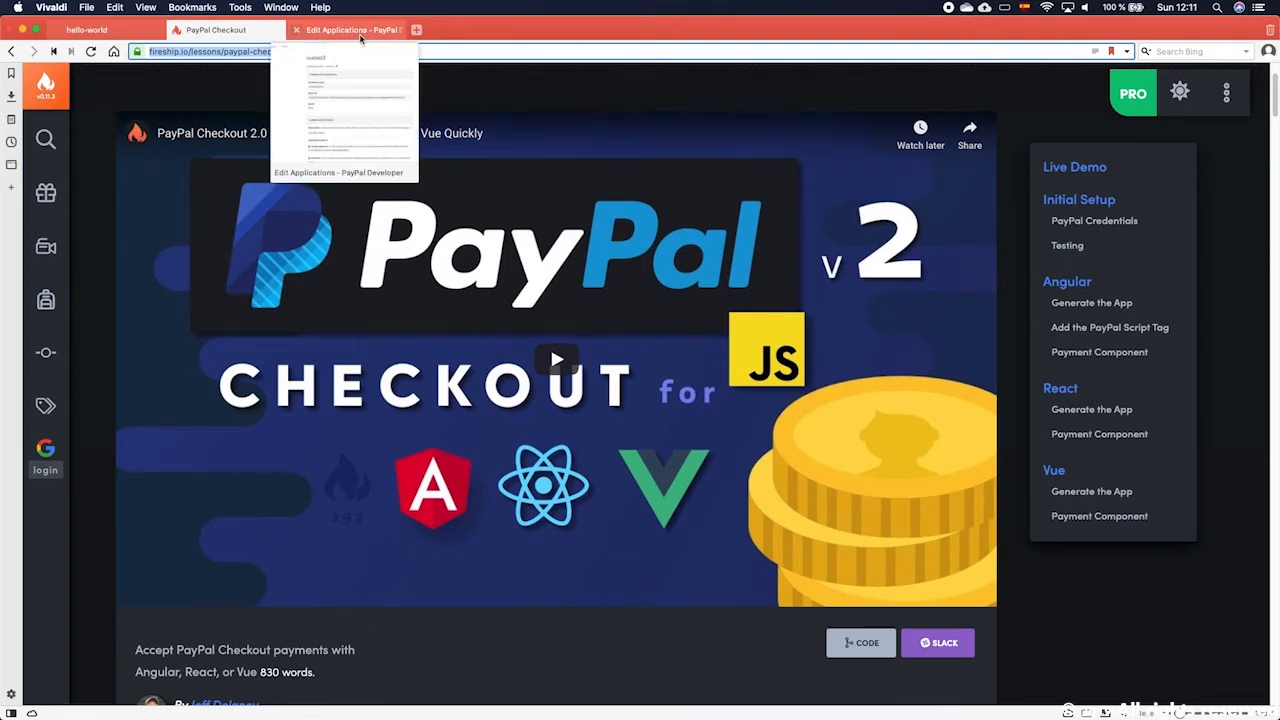
Switch to the PayPal Developer tab listing four sandbox REST apps, including vuetest and vuetest3
click(350, 29)
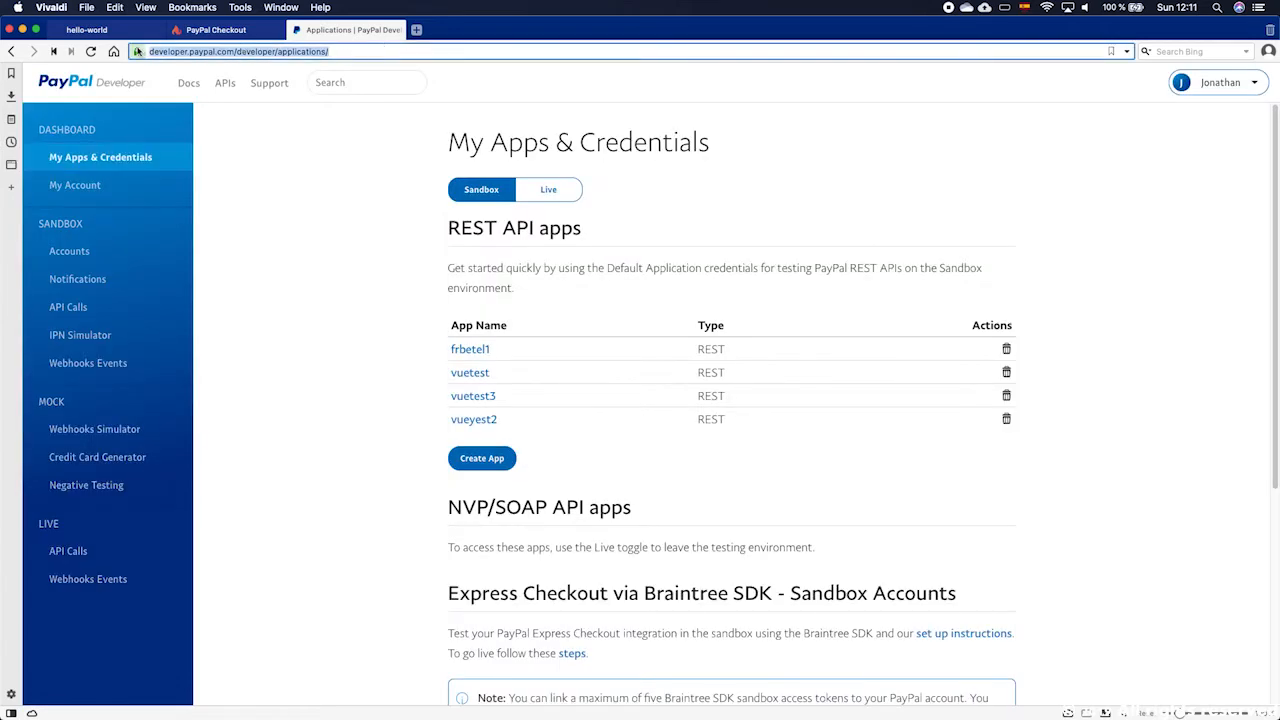
mouse_move(138, 51)
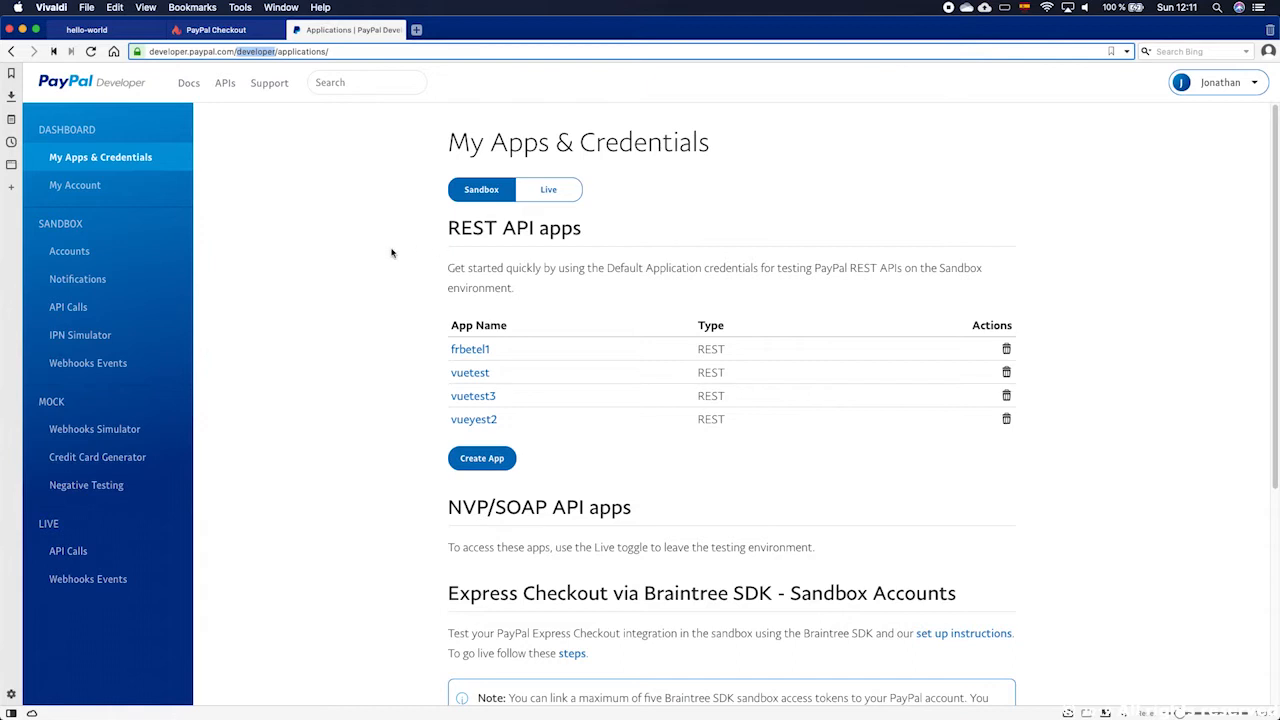
mouse_move(290, 235)
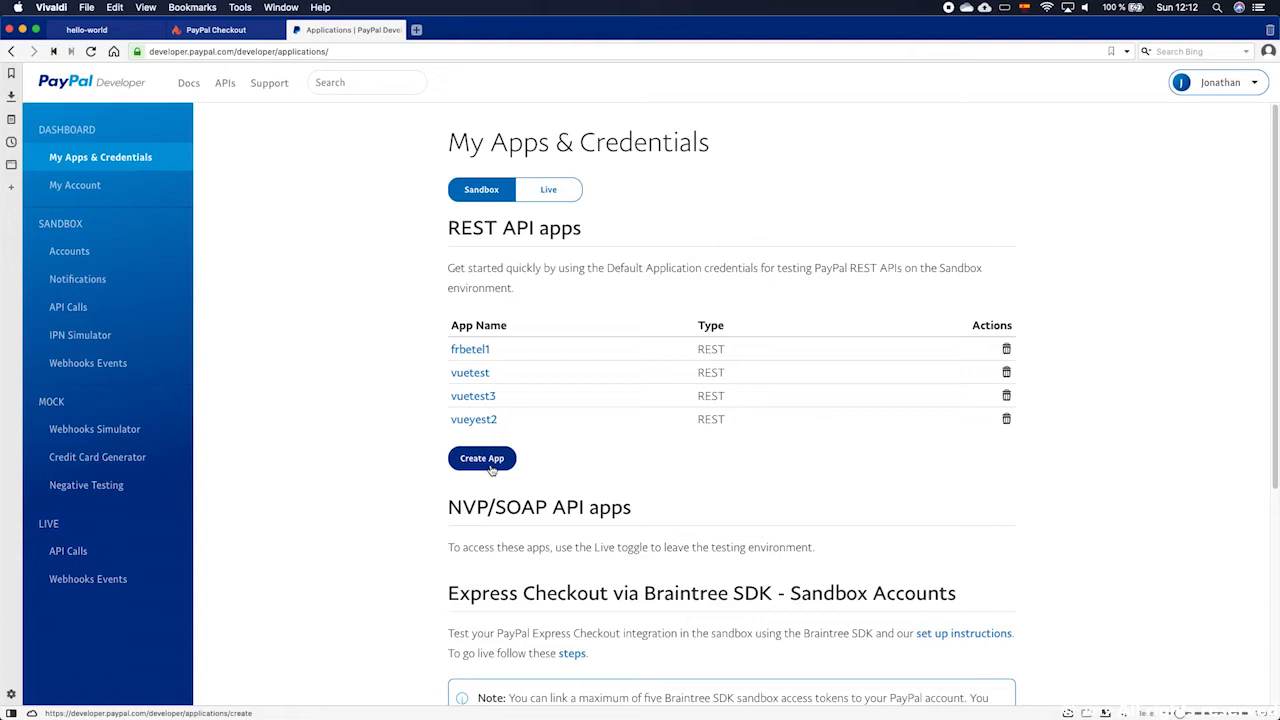
Create a sandbox app named 'helloworld' using the default business account
click(481, 458)
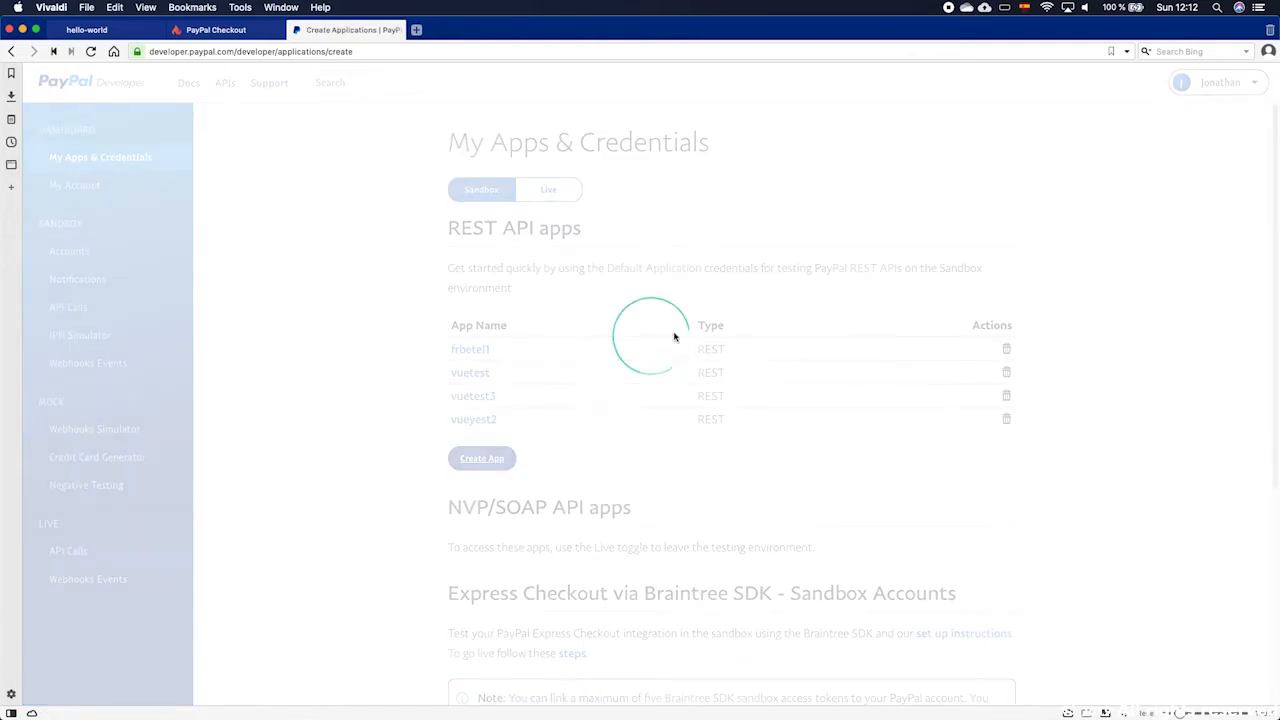
click(482, 458)
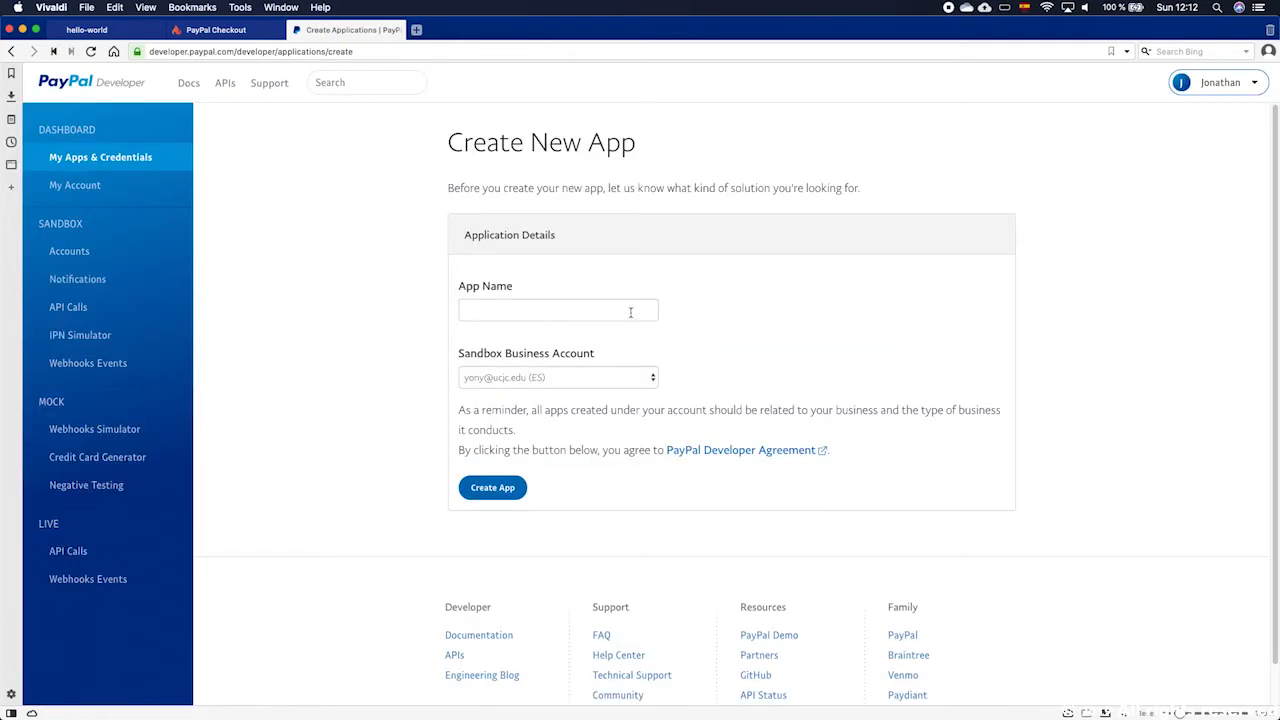
text(hellow)
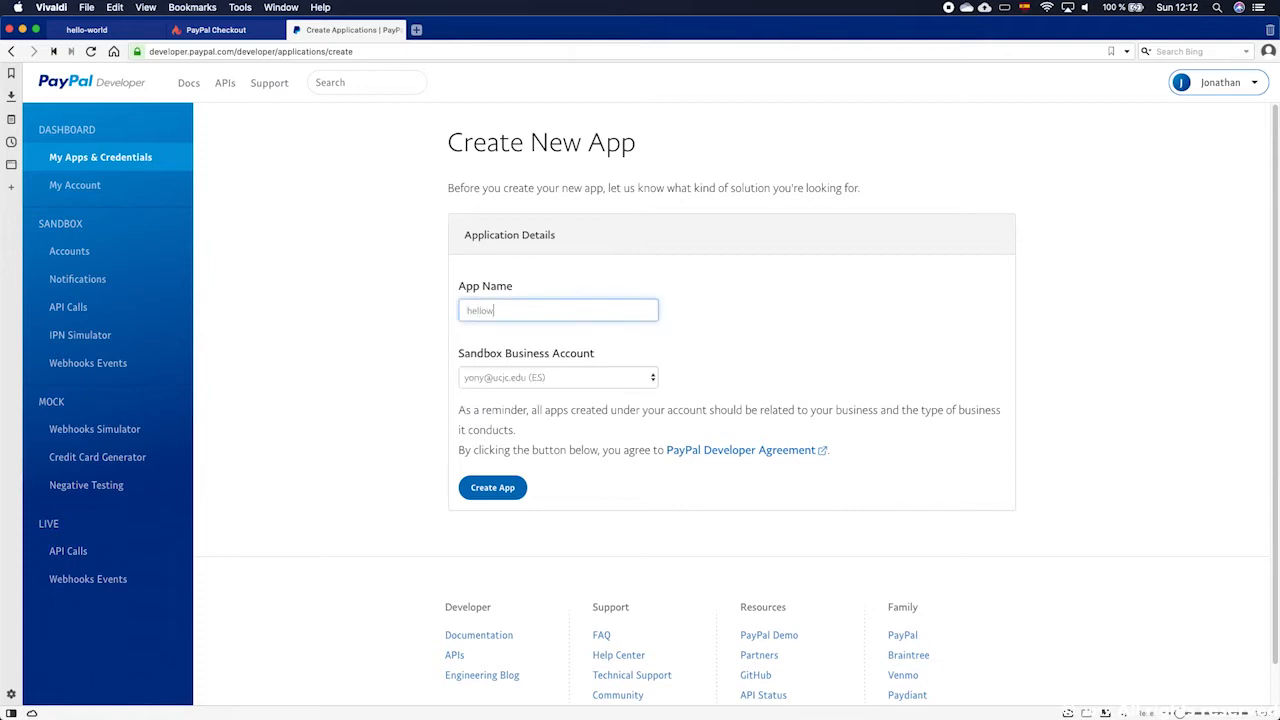
text(orld)
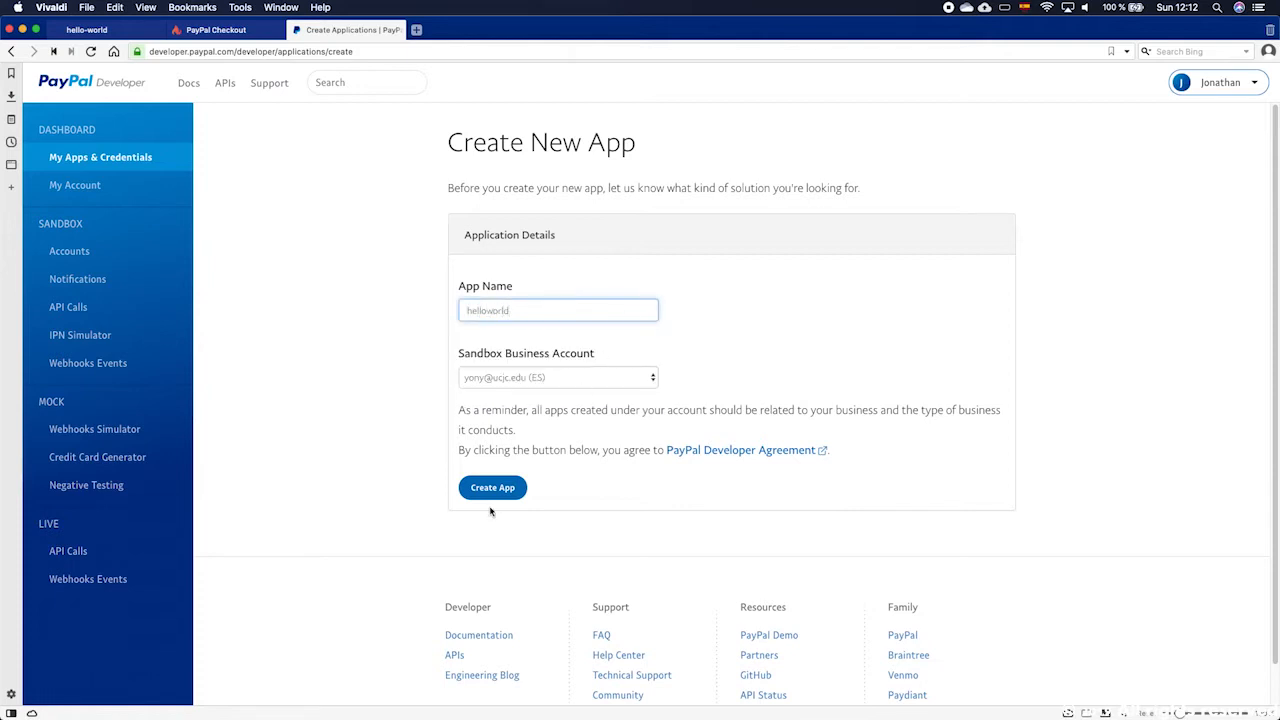
click(492, 487)
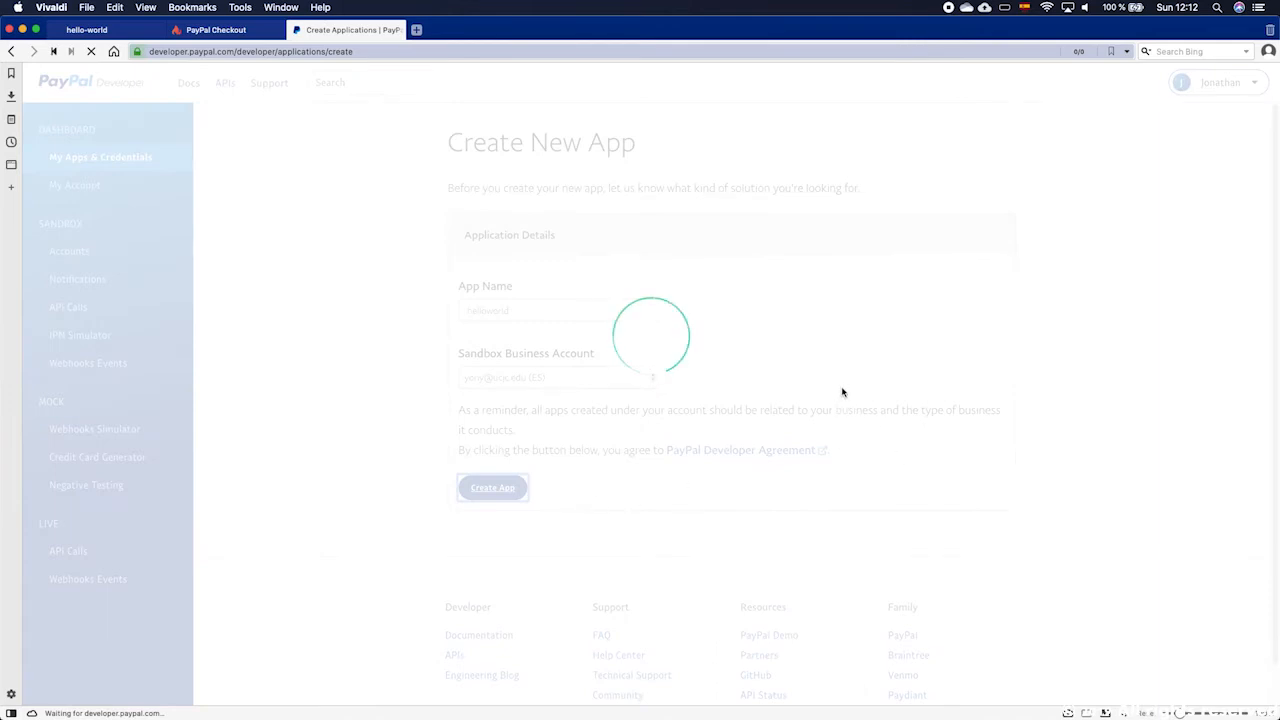
Open the helloworld app and copy its sandbox Client ID
click(492, 487)
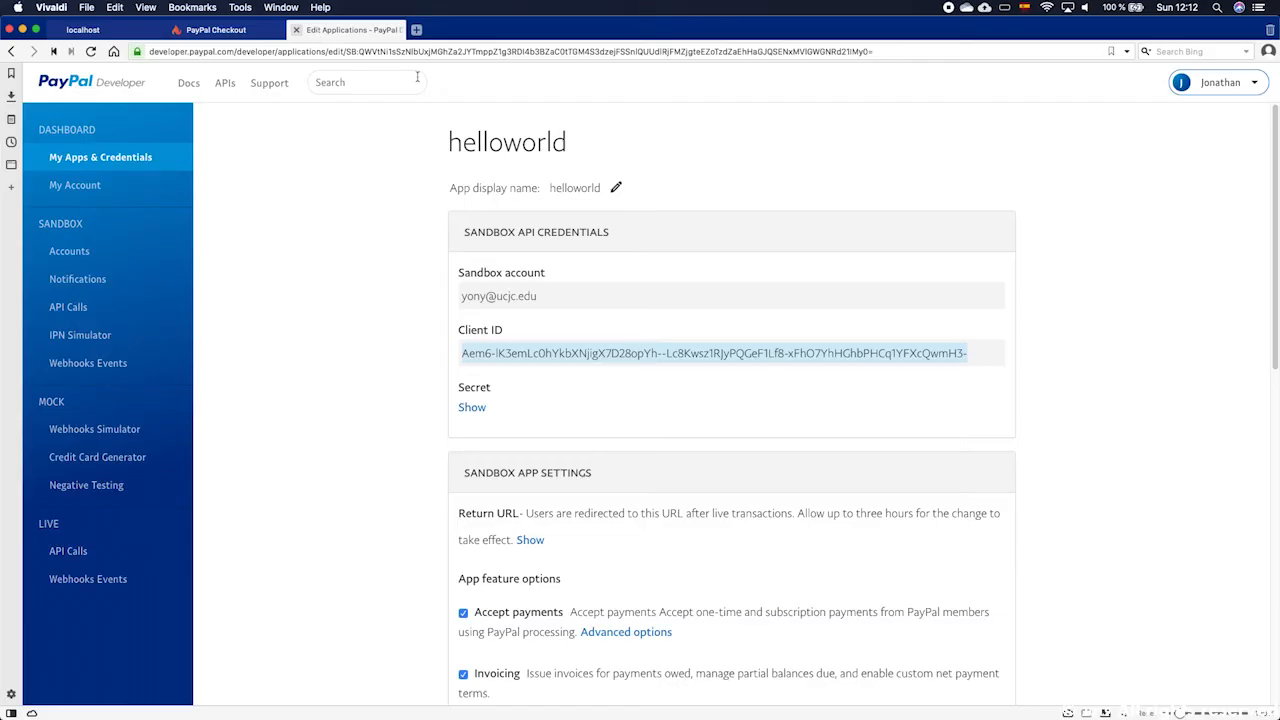
mouse_move(680, 263)
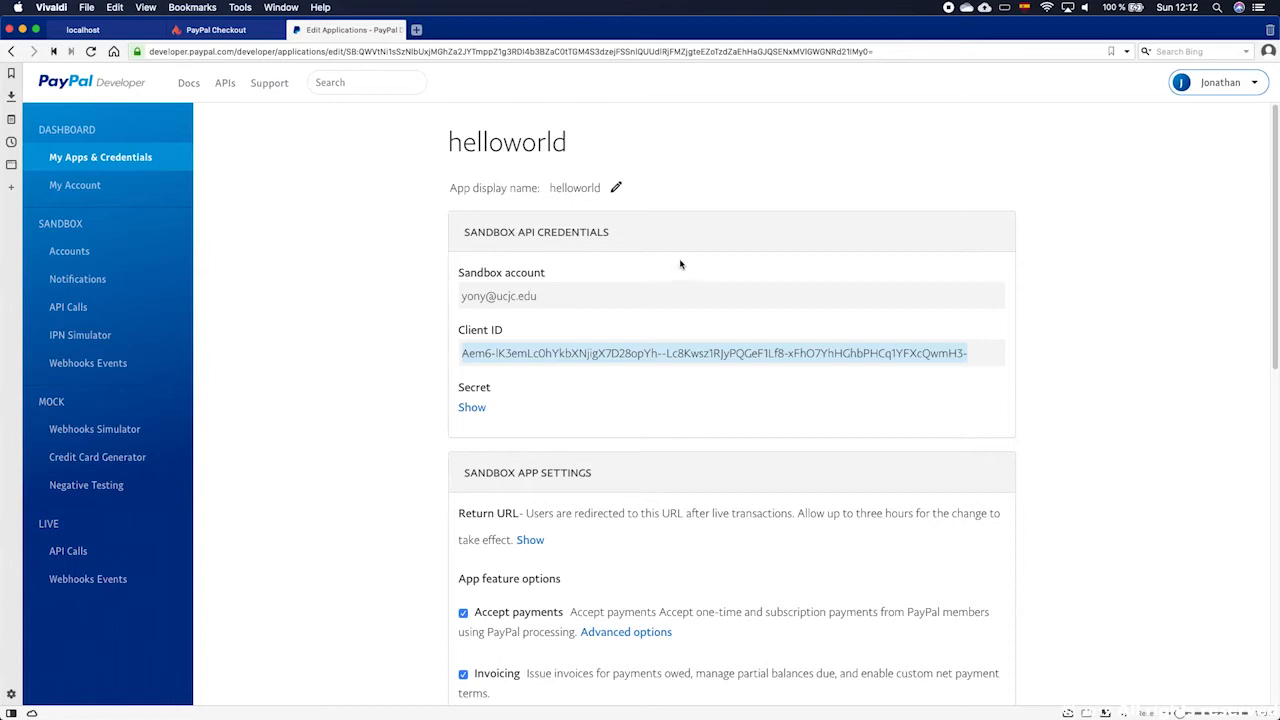
mouse_move(745, 195)
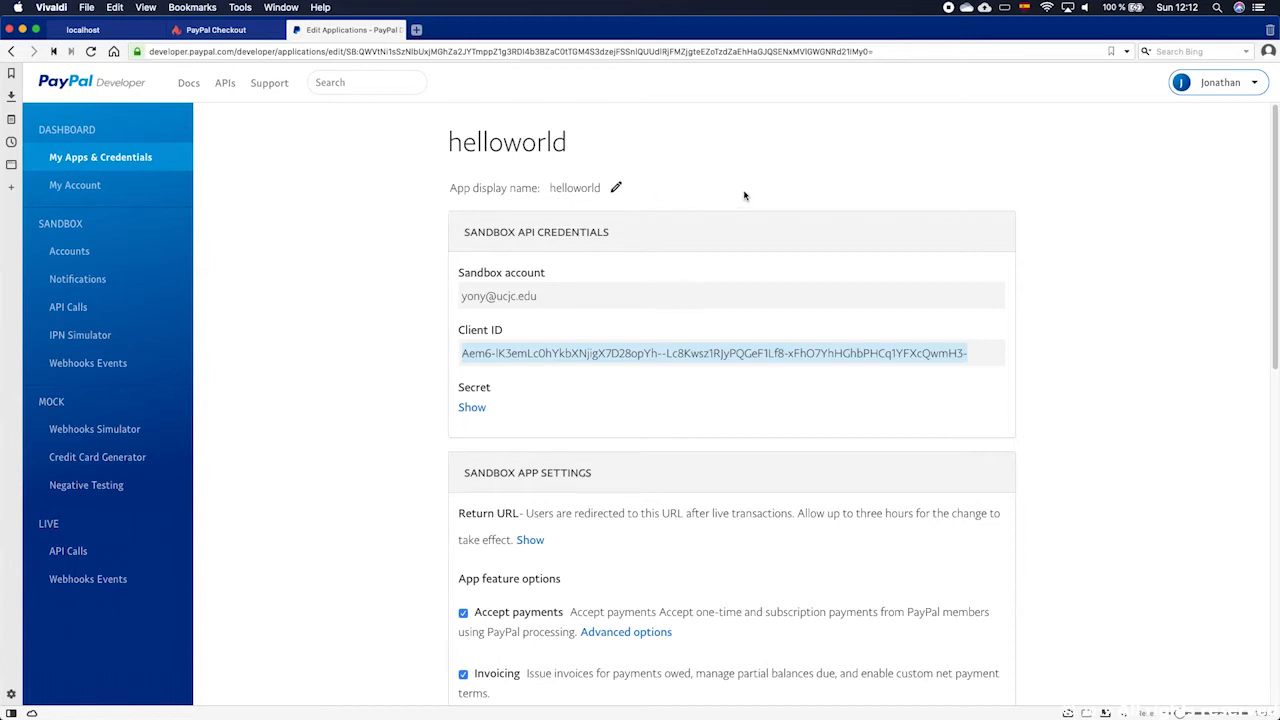
mouse_move(617, 218)
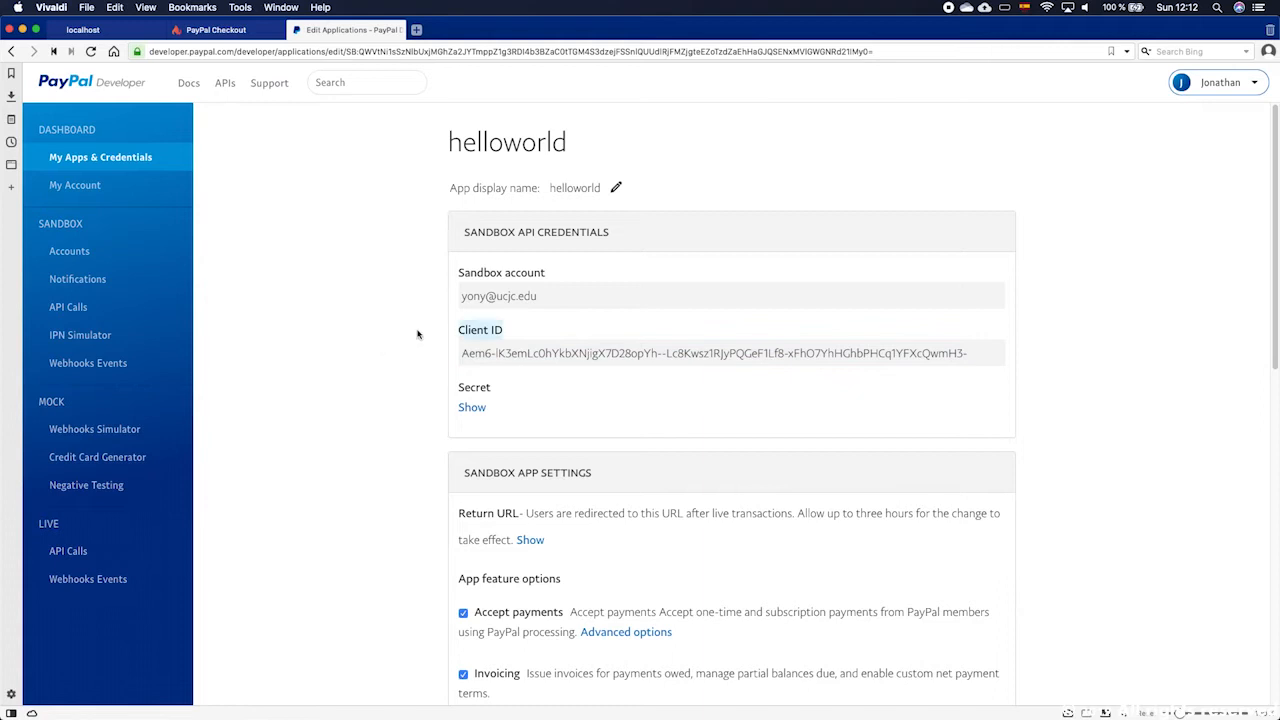
double_click(713, 353)
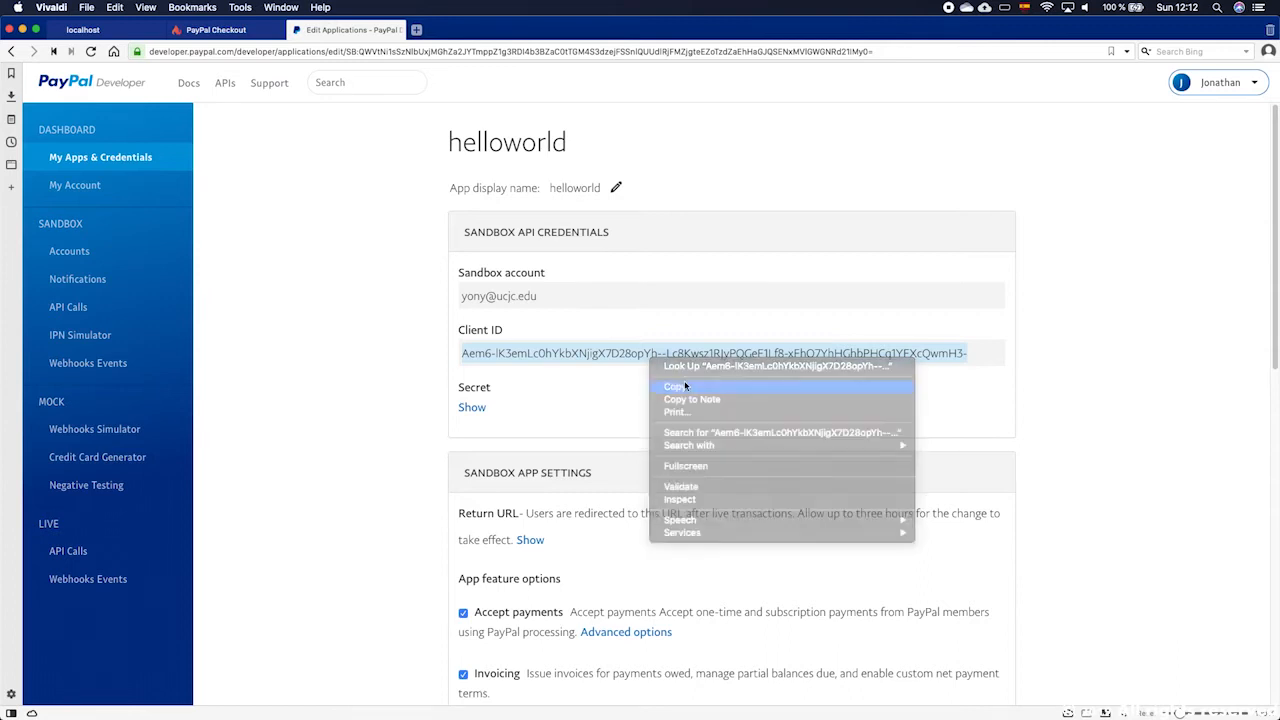
click(676, 386)
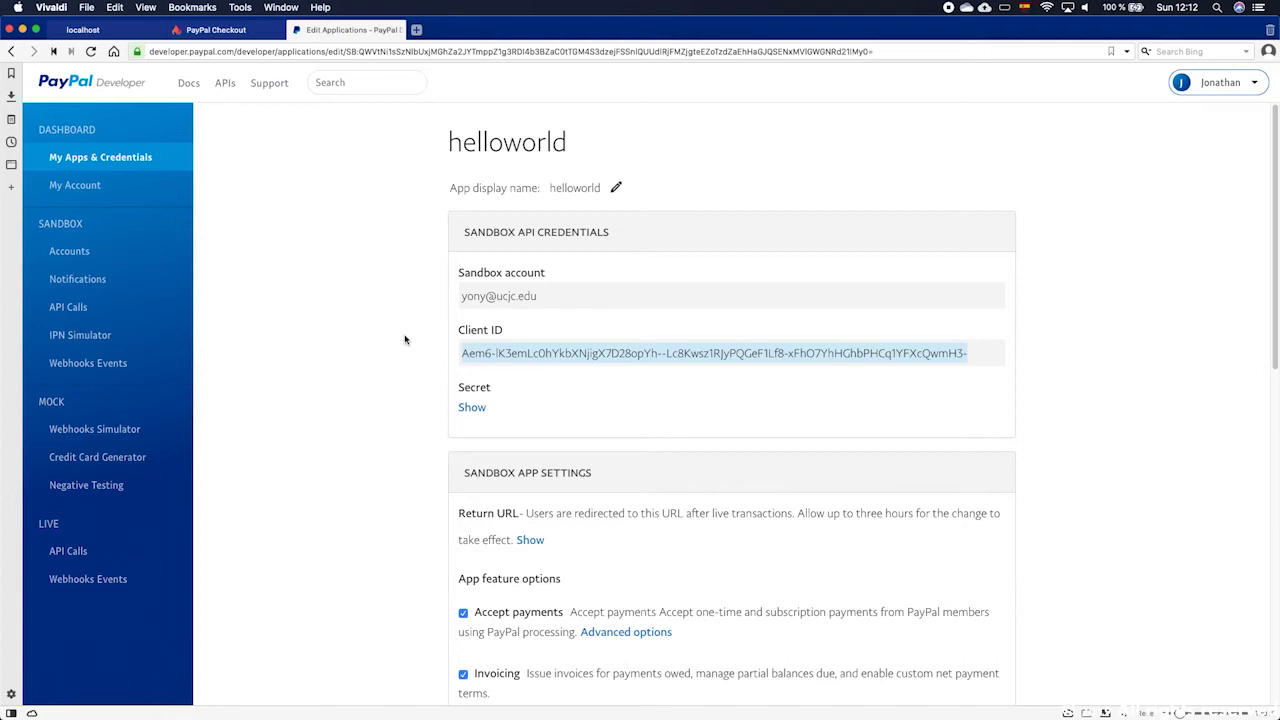
mouse_move(561, 296)
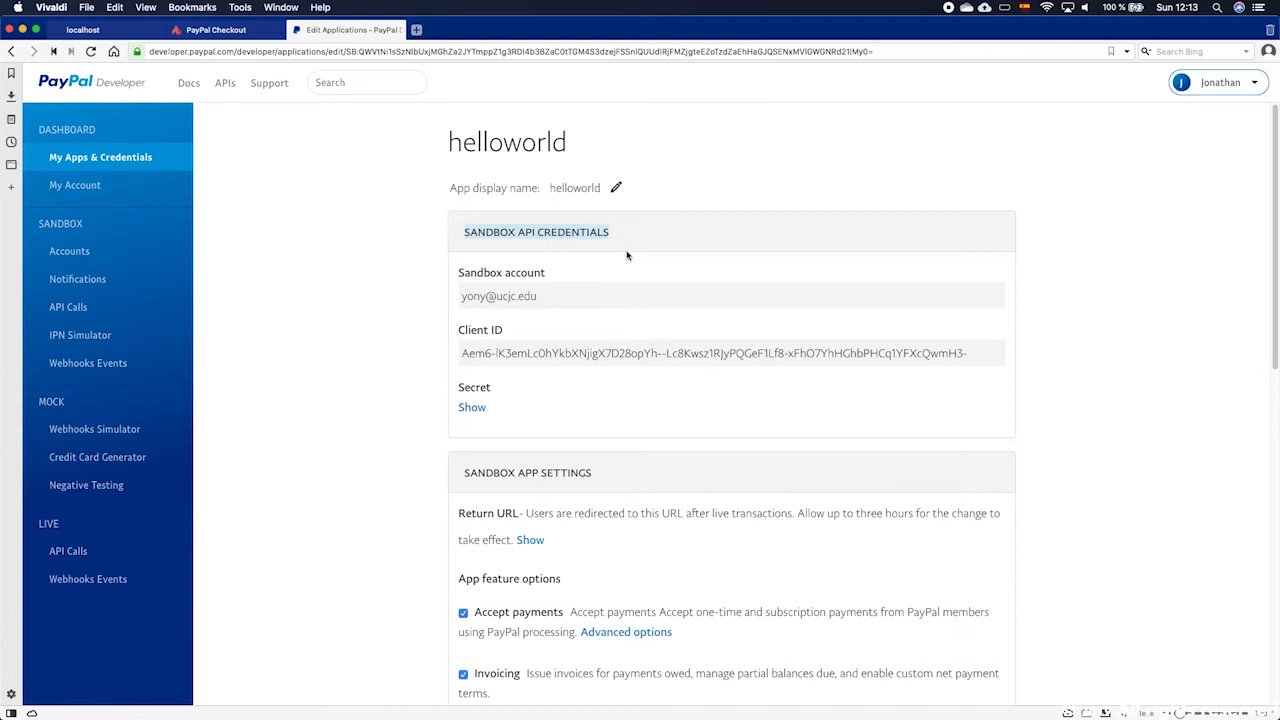
mouse_move(604, 264)
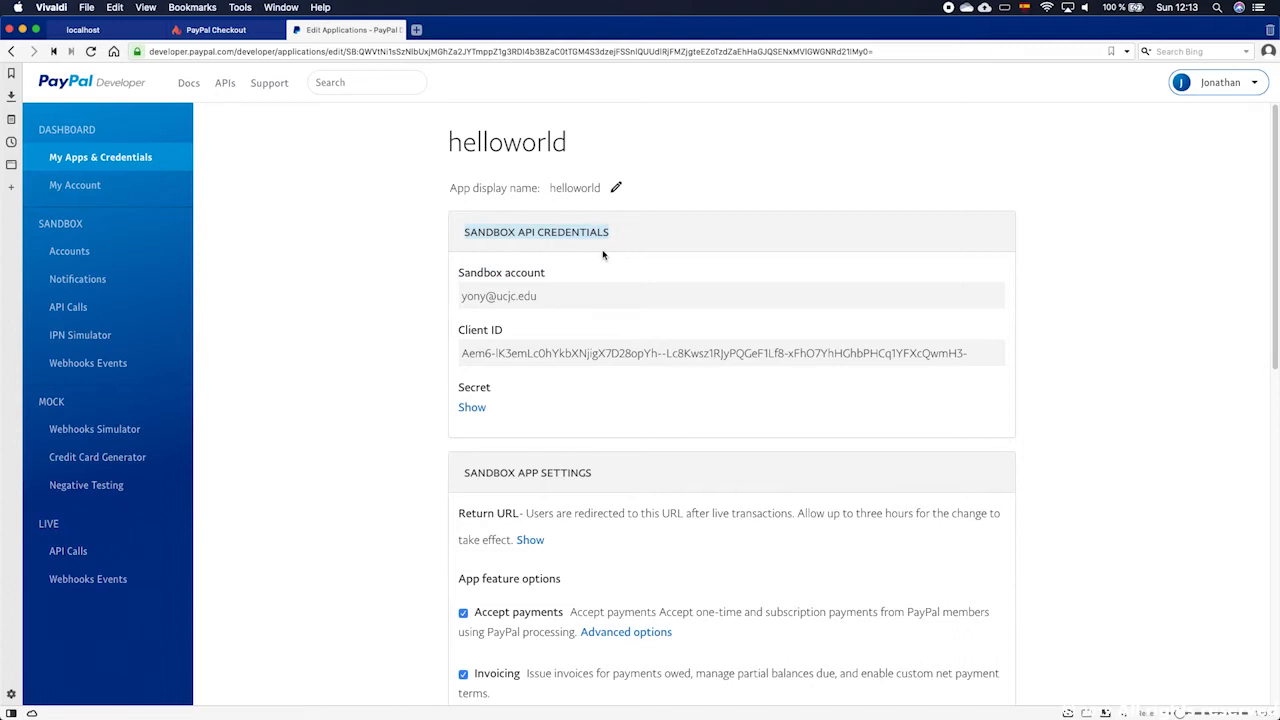
mouse_move(598, 256)
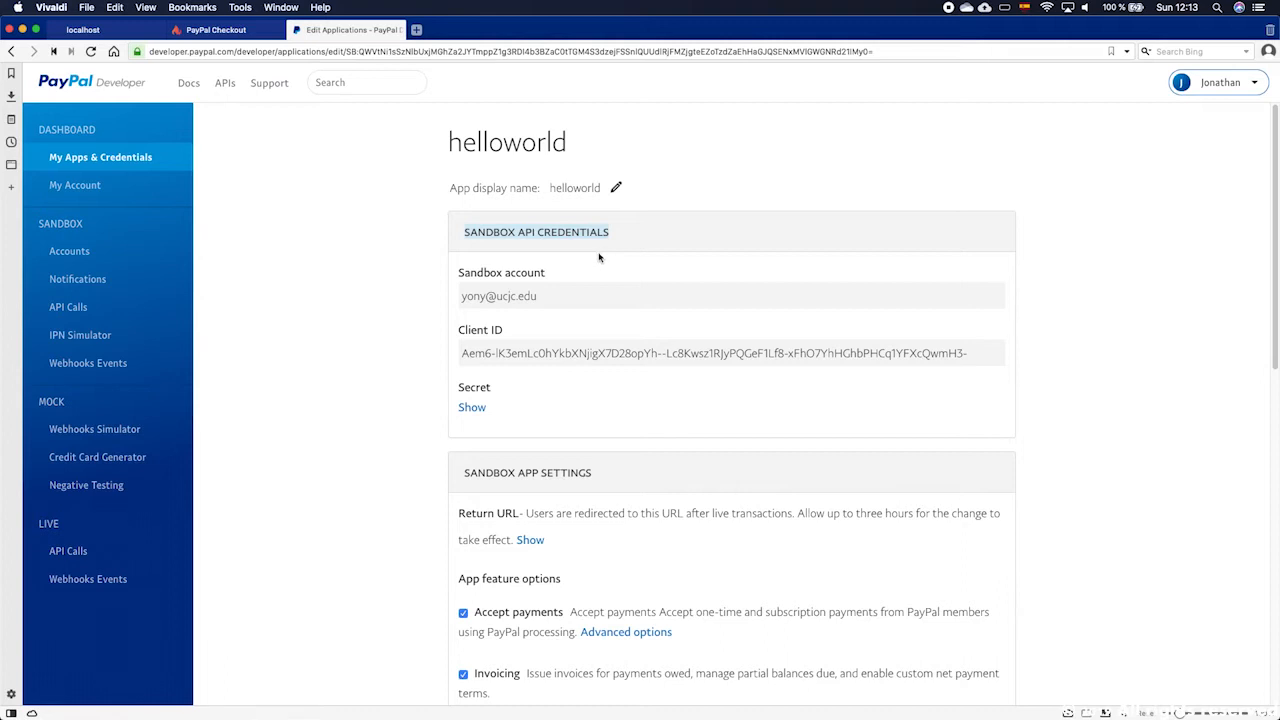
mouse_move(593, 261)
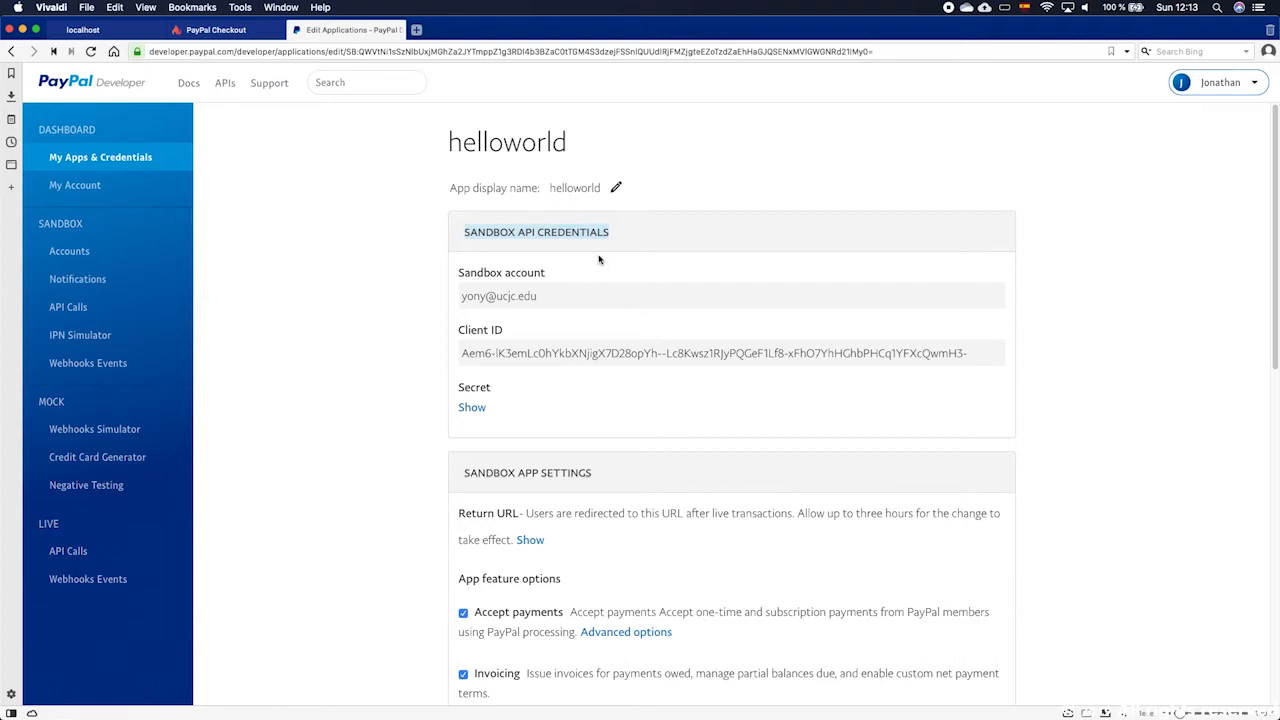
mouse_move(593, 264)
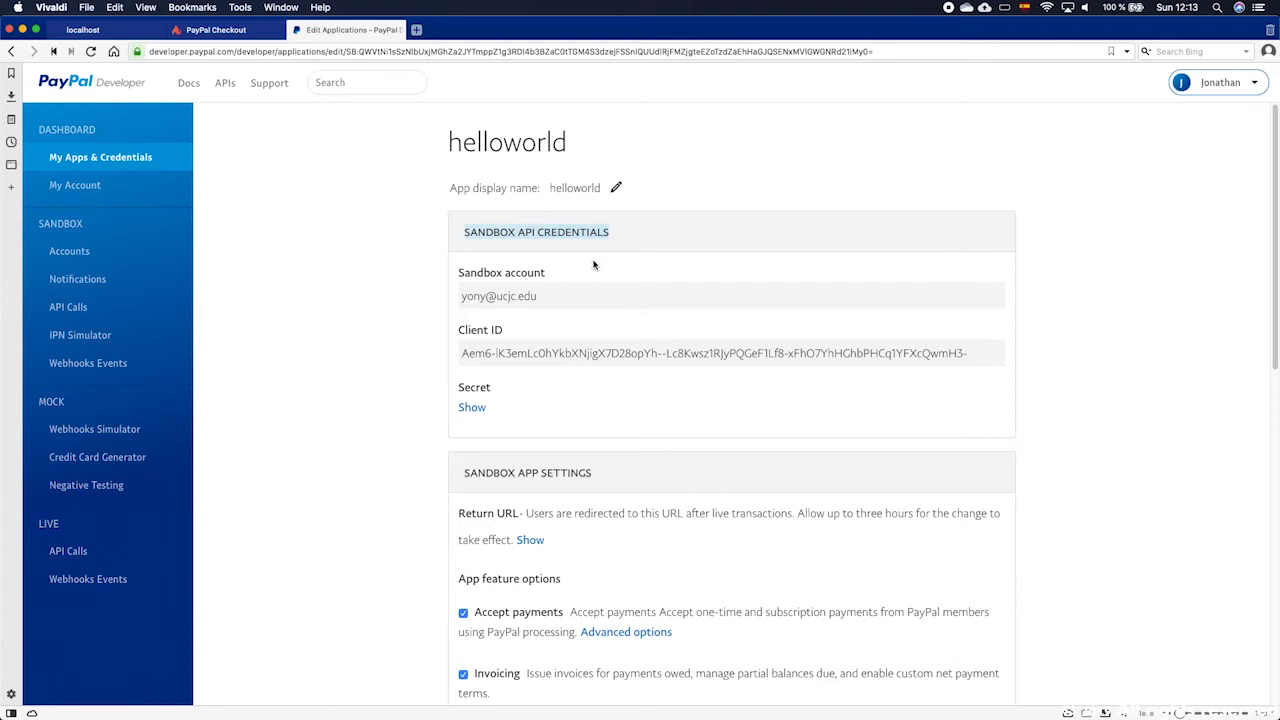
mouse_move(742, 300)
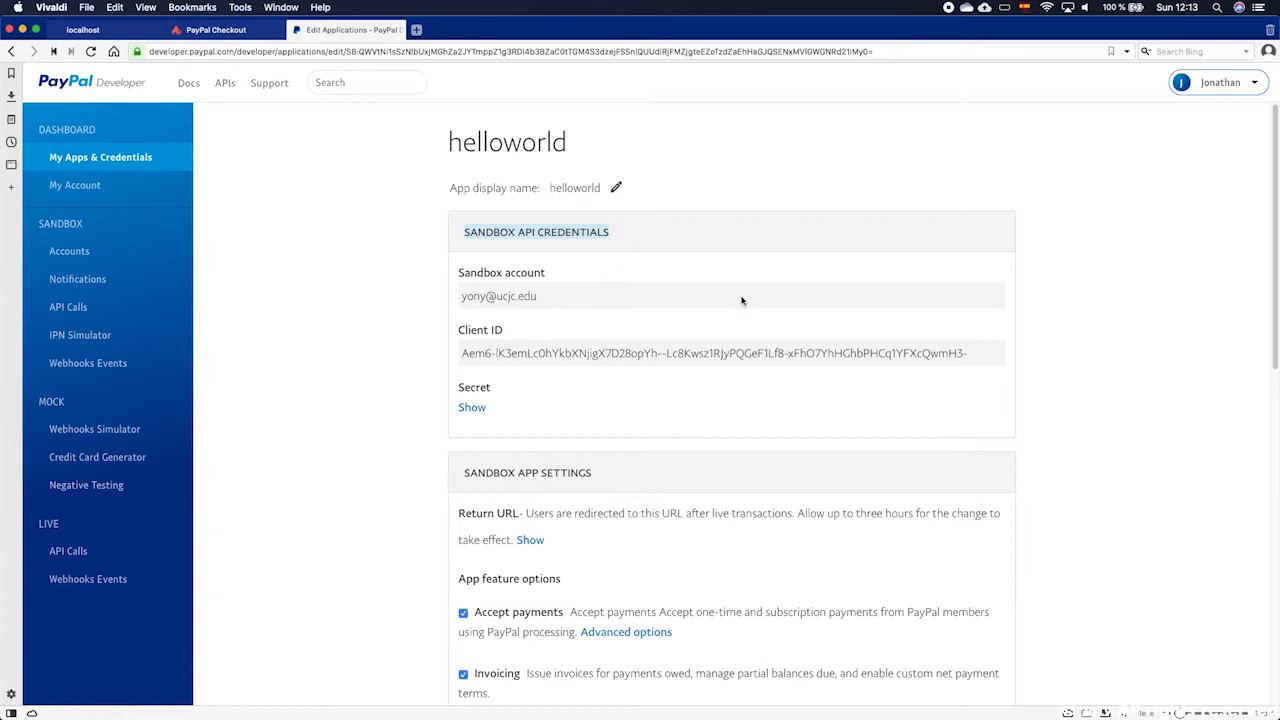
Scroll through the helloworld app's feature options and sandbox webhooks settings
scroll(down, 3)
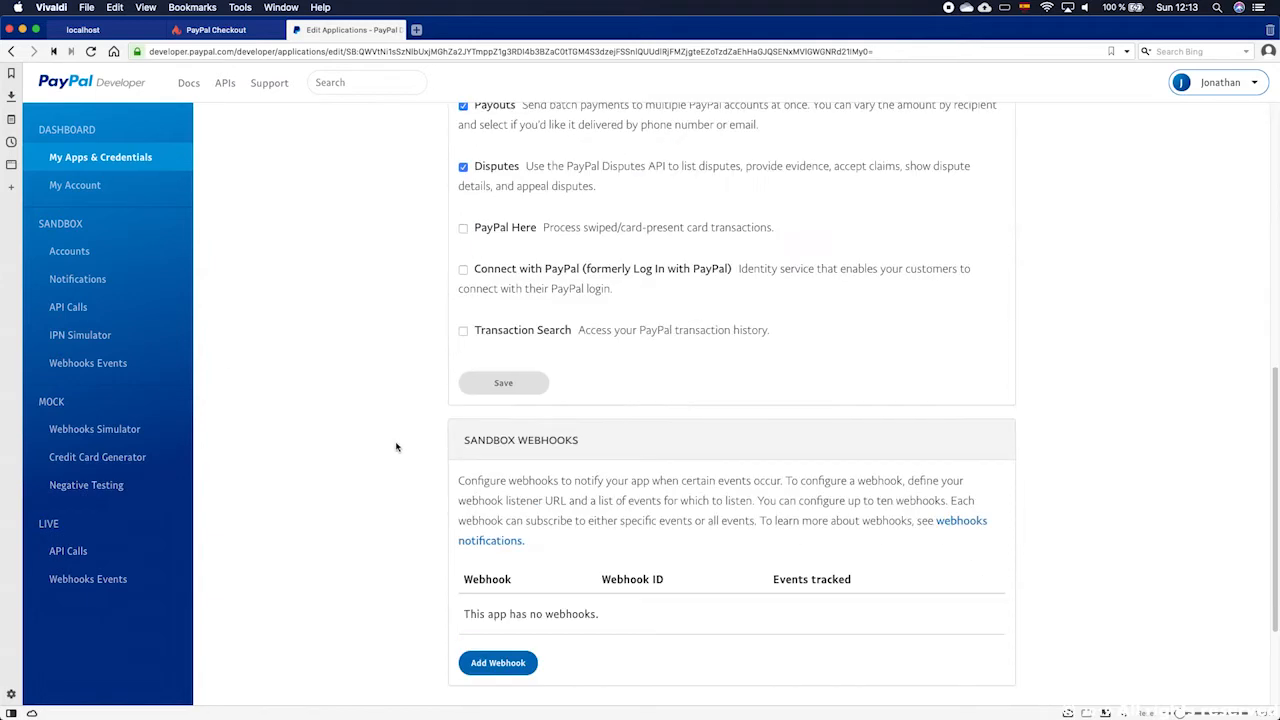
scroll(up, 3)
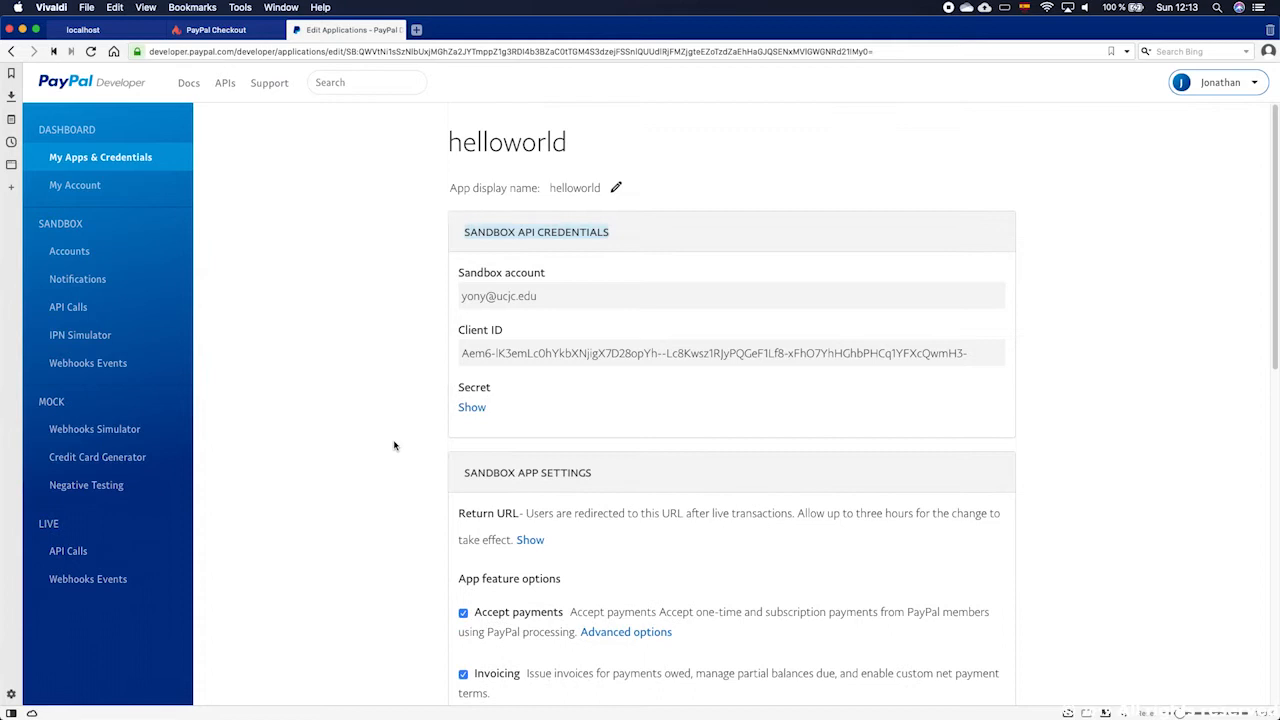
mouse_move(393, 430)
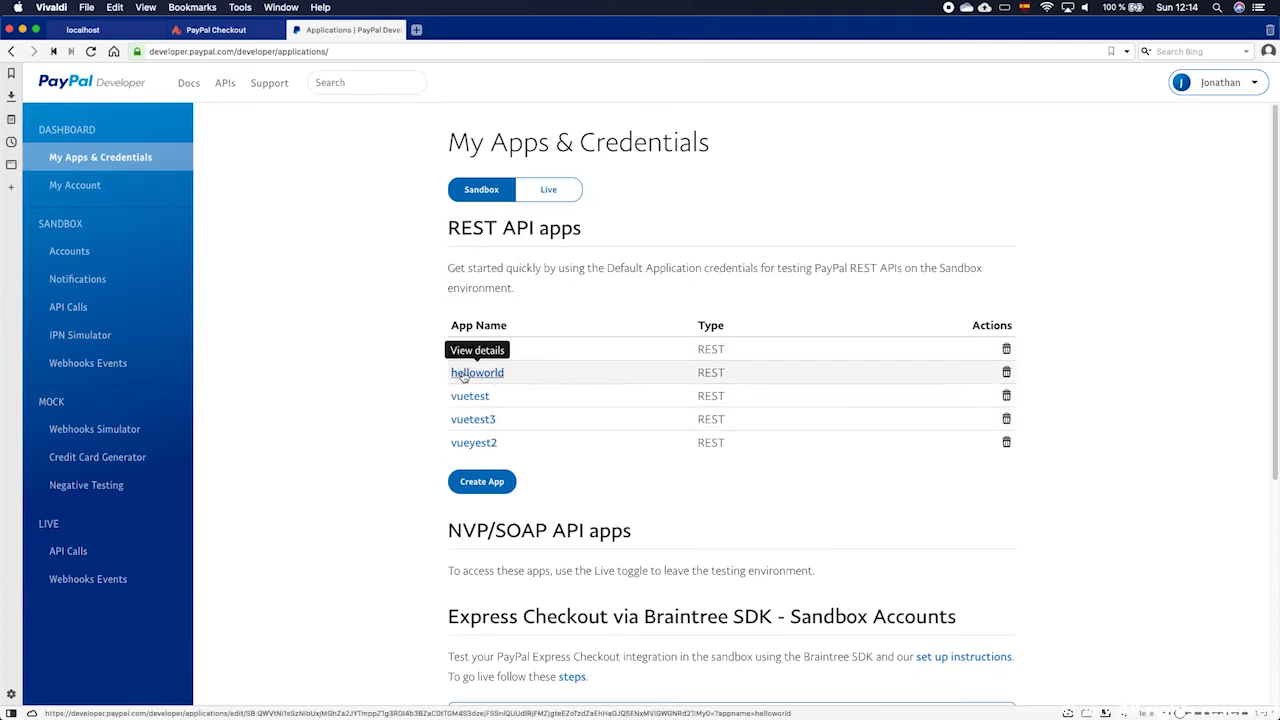
Reopen the helloworld app's details from the REST API apps table
click(476, 372)
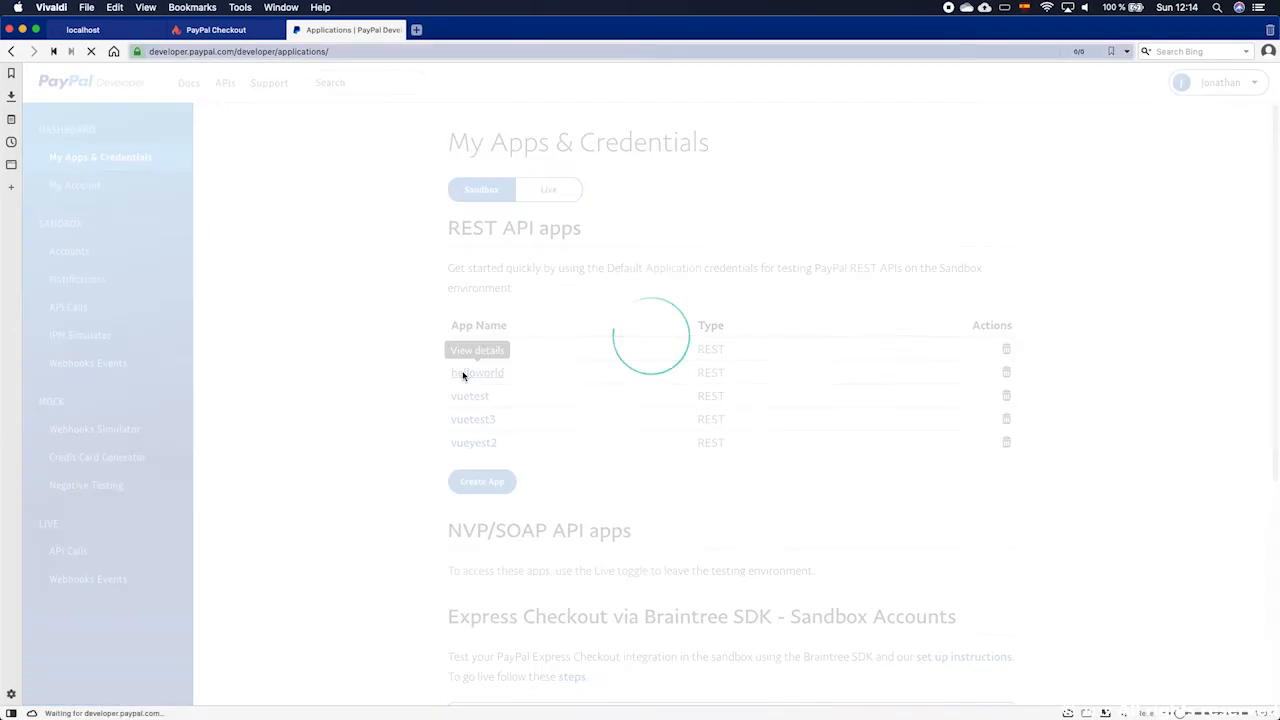
click(476, 372)
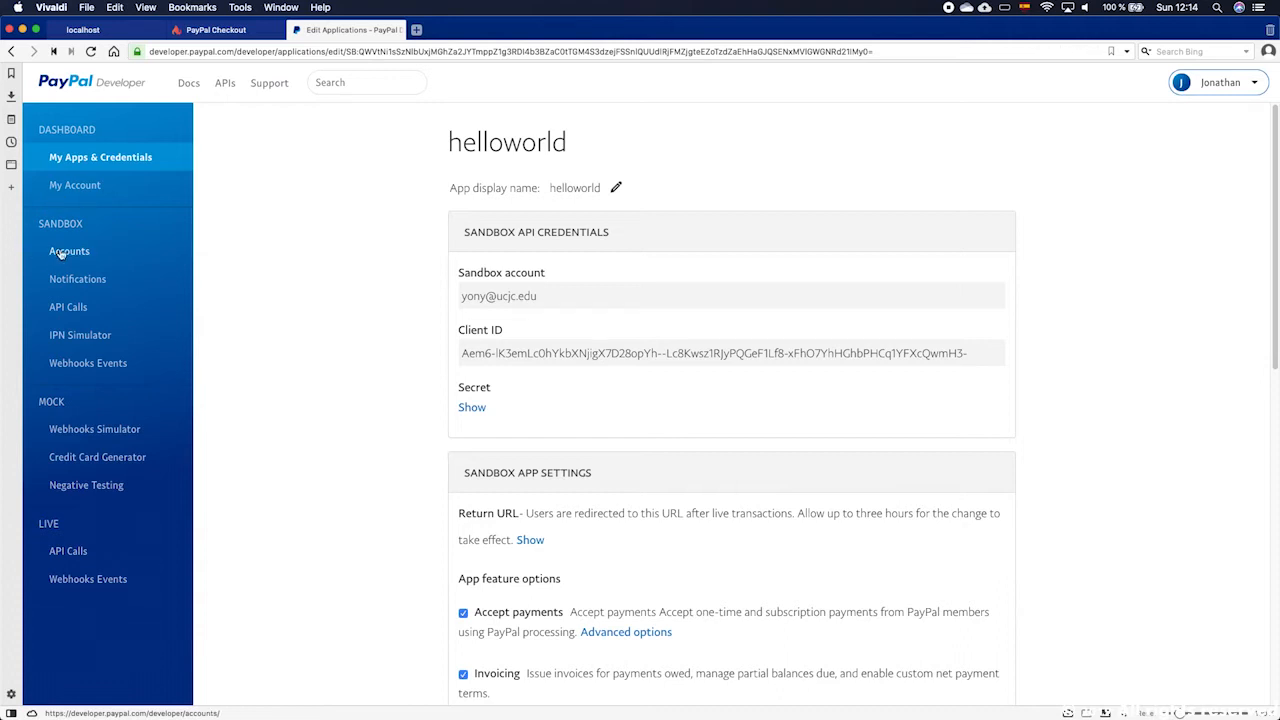
Open Sandbox Accounts and scroll to the table of five test accounts
click(69, 251)
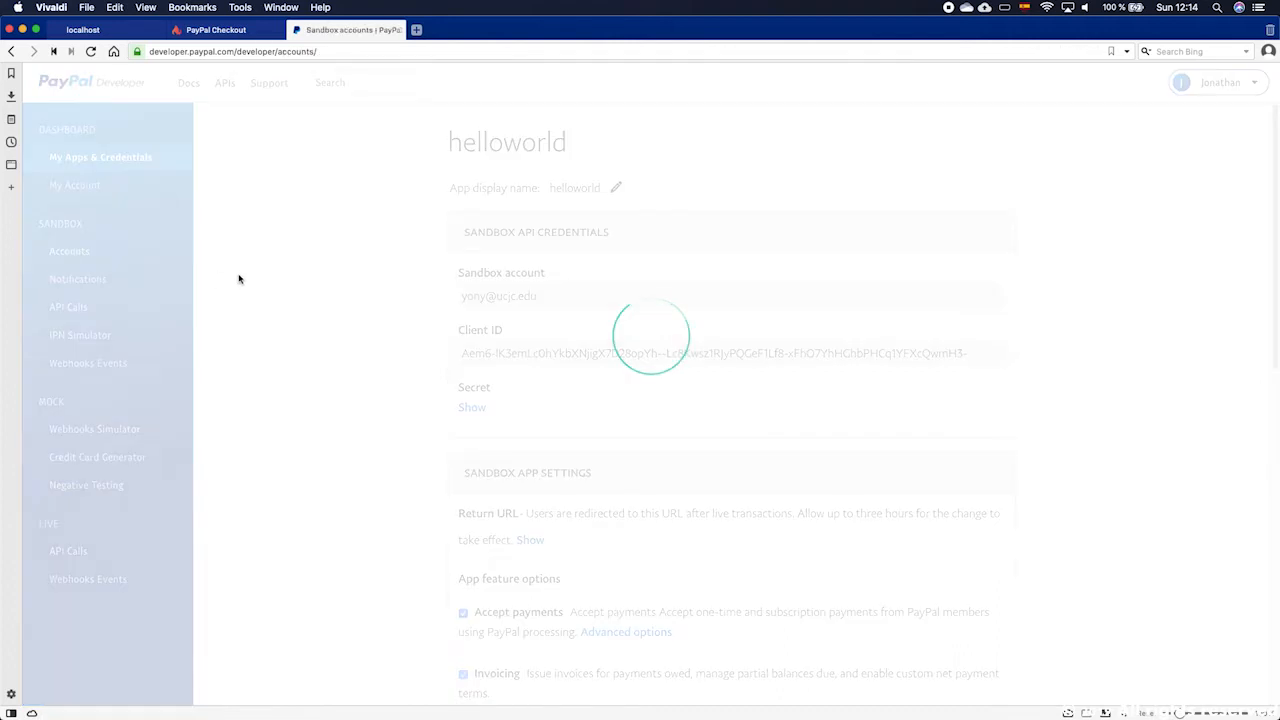
click(70, 251)
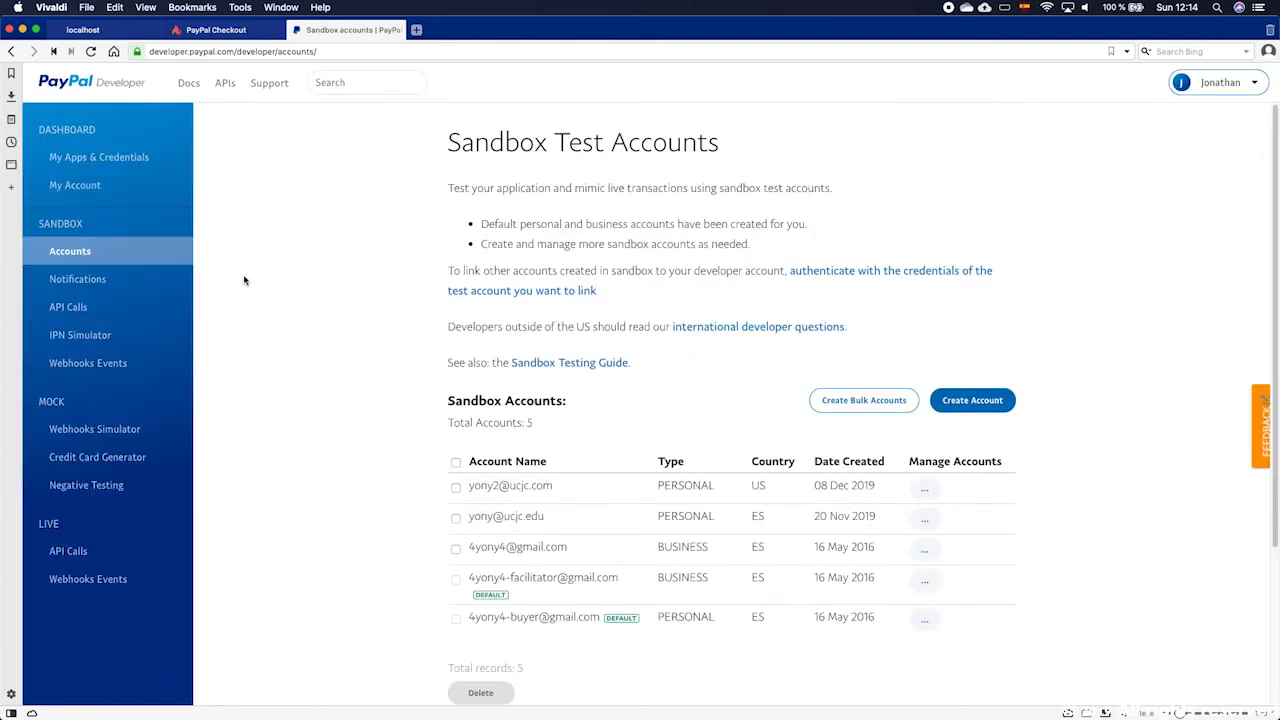
scroll(down, 3)
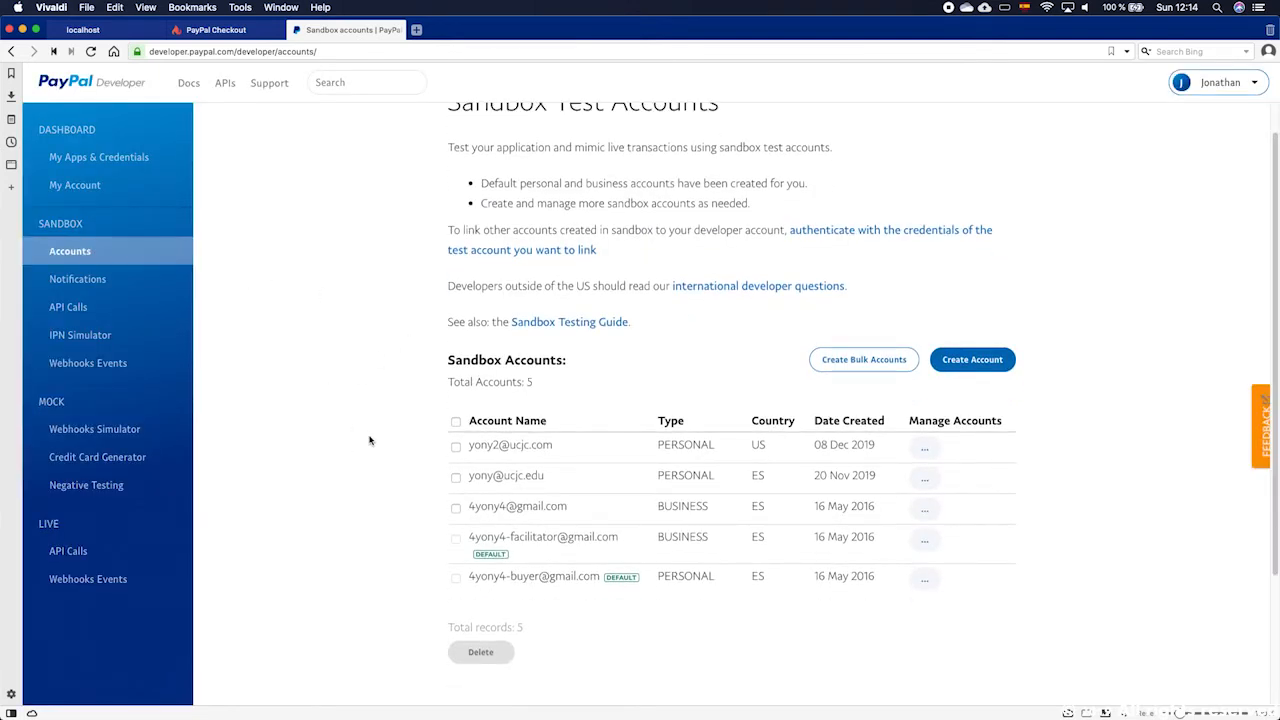
mouse_move(640, 370)
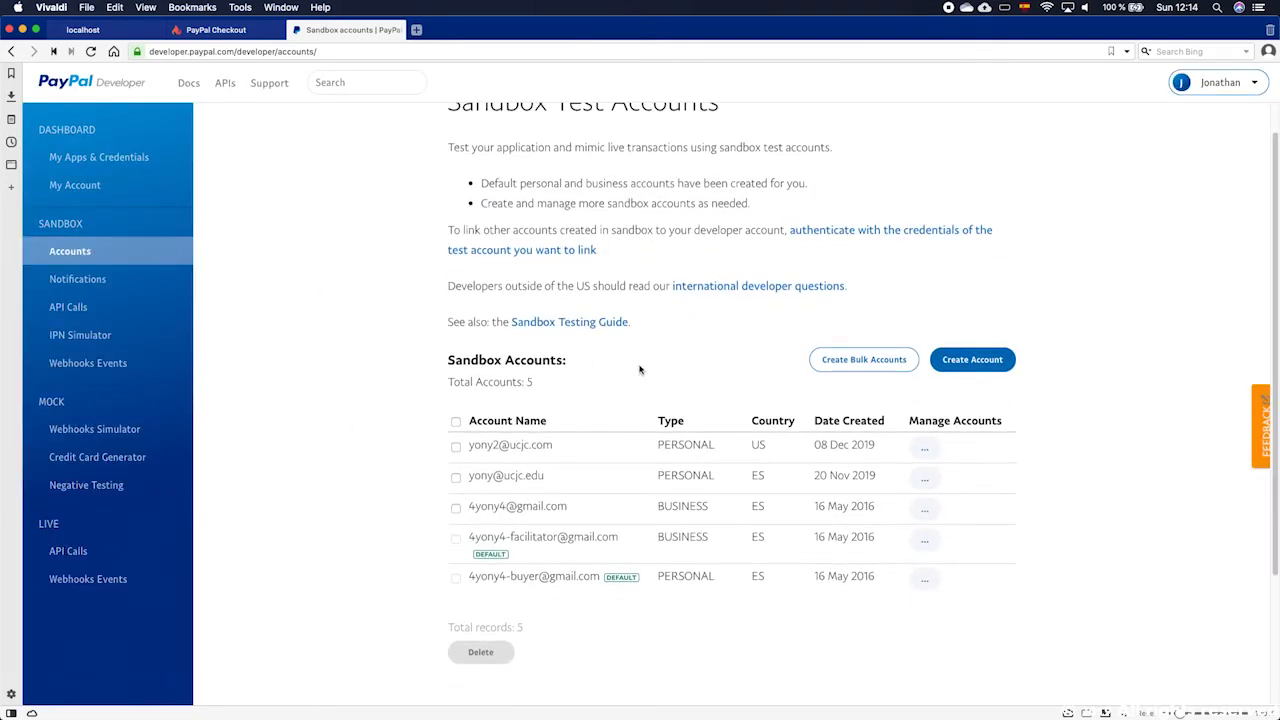
mouse_move(622, 465)
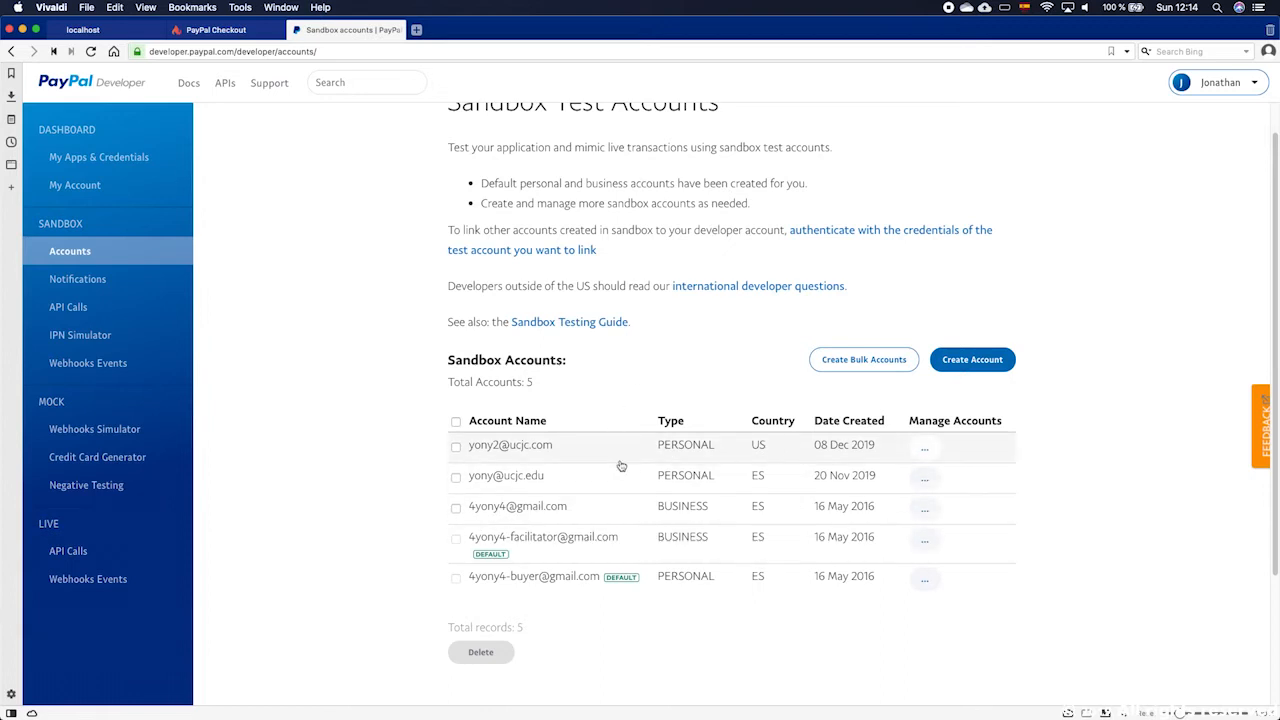
mouse_move(687, 519)
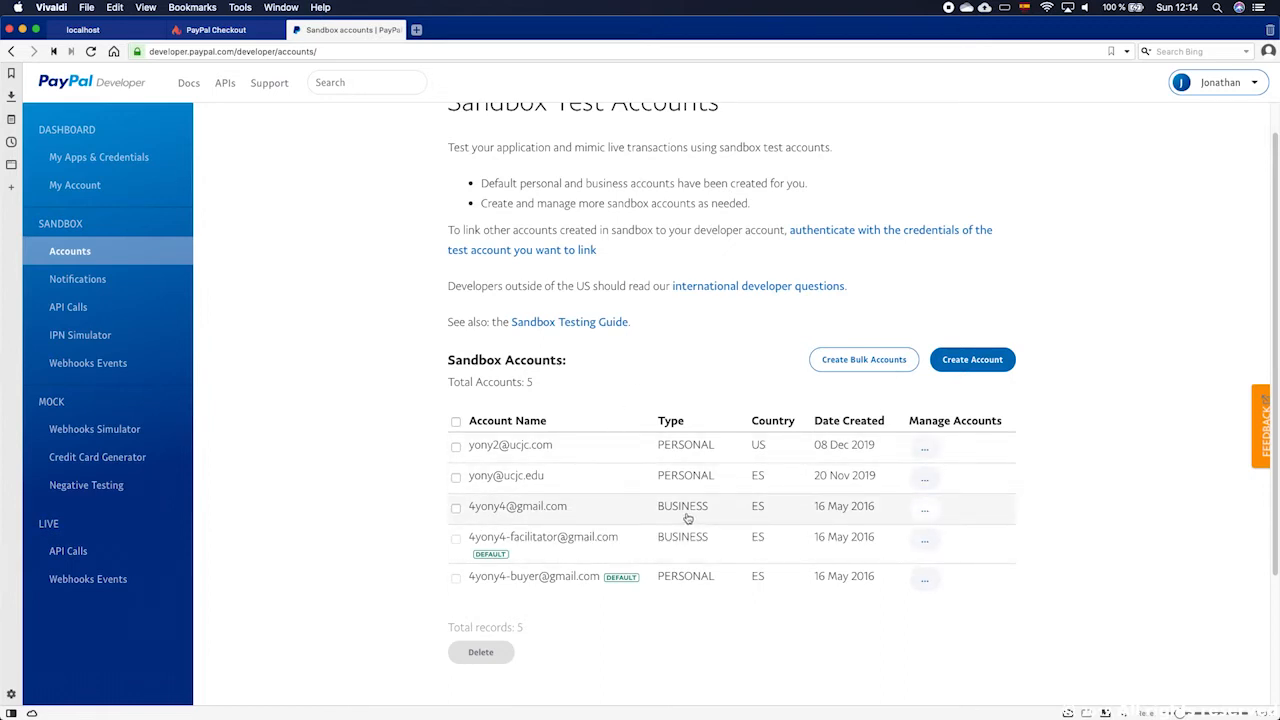
mouse_move(358, 298)
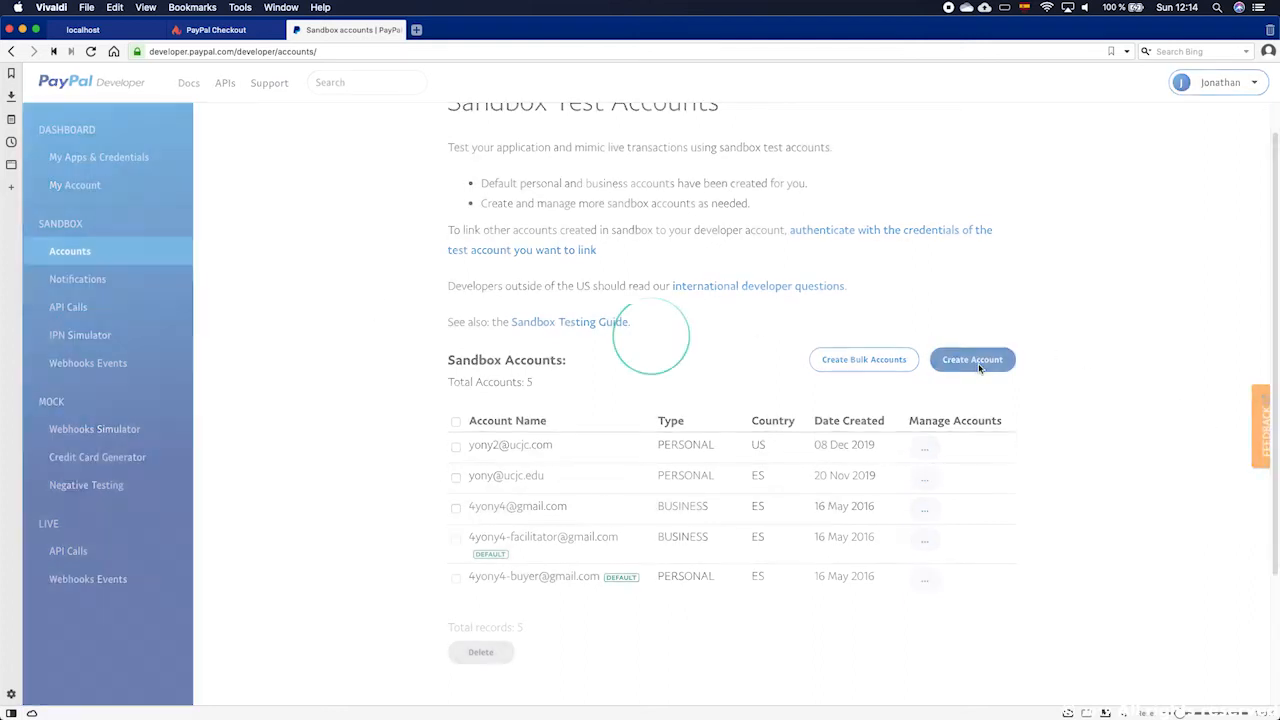
Create a personal buyer sandbox account with Spain as its country
click(972, 359)
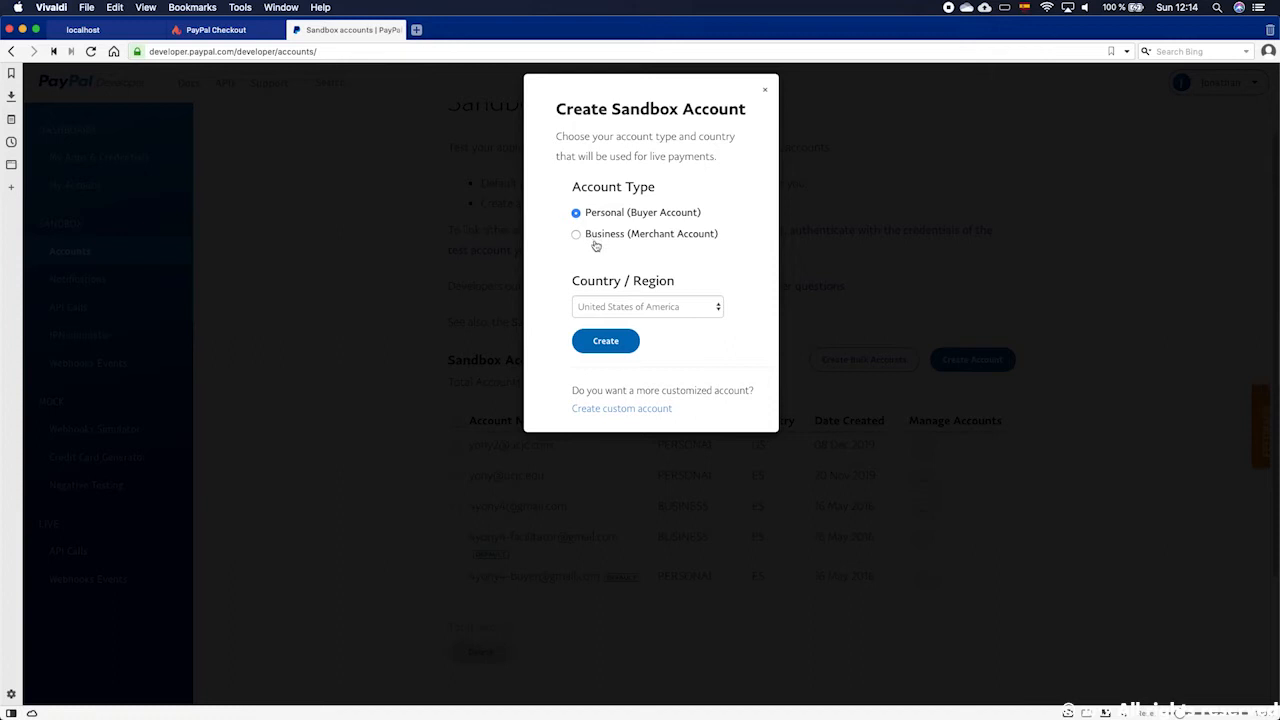
mouse_move(596, 236)
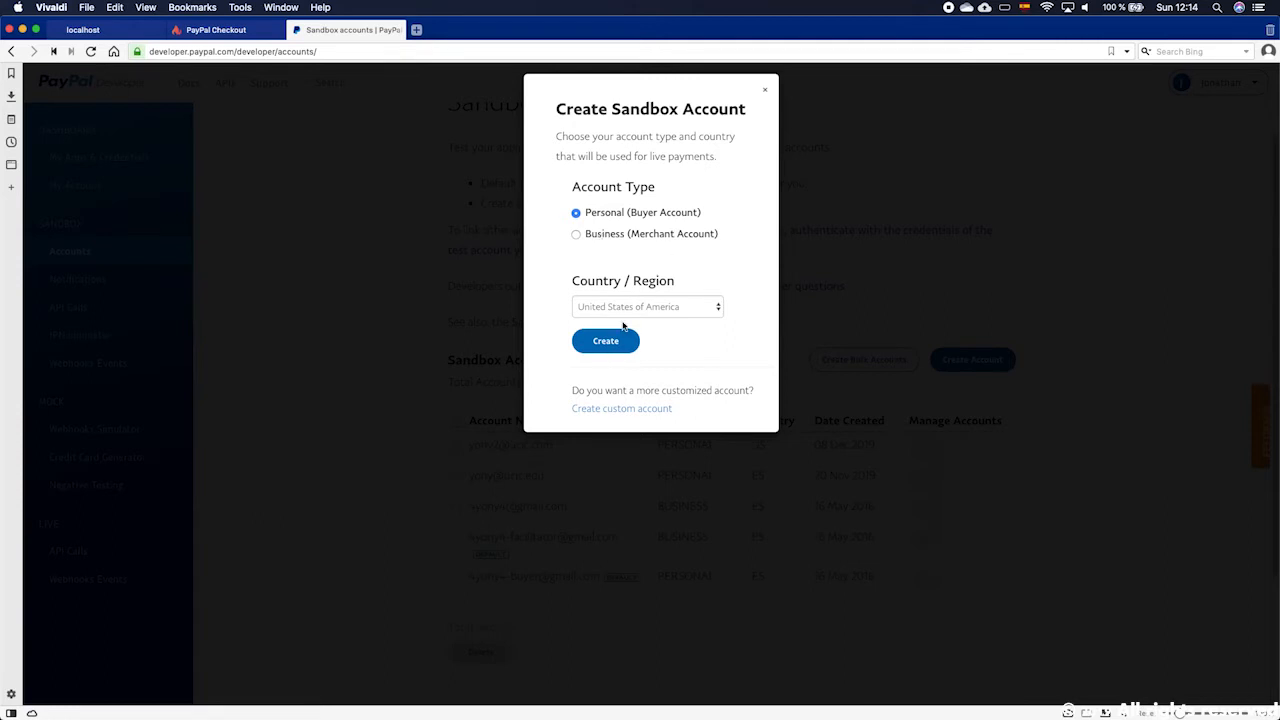
click(647, 306)
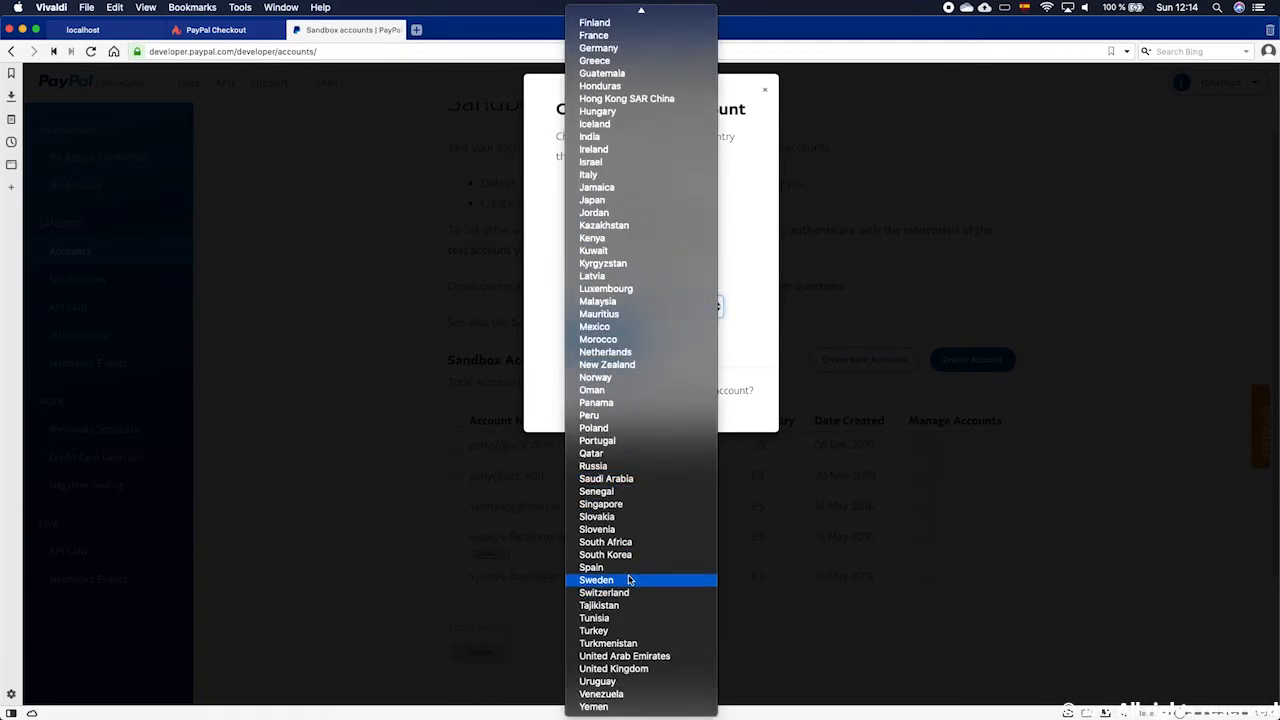
click(595, 567)
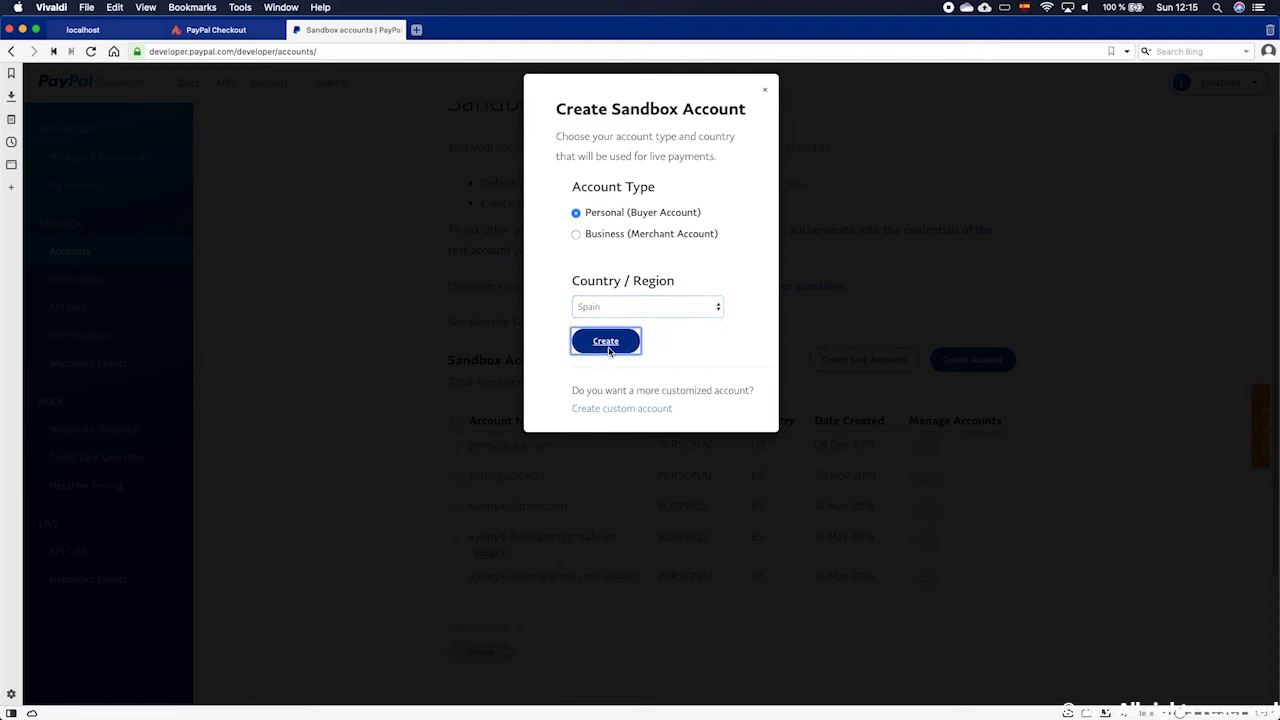
click(605, 341)
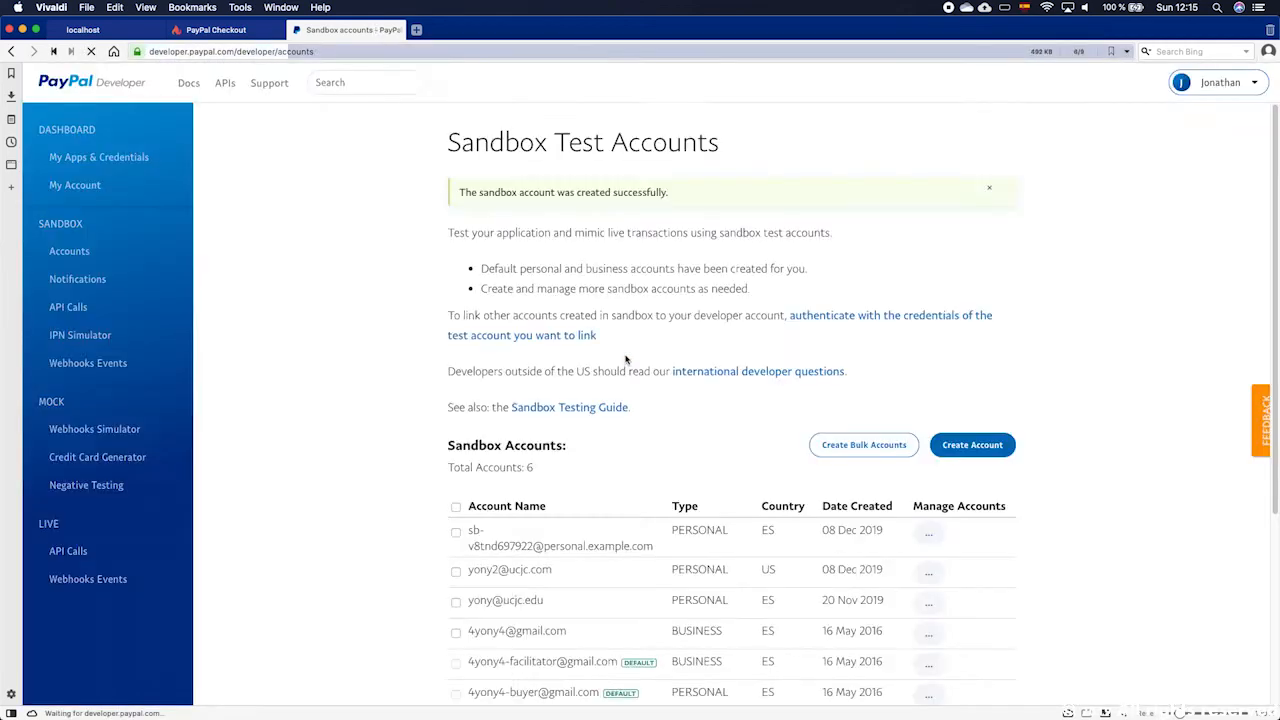
scroll(down, 3)
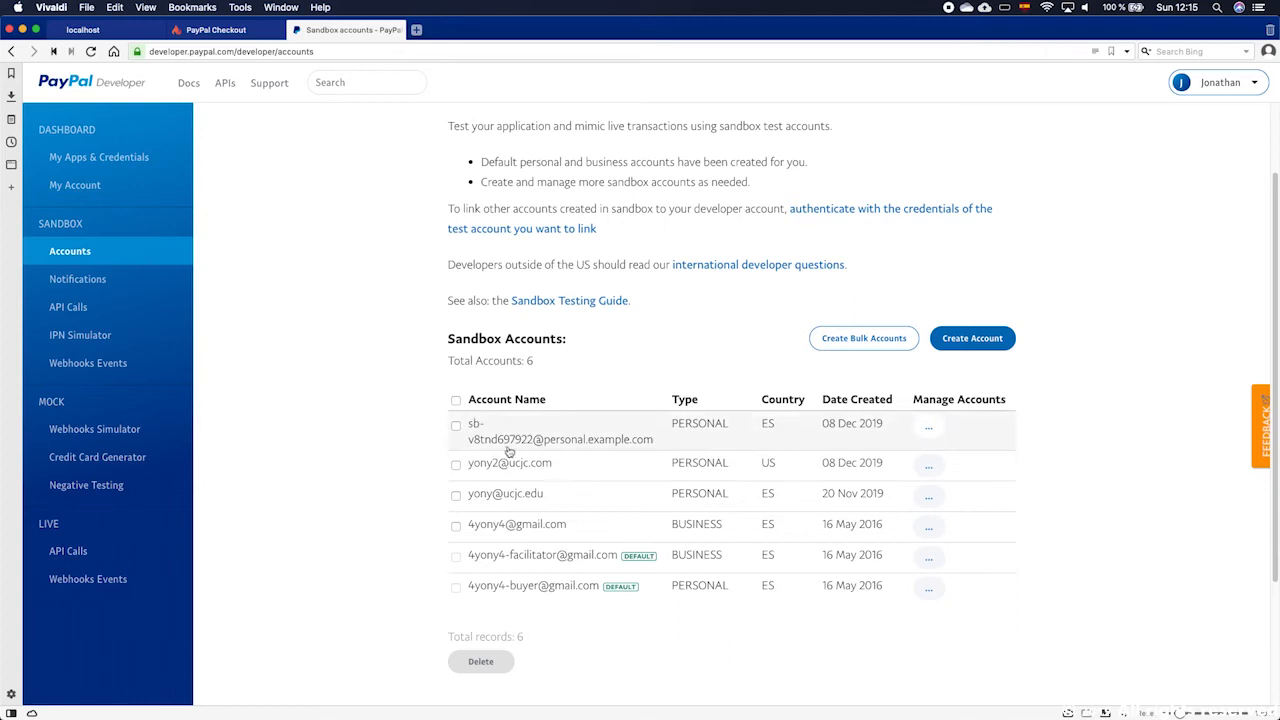
click(928, 425)
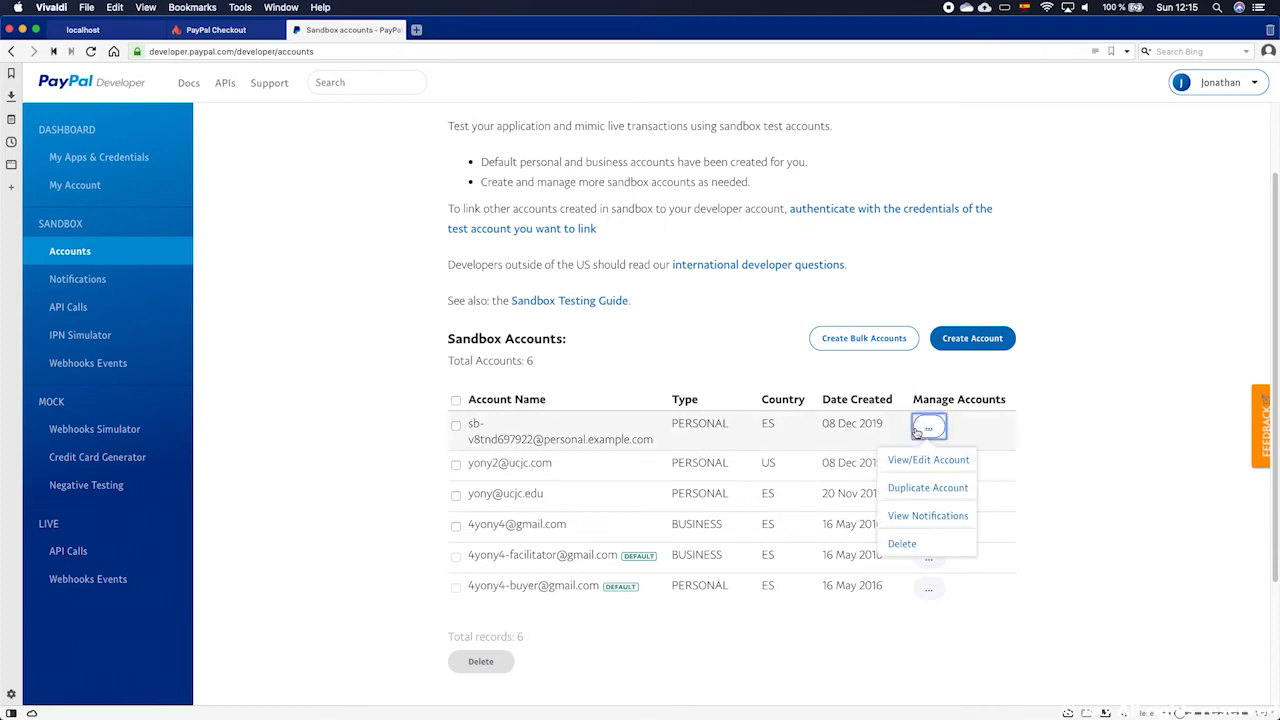
click(927, 459)
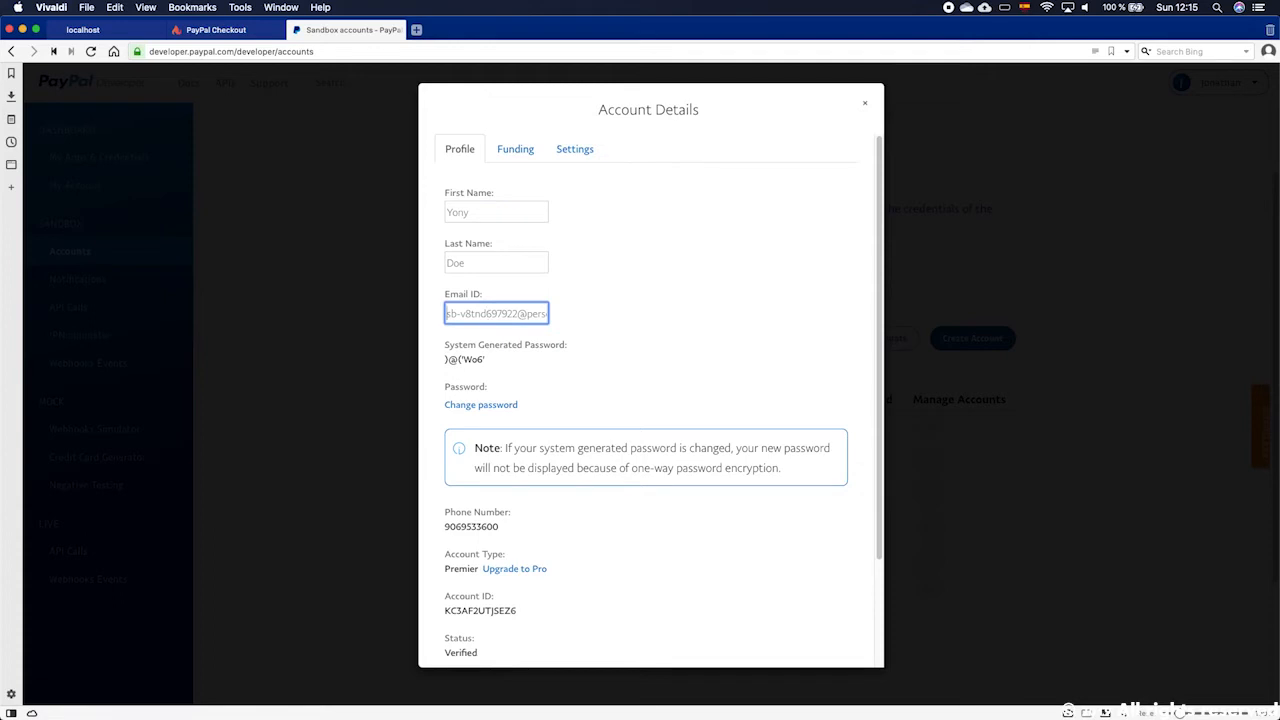
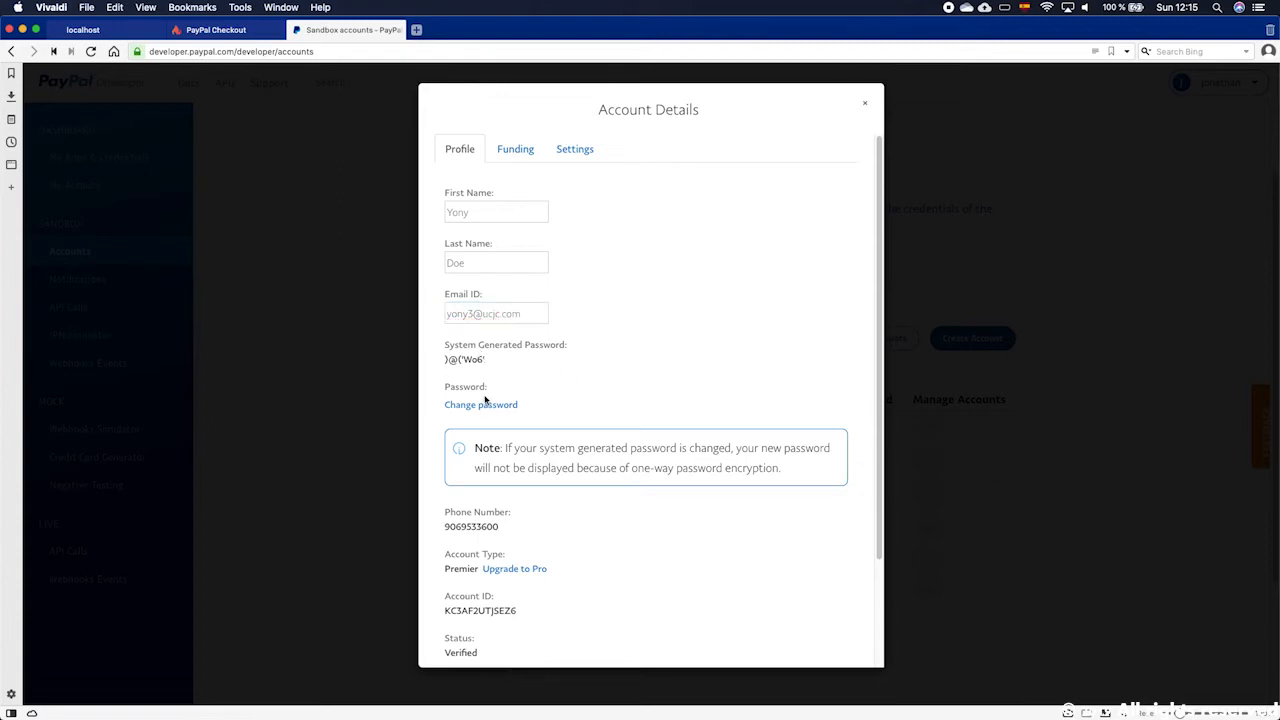
click(511, 405)
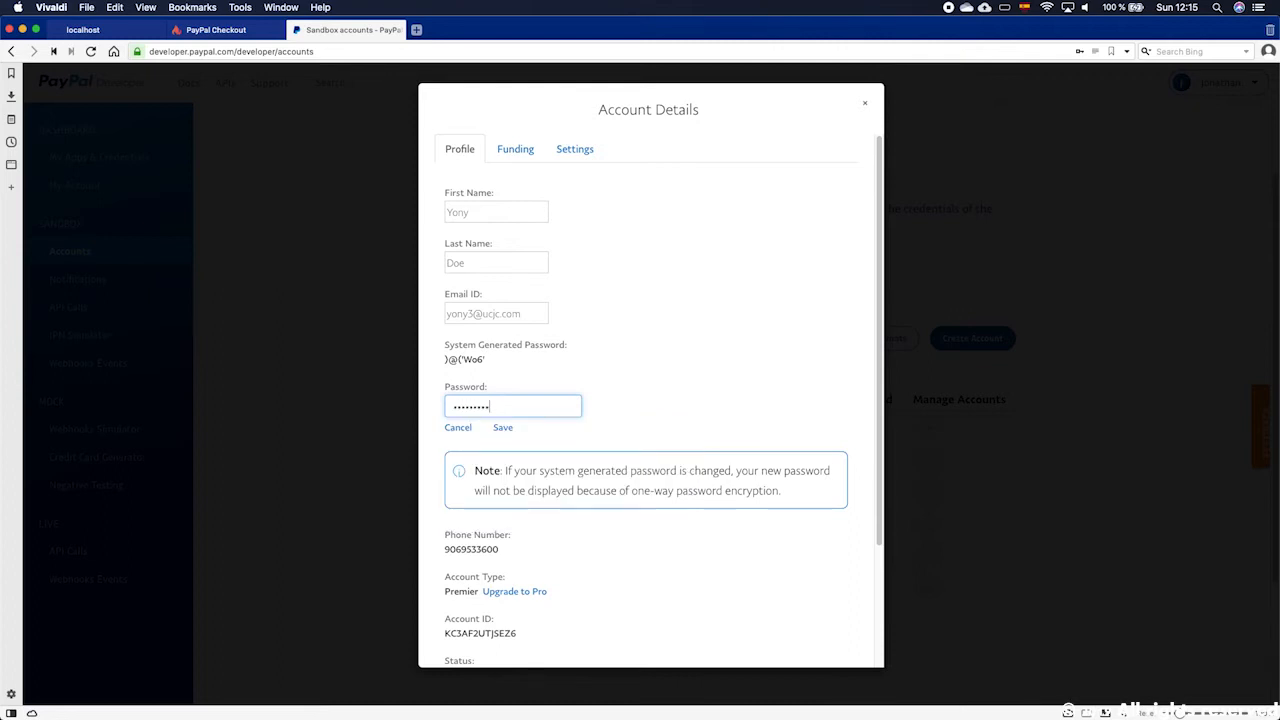
click(502, 427)
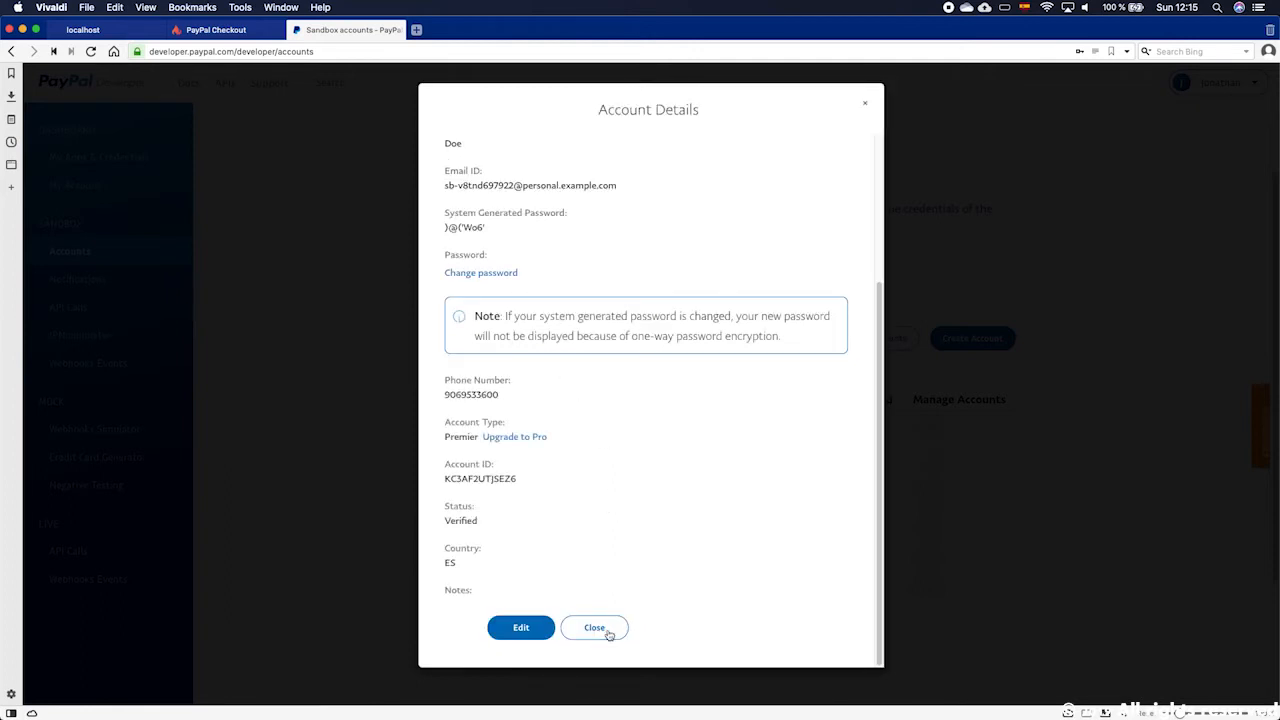
click(594, 627)
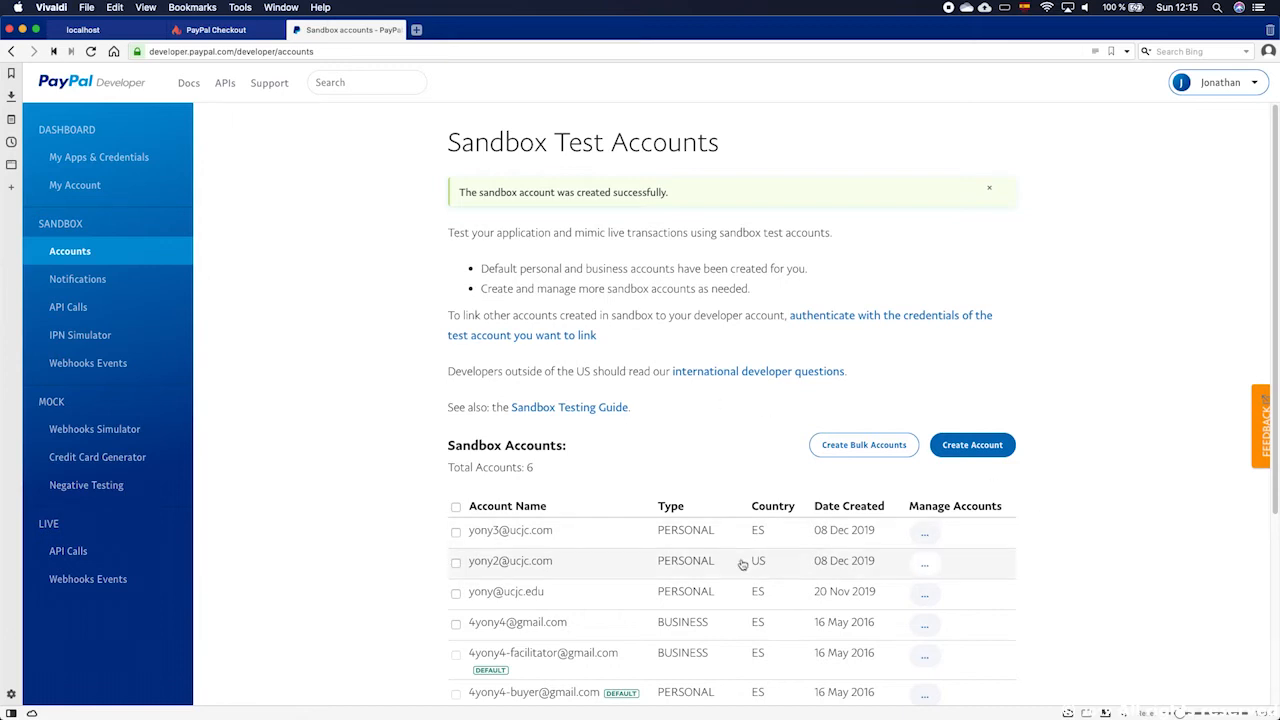
click(924, 306)
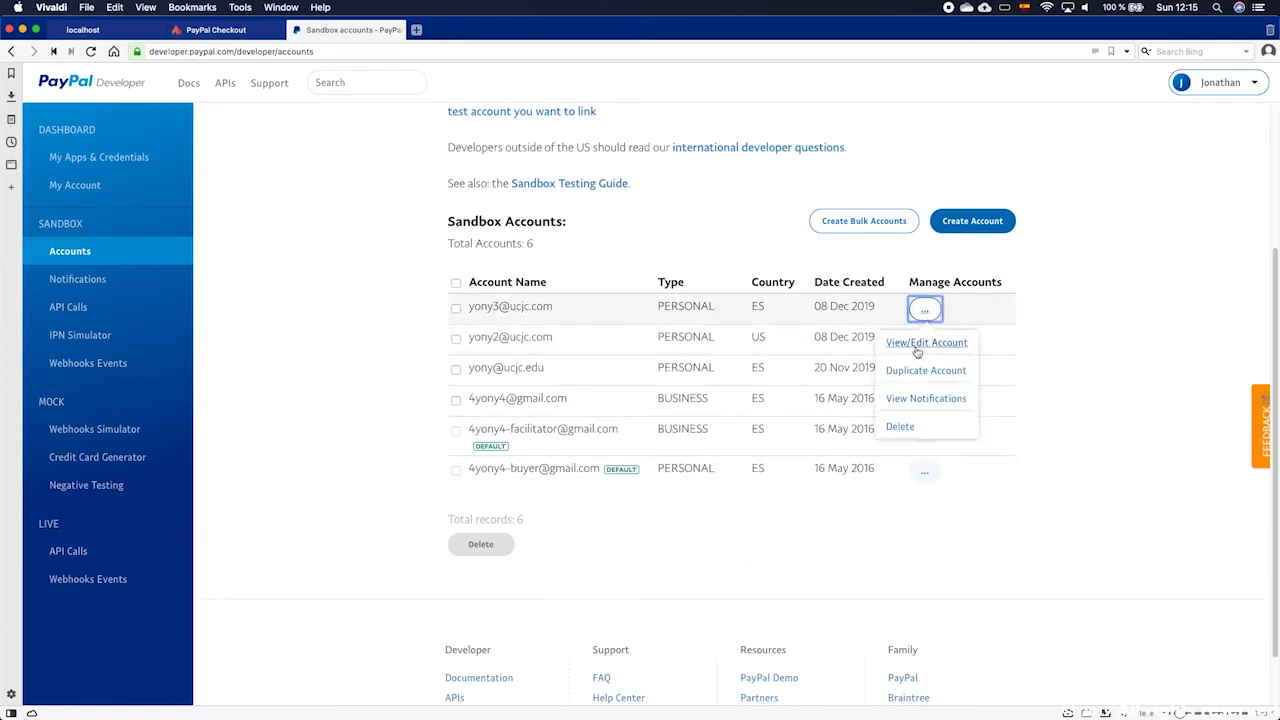
click(926, 342)
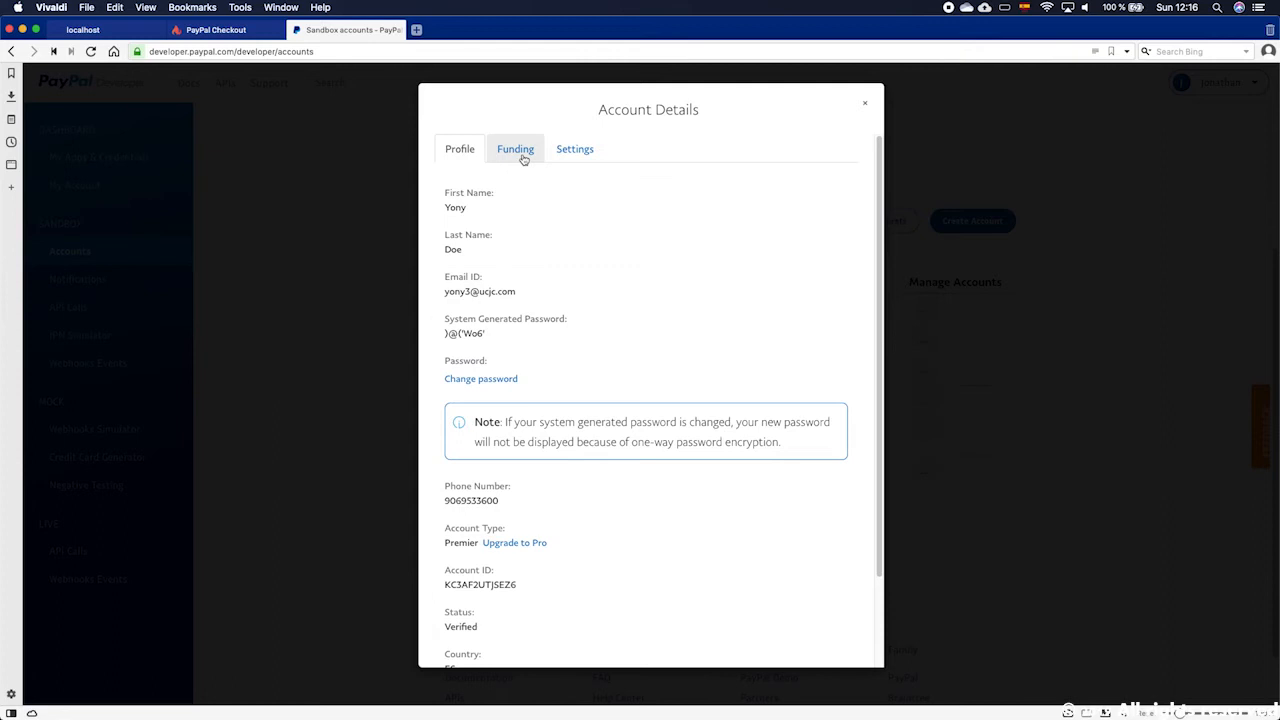
click(515, 148)
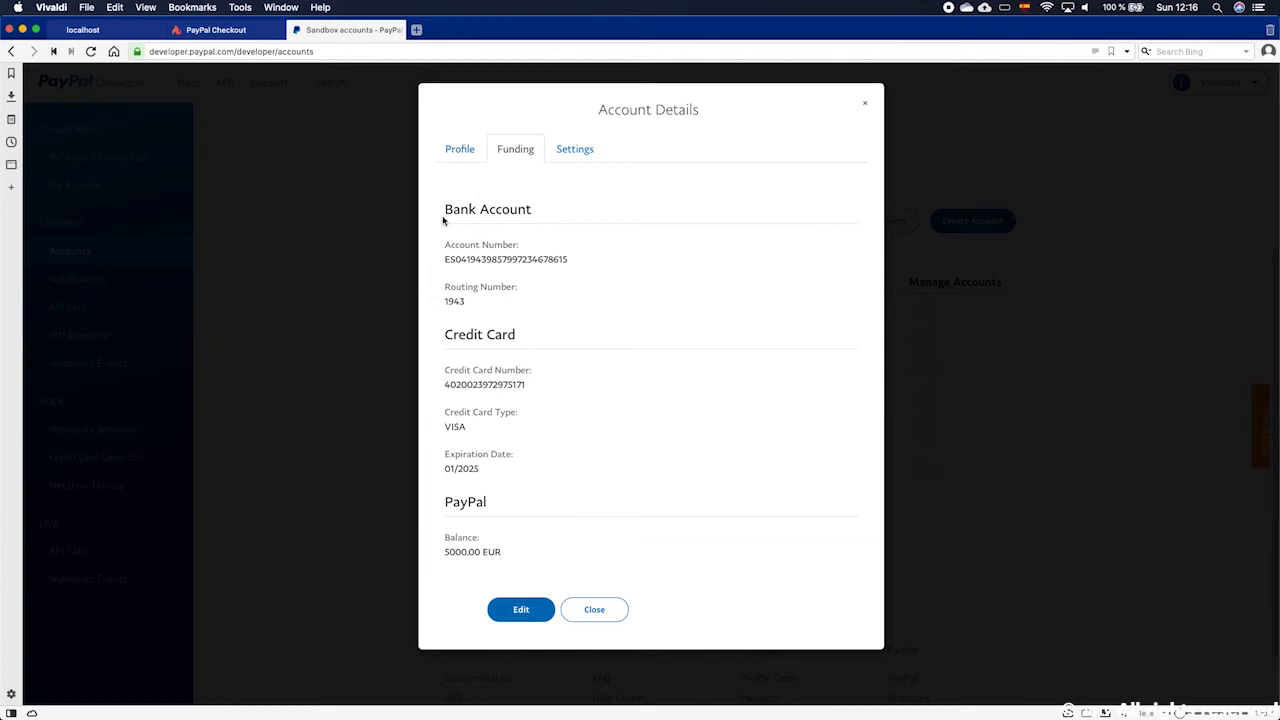
click(574, 149)
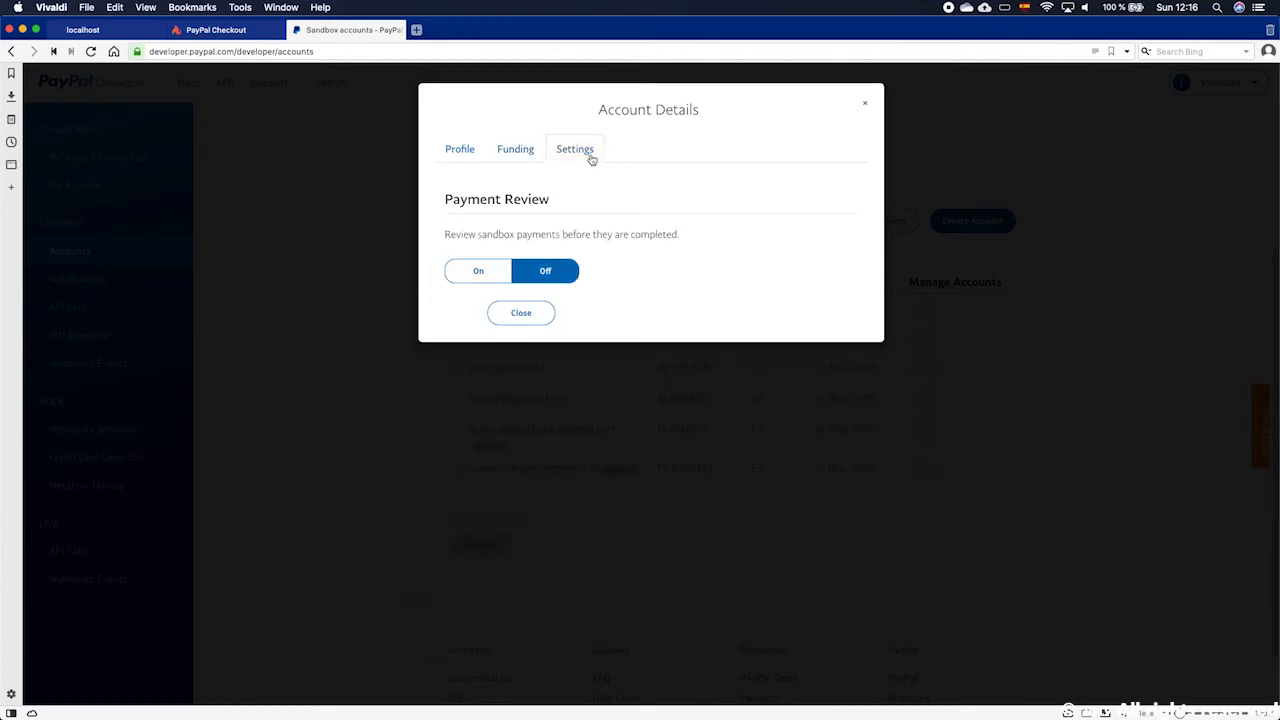
click(515, 149)
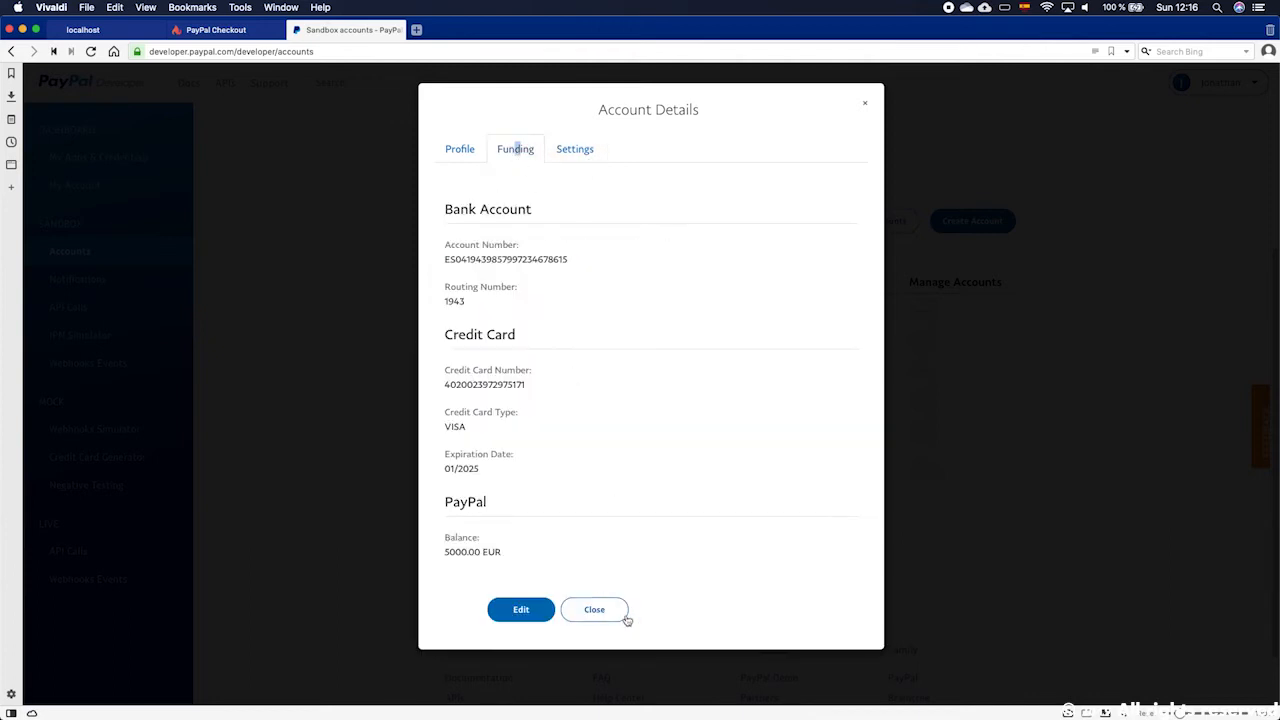
double_click(472, 551)
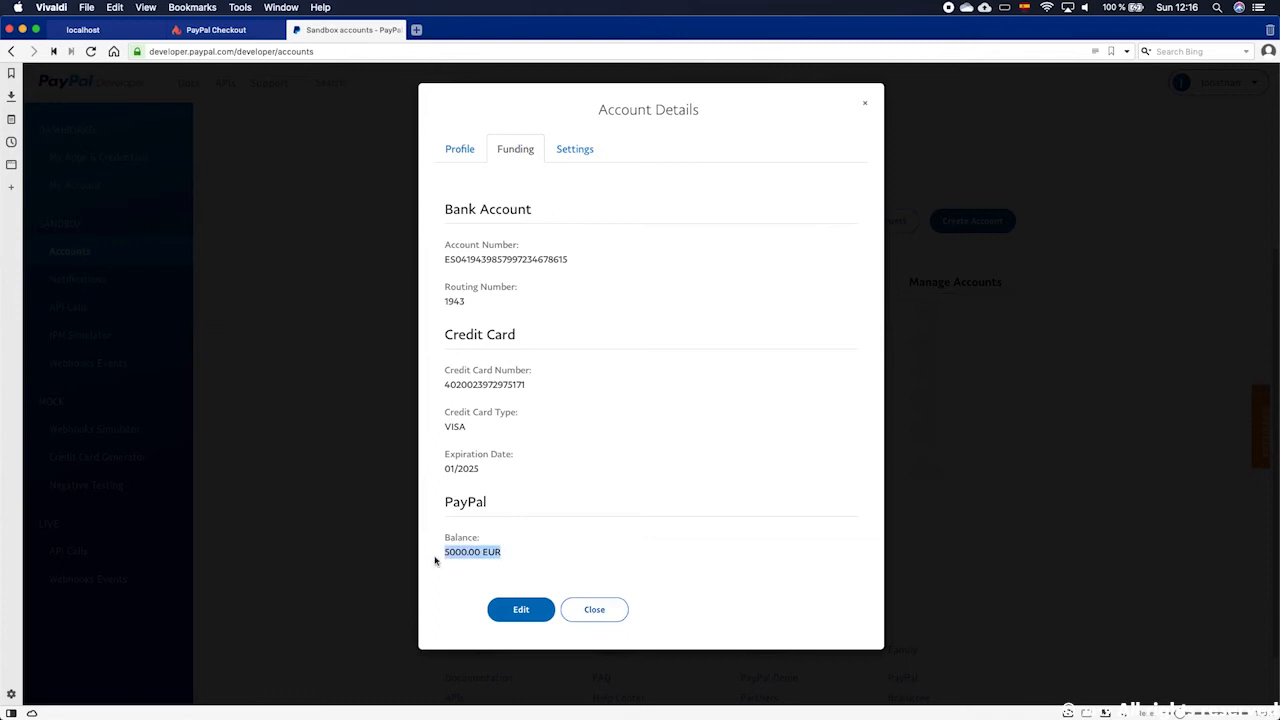
mouse_move(494, 489)
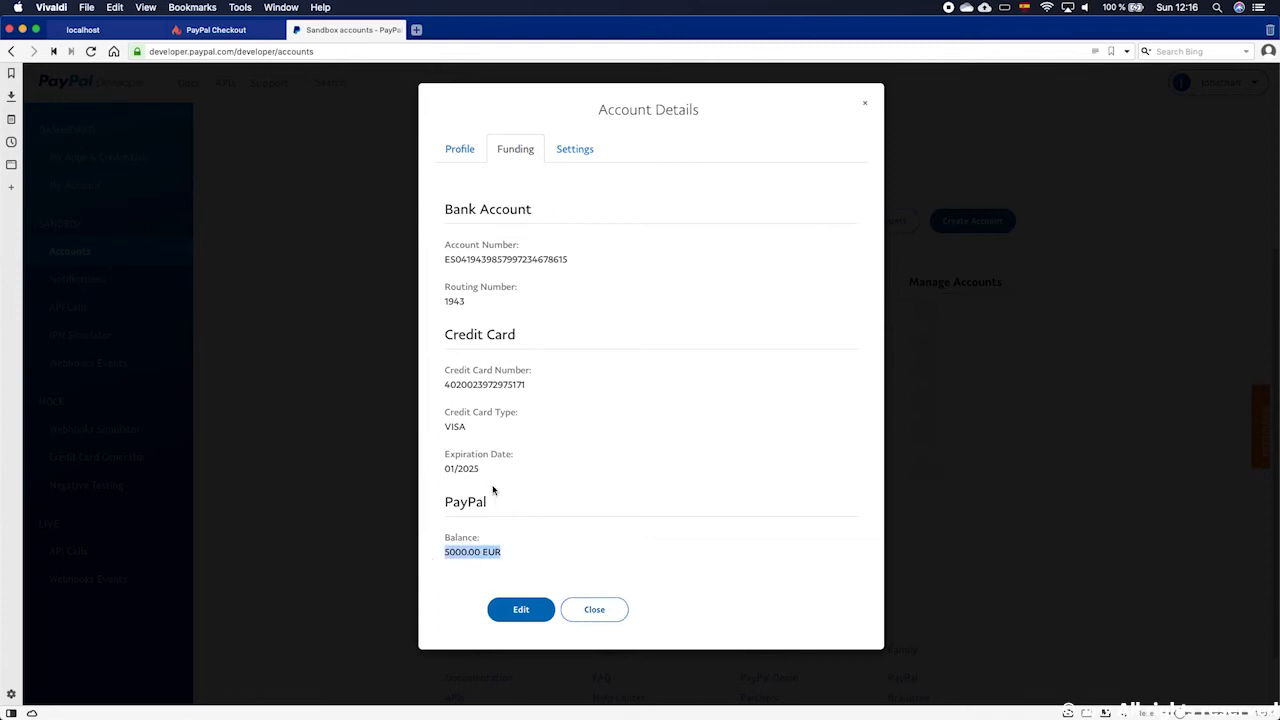
drag(444, 369, 472, 501)
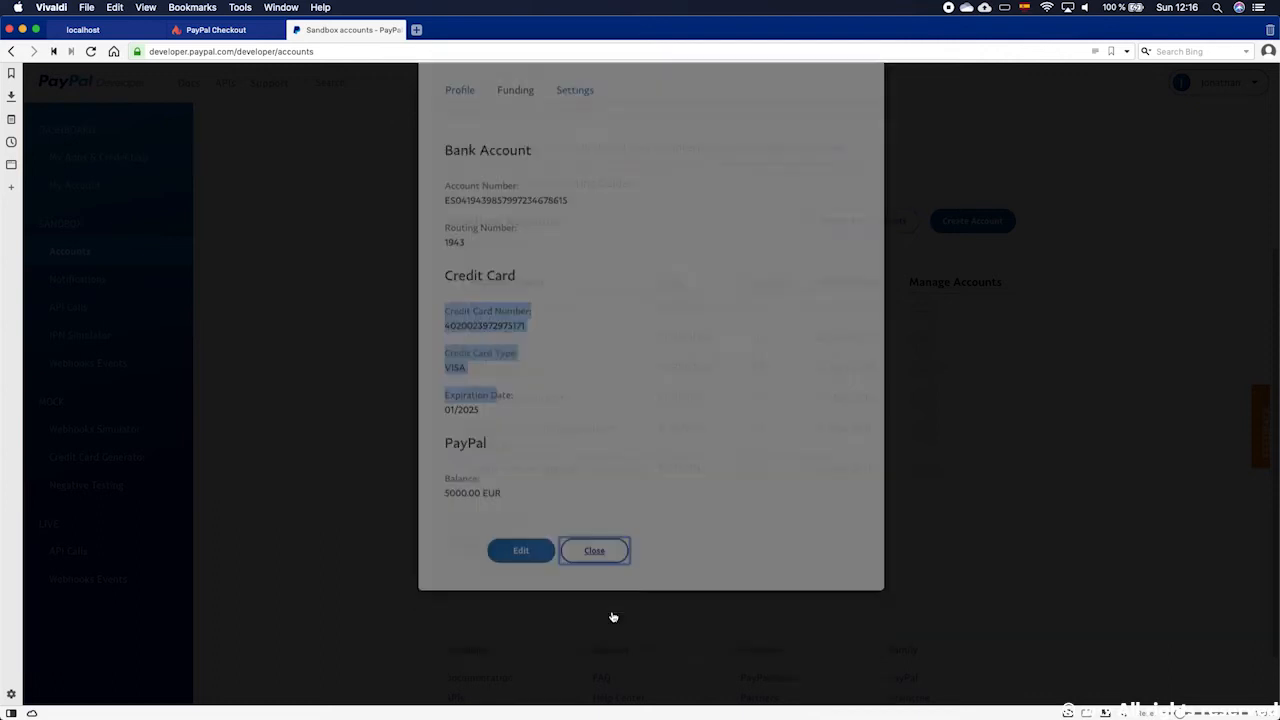
click(594, 550)
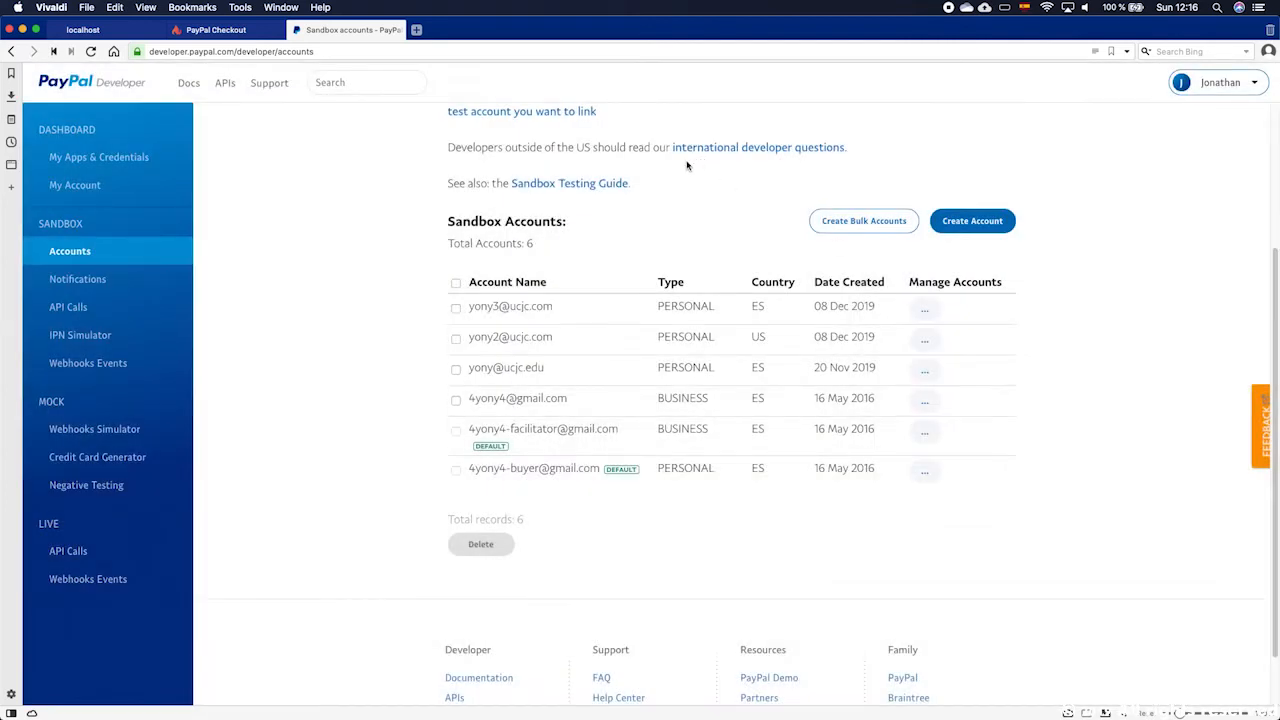
mouse_move(561, 183)
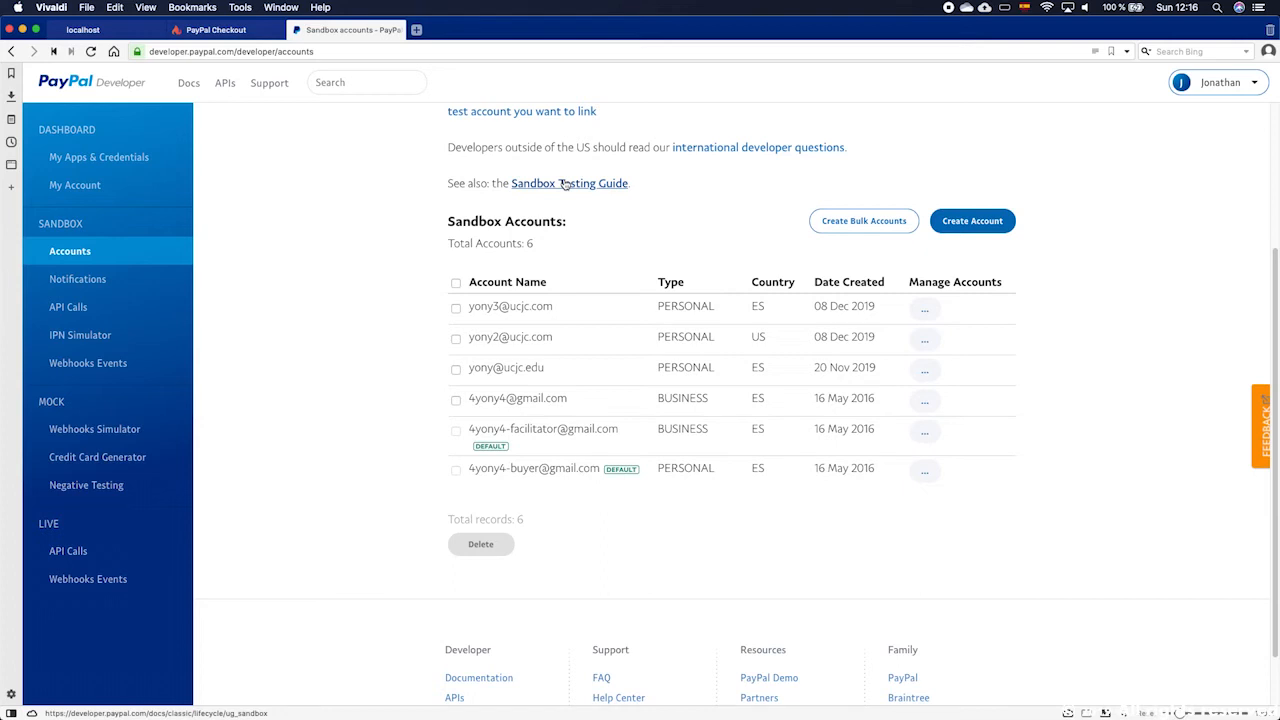
mouse_move(674, 310)
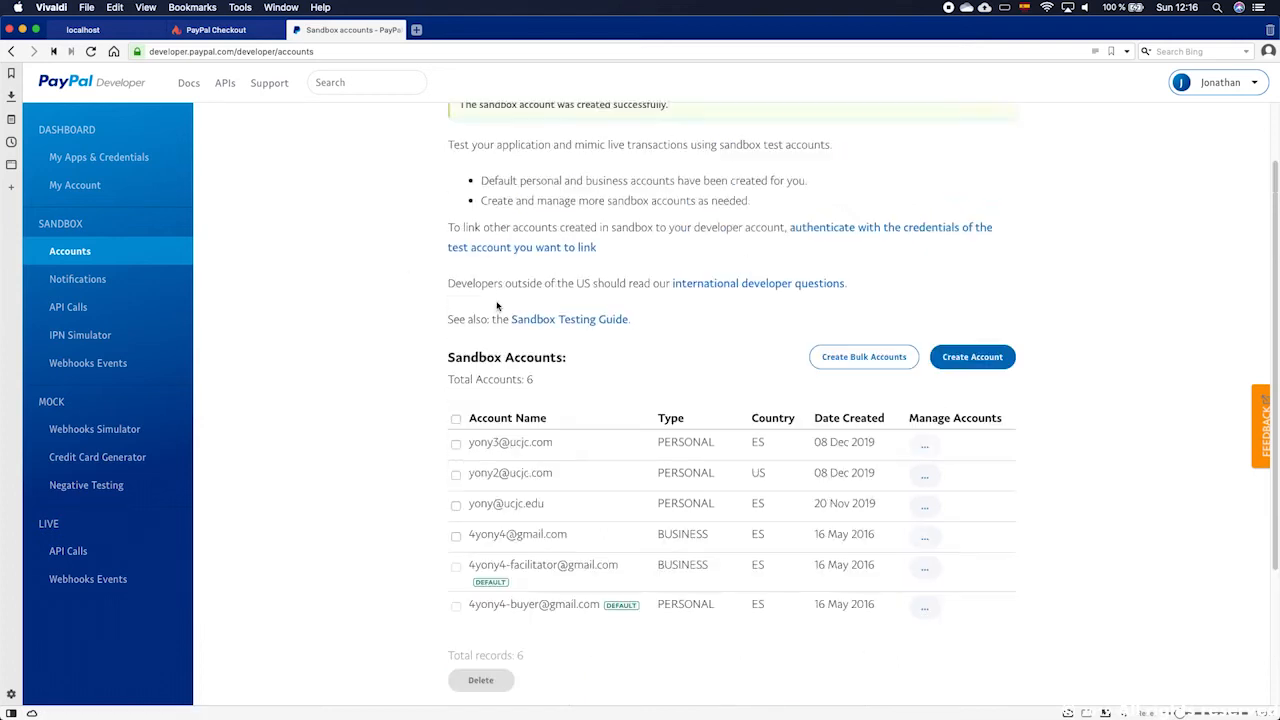
scroll(up, 3)
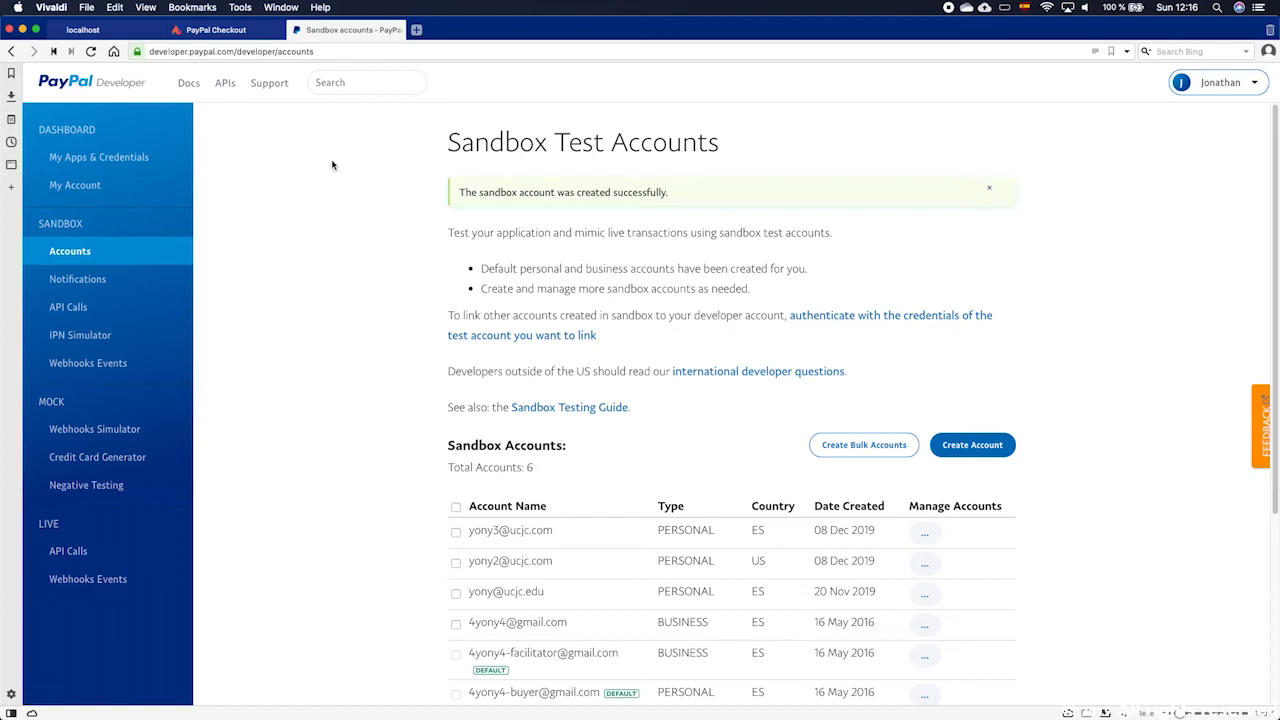
mouse_move(330, 221)
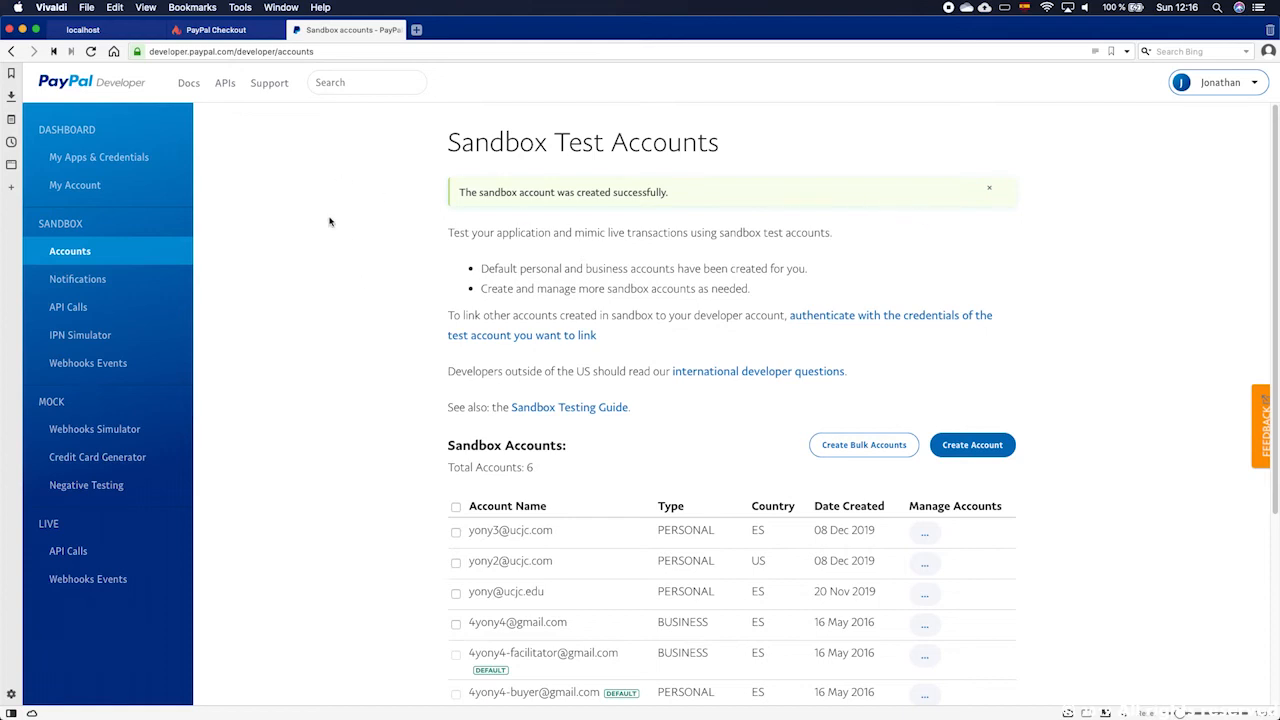
mouse_move(108, 30)
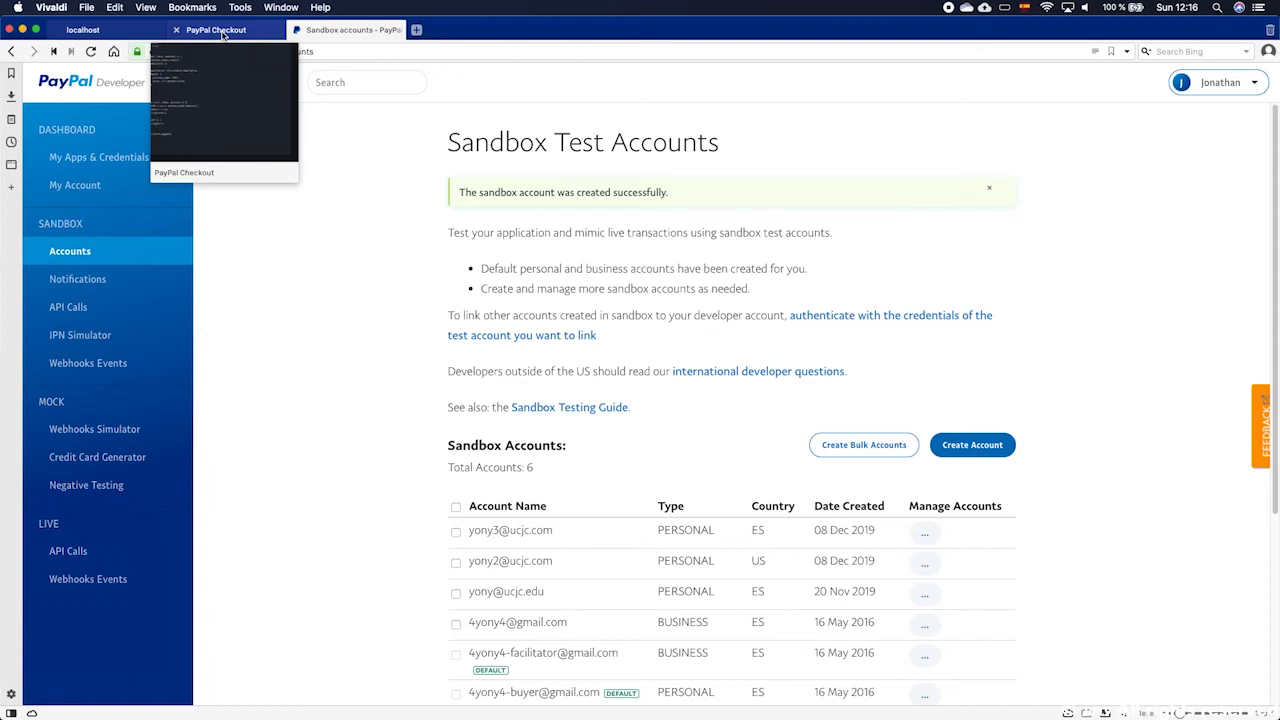
Switch to the Fireship PayPal Checkout lesson and scroll down to its Vue section
click(215, 30)
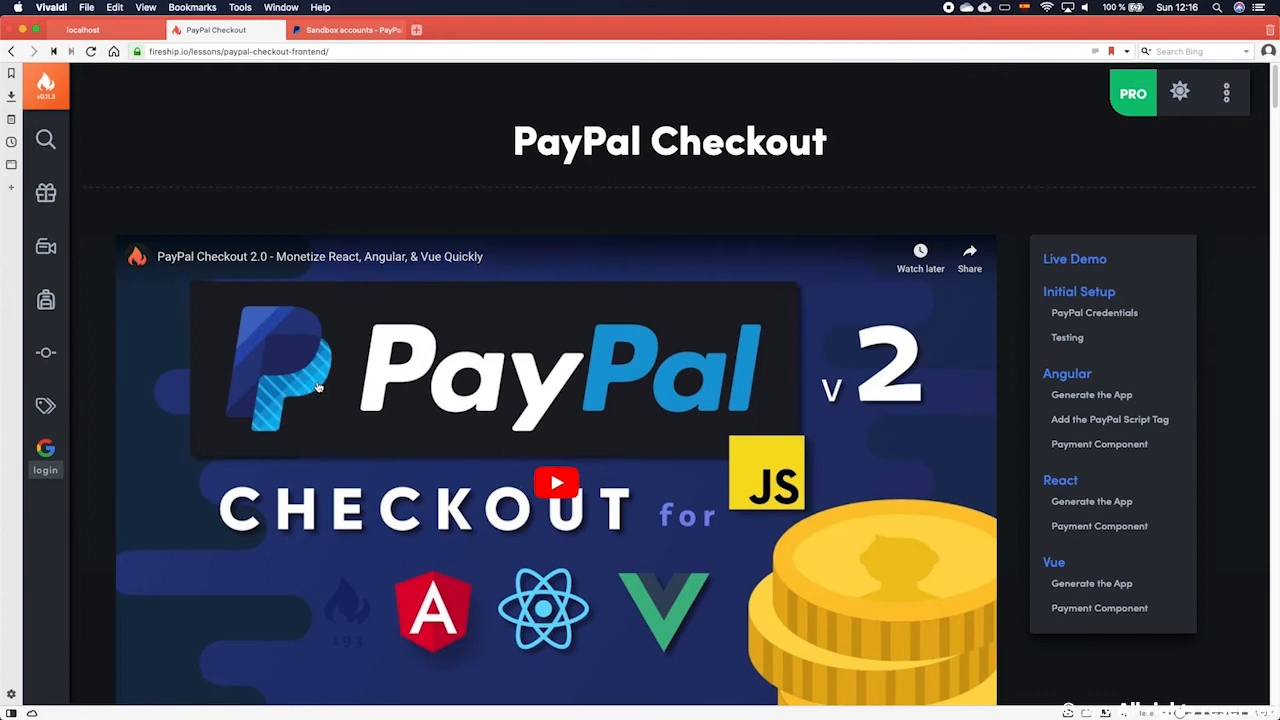
scroll(down, 3)
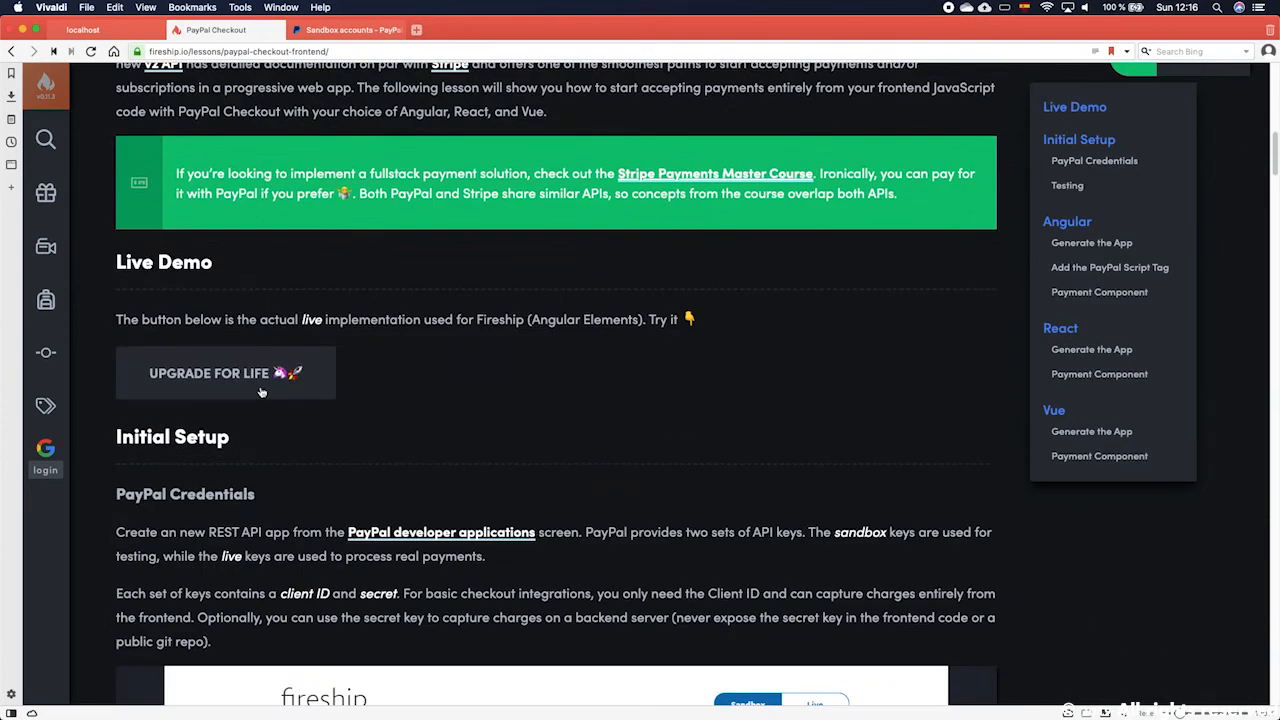
scroll(down, 3)
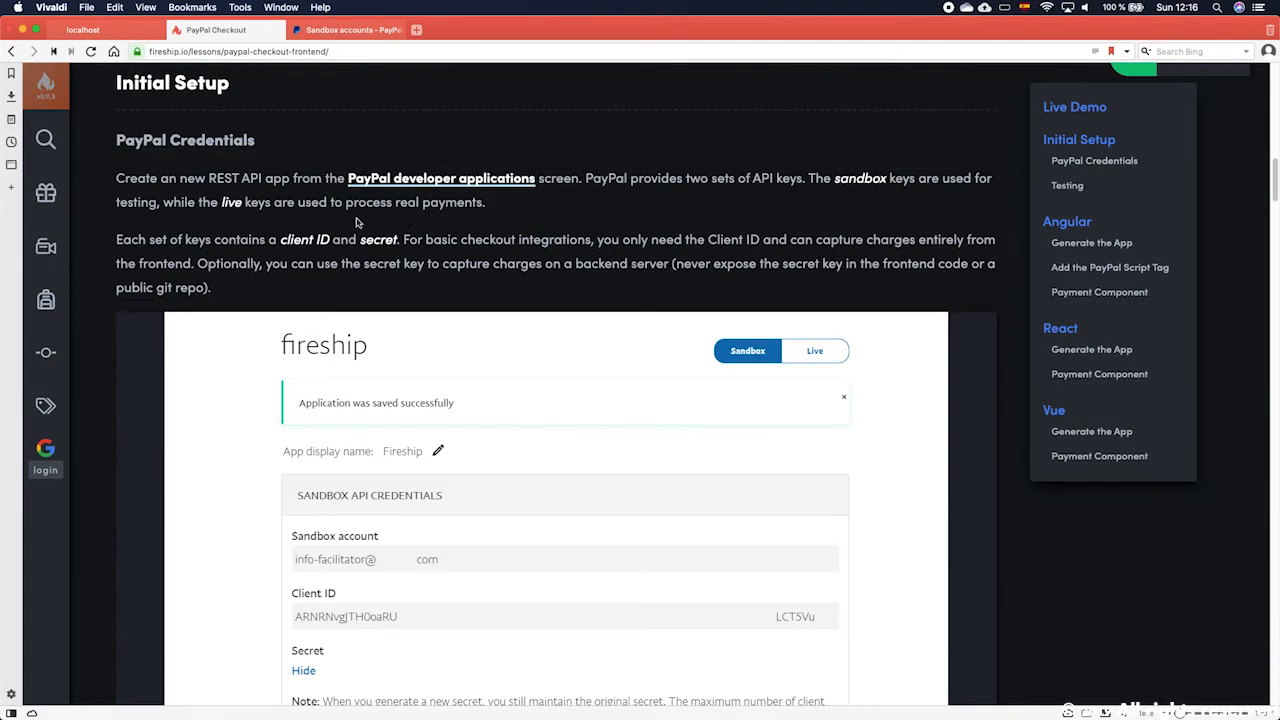
scroll(down, 3)
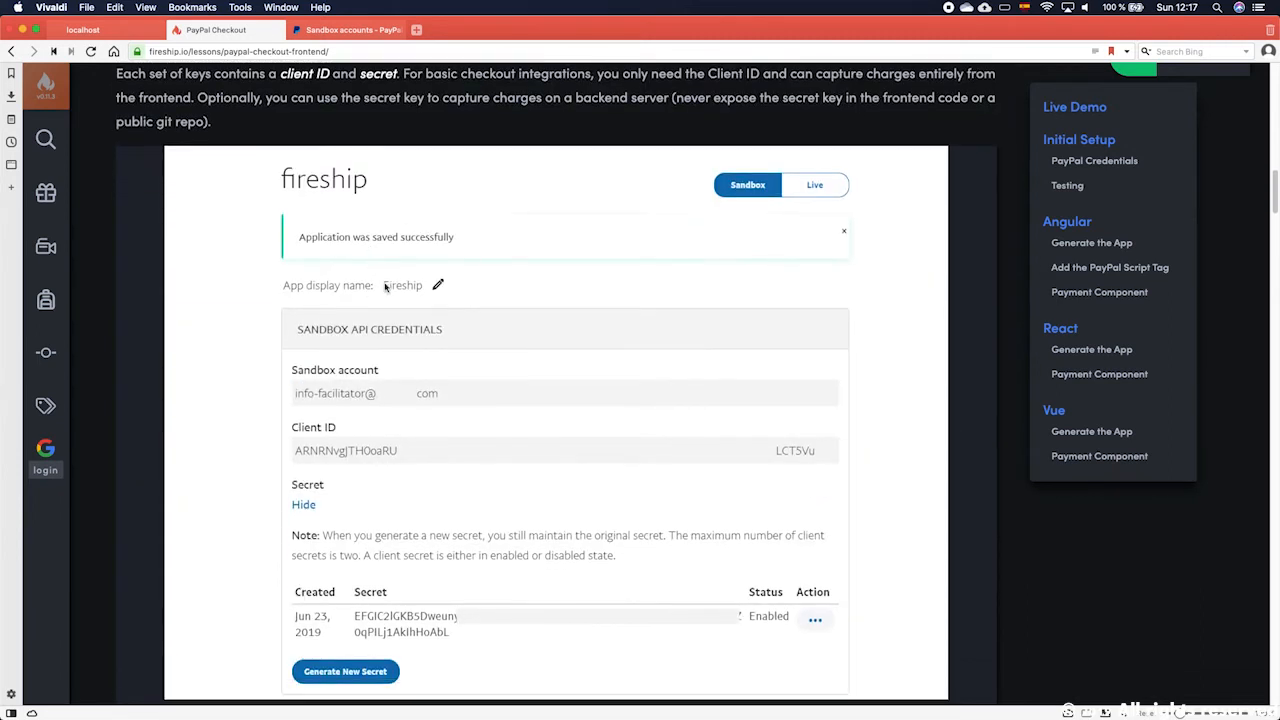
scroll(down, 3)
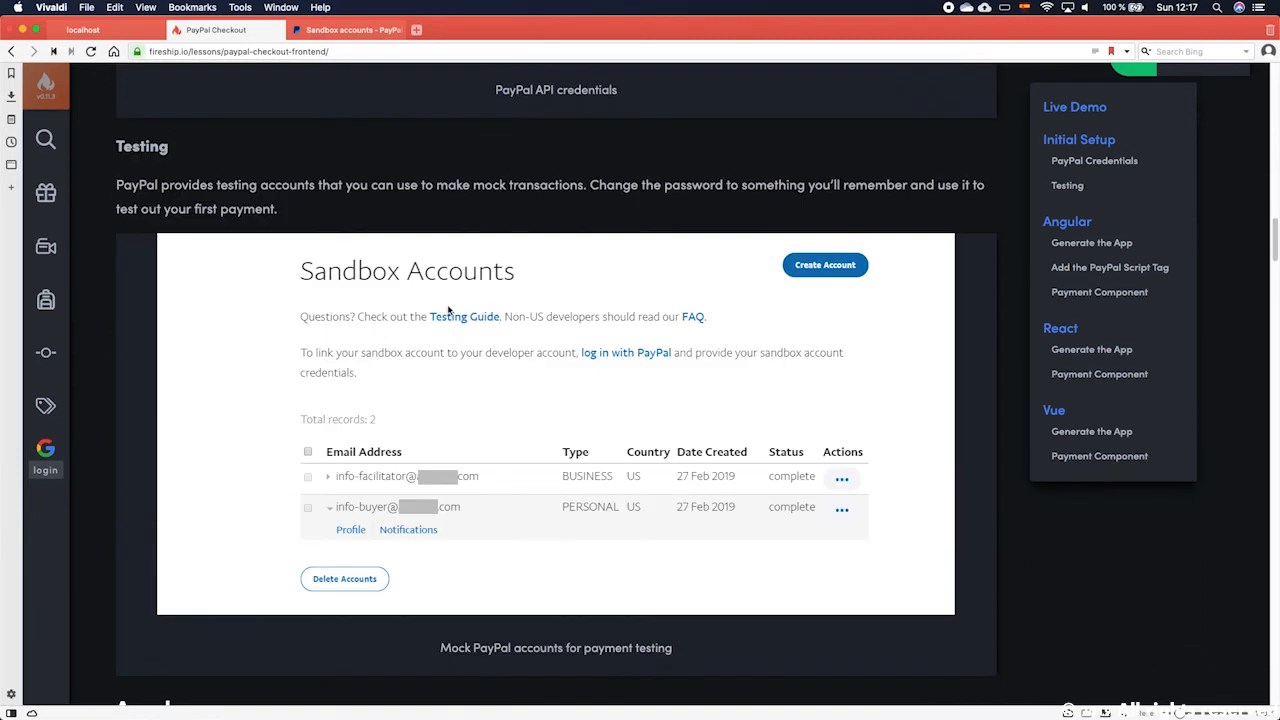
mouse_move(544, 475)
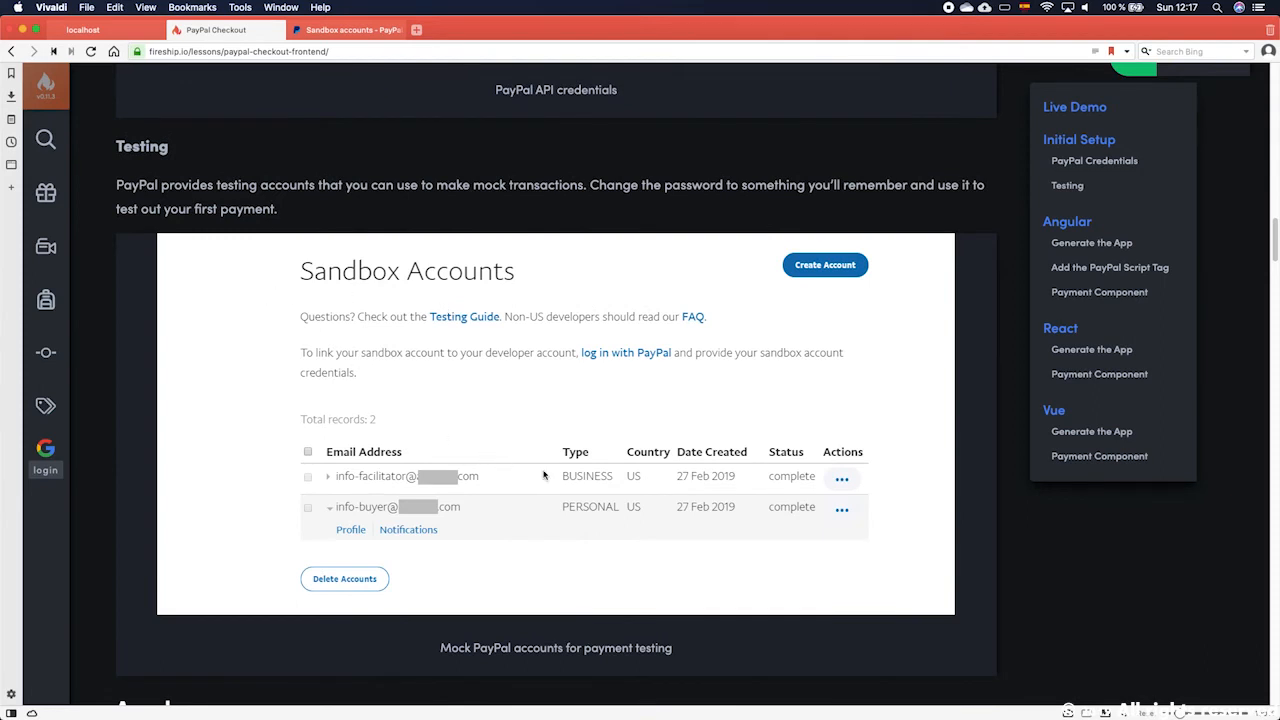
scroll(down, 3)
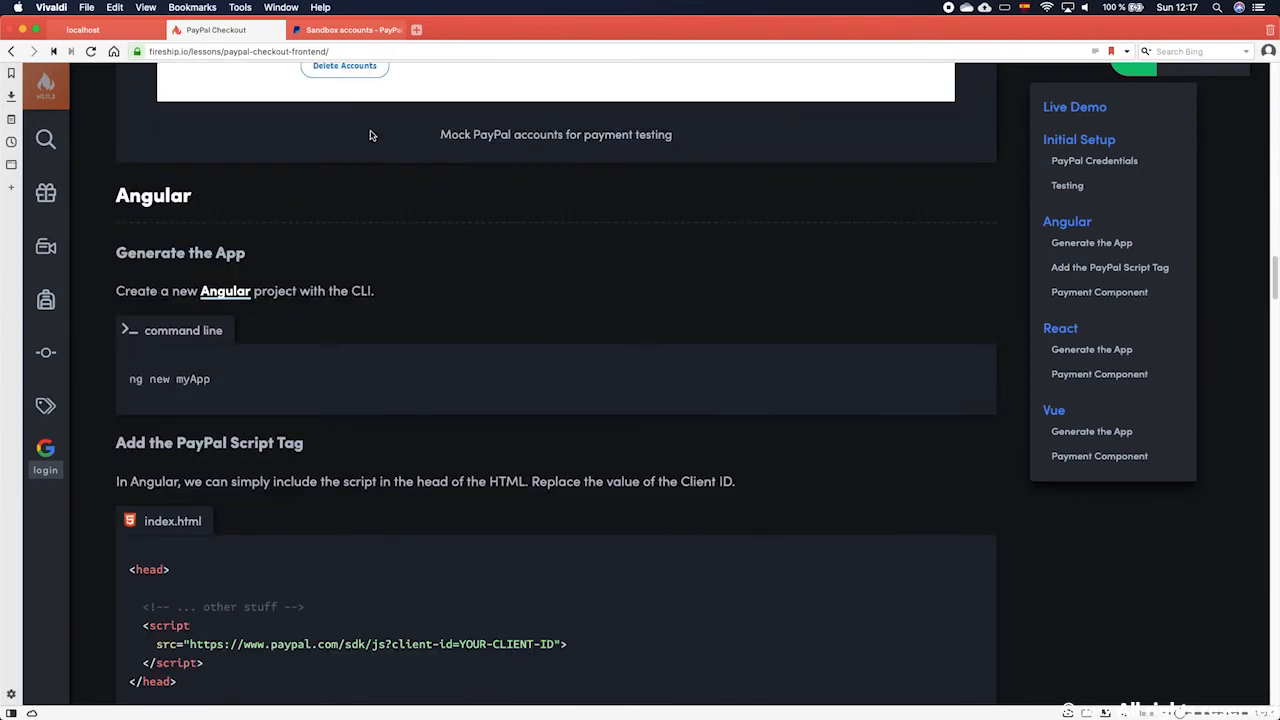
scroll(down, 3)
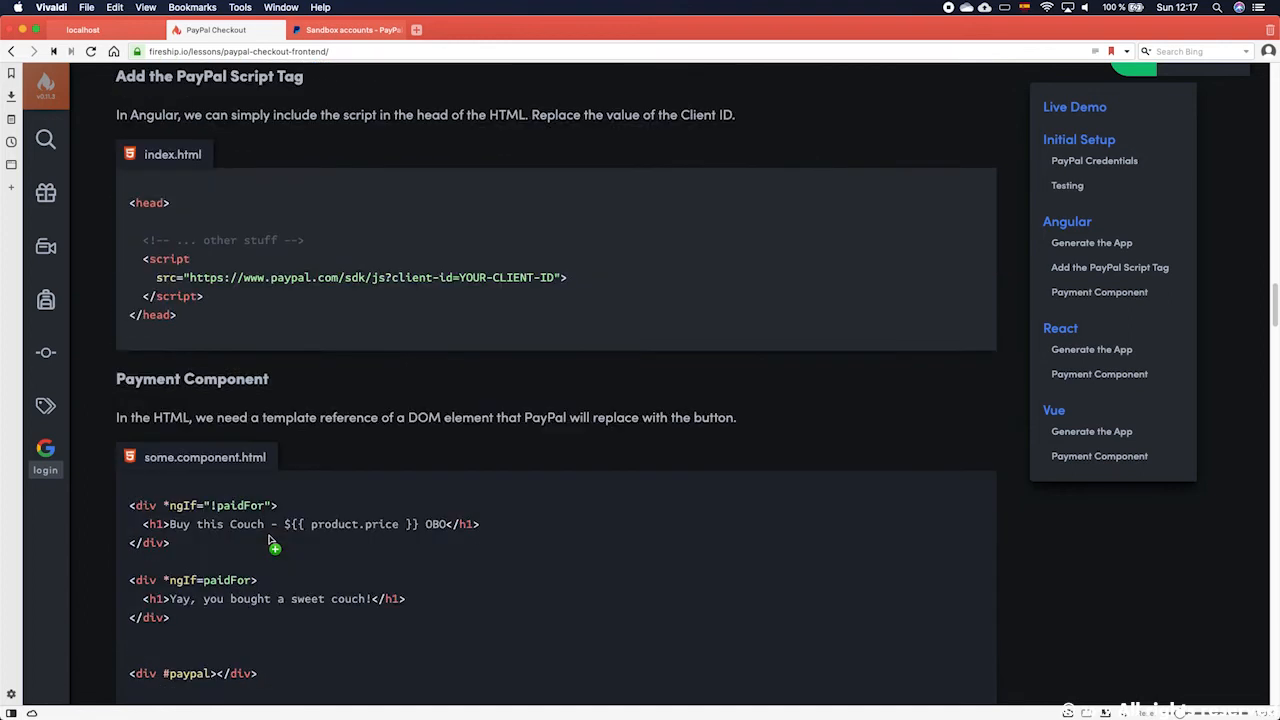
scroll(down, 3)
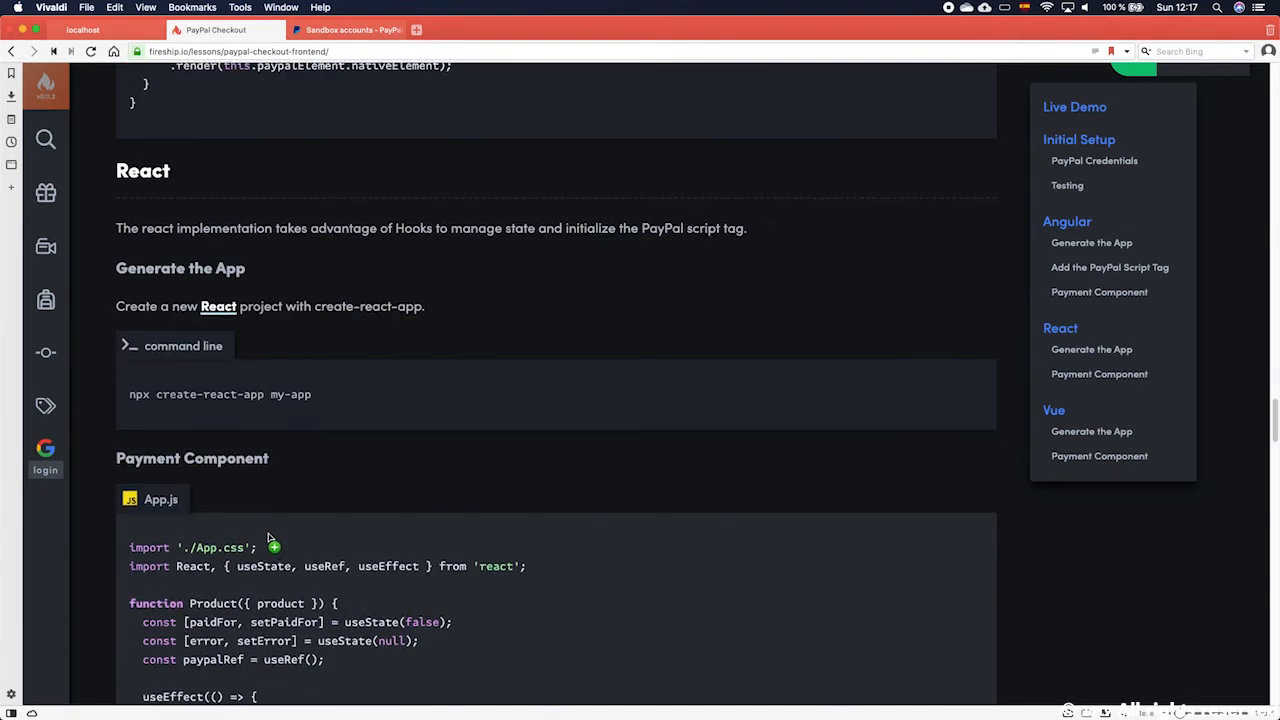
scroll(down, 3)
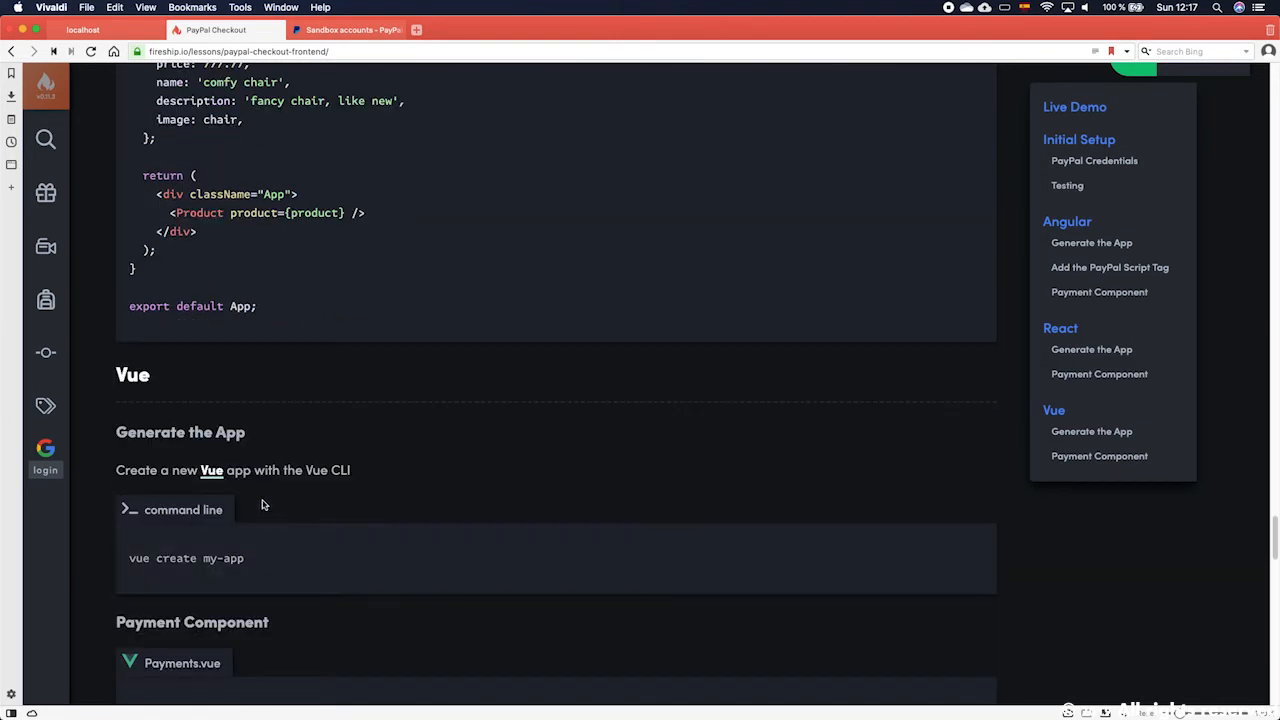
scroll(down, 3)
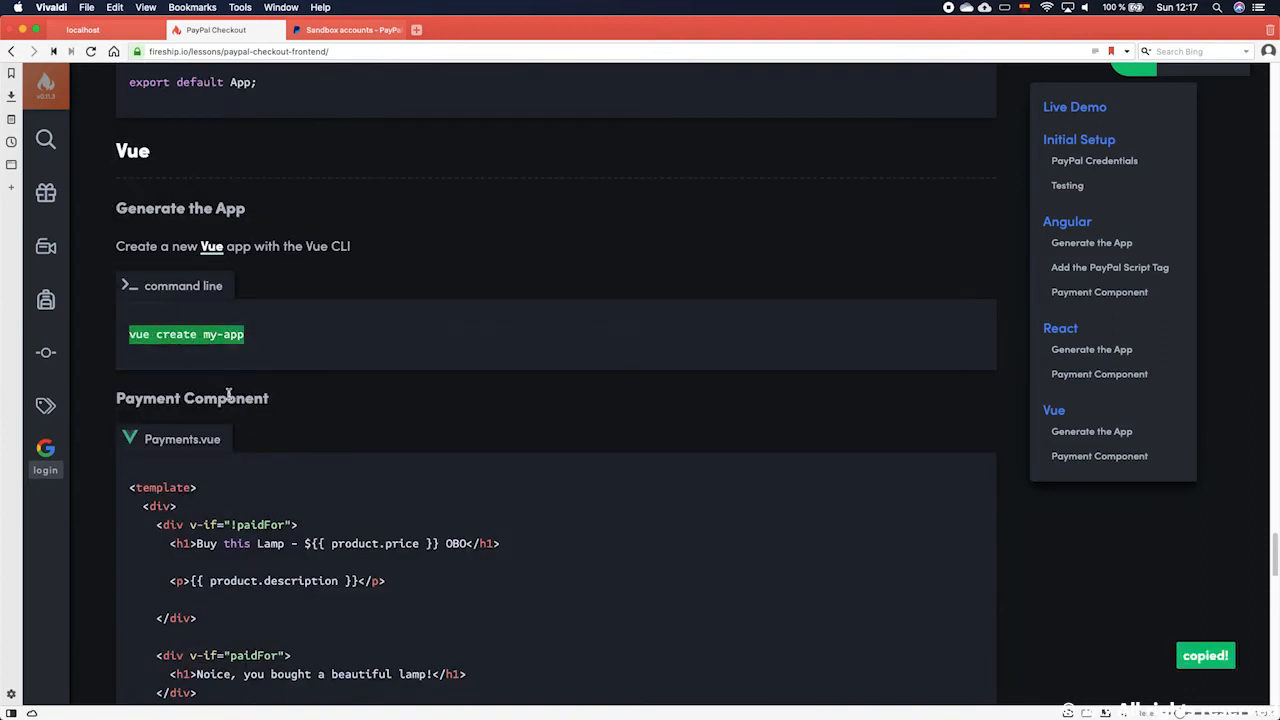
Highlight the lamp purchase heading, its v-if, and the empty paypal ref div in the template
scroll(down, 3)
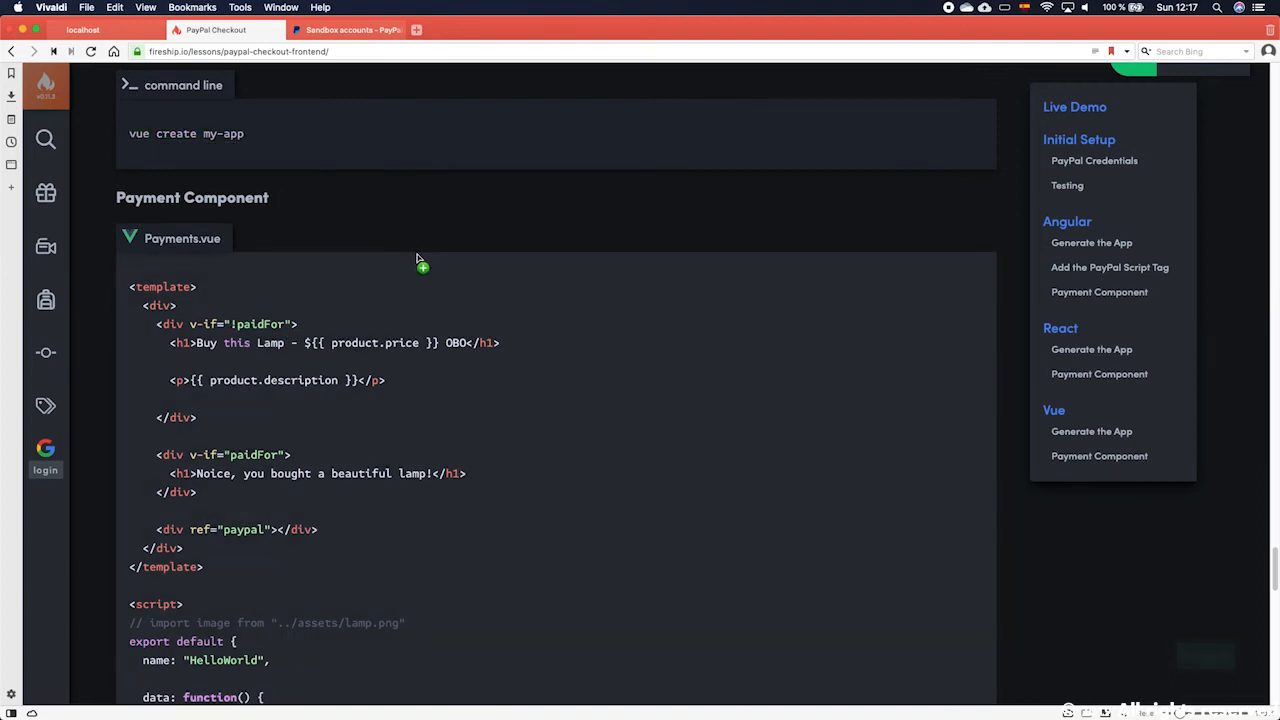
mouse_move(442, 243)
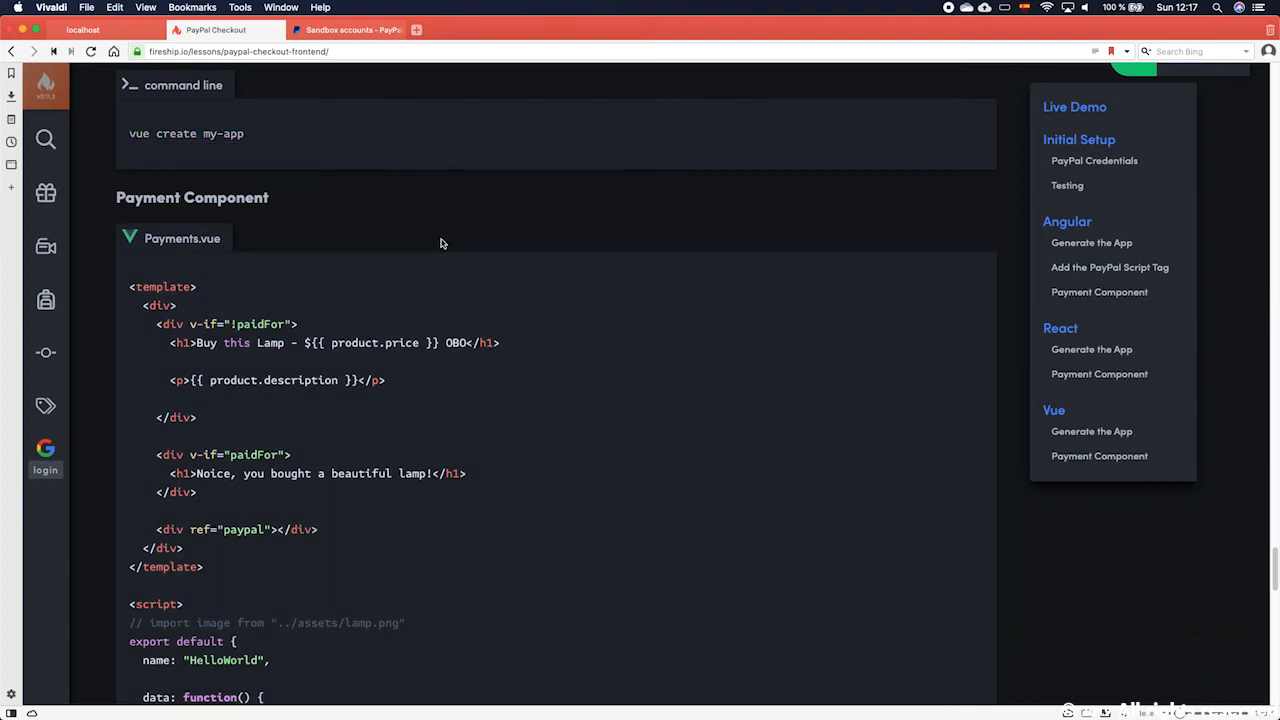
mouse_move(446, 243)
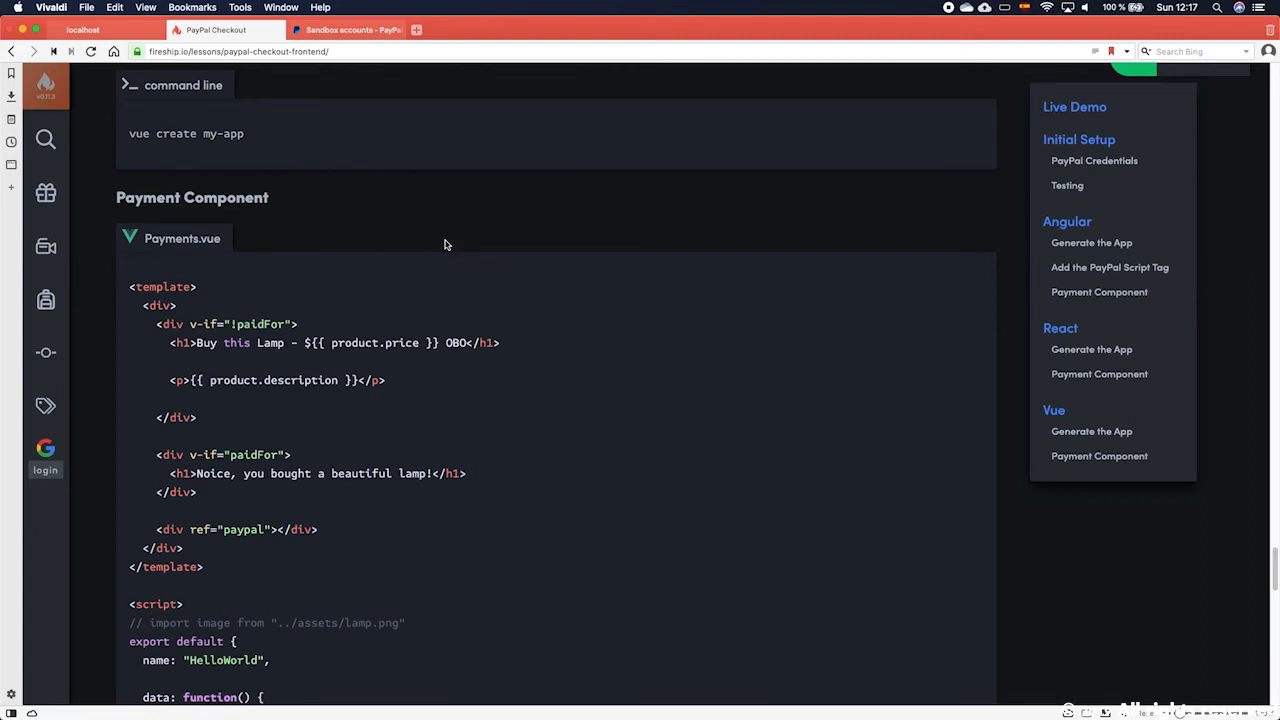
scroll(down, 3)
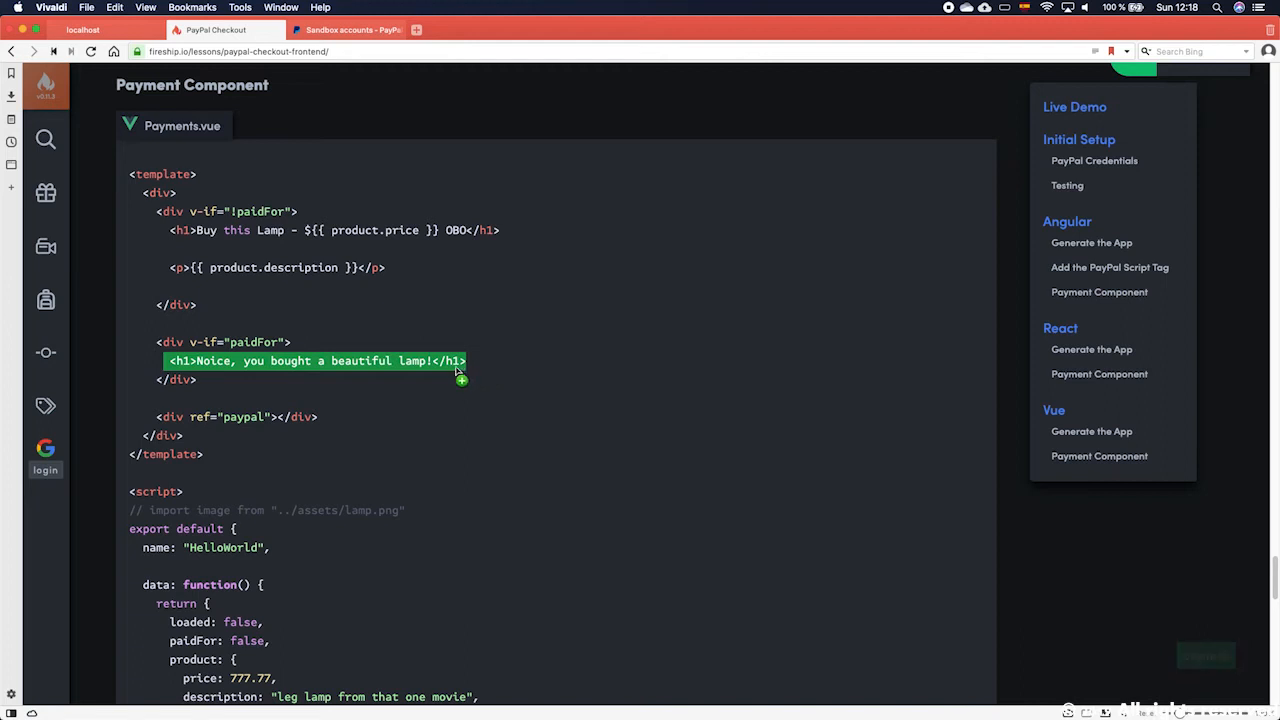
double_click(253, 342)
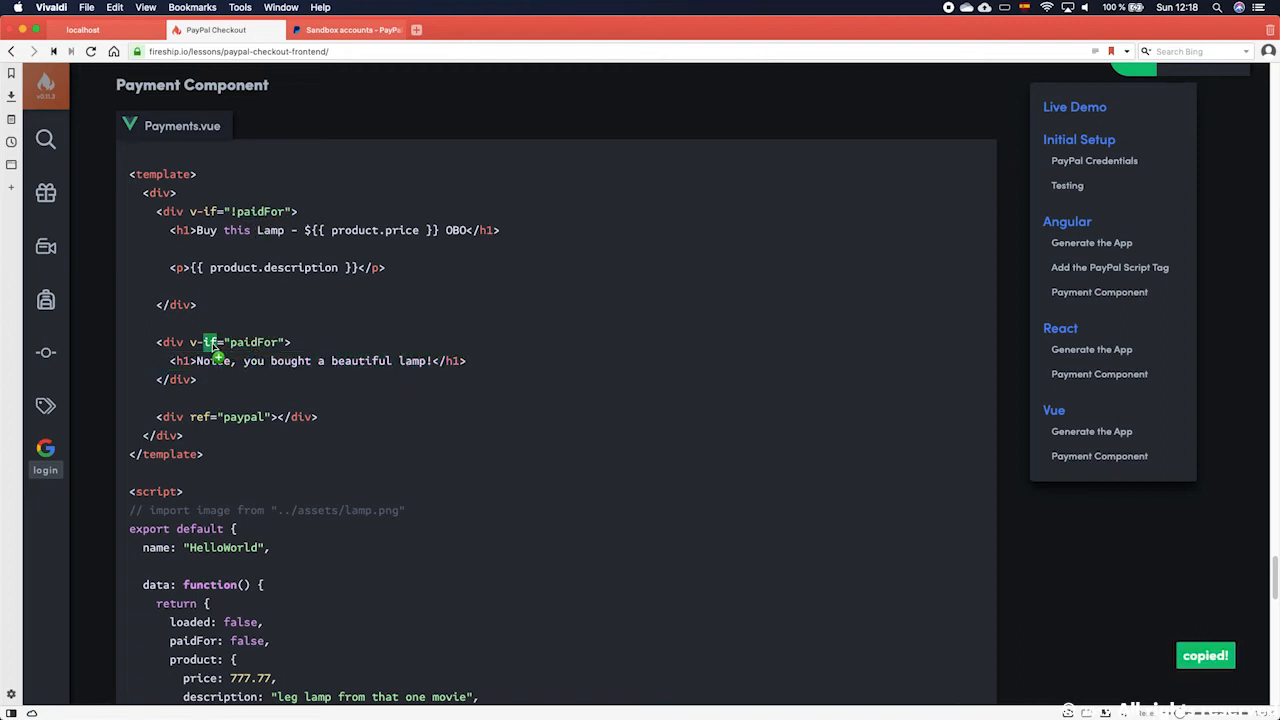
double_click(254, 342)
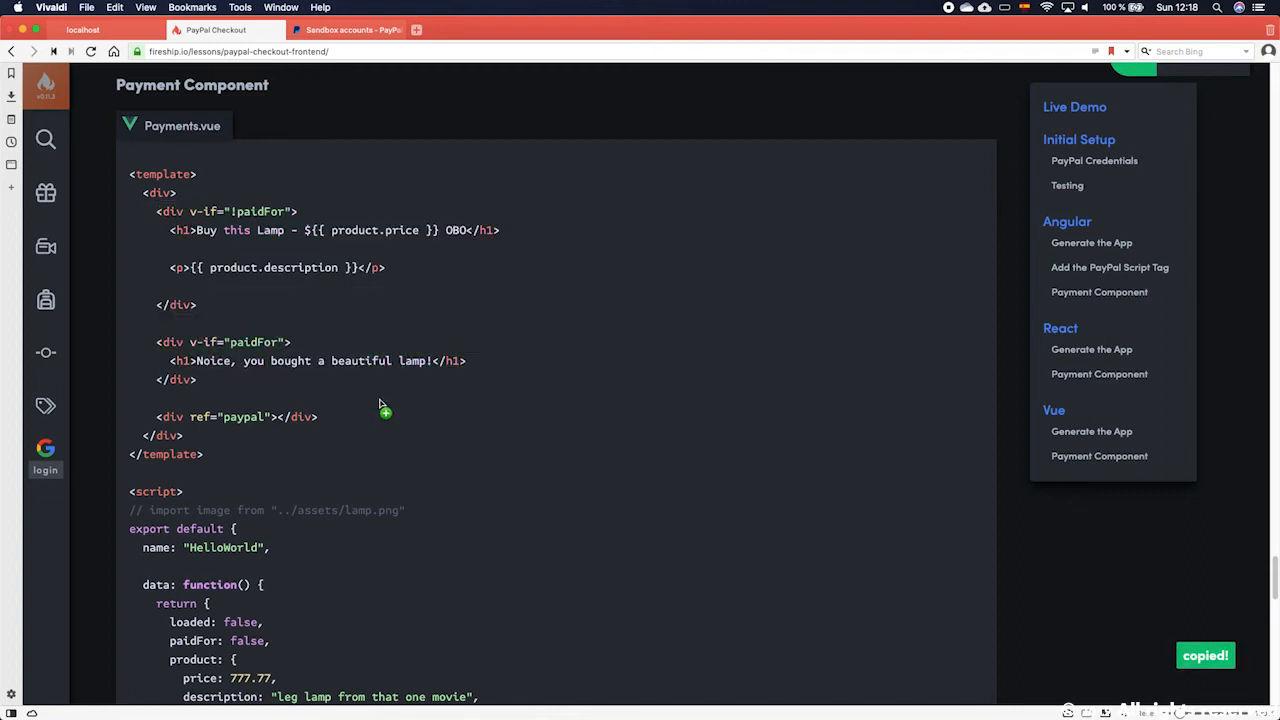
double_click(220, 416)
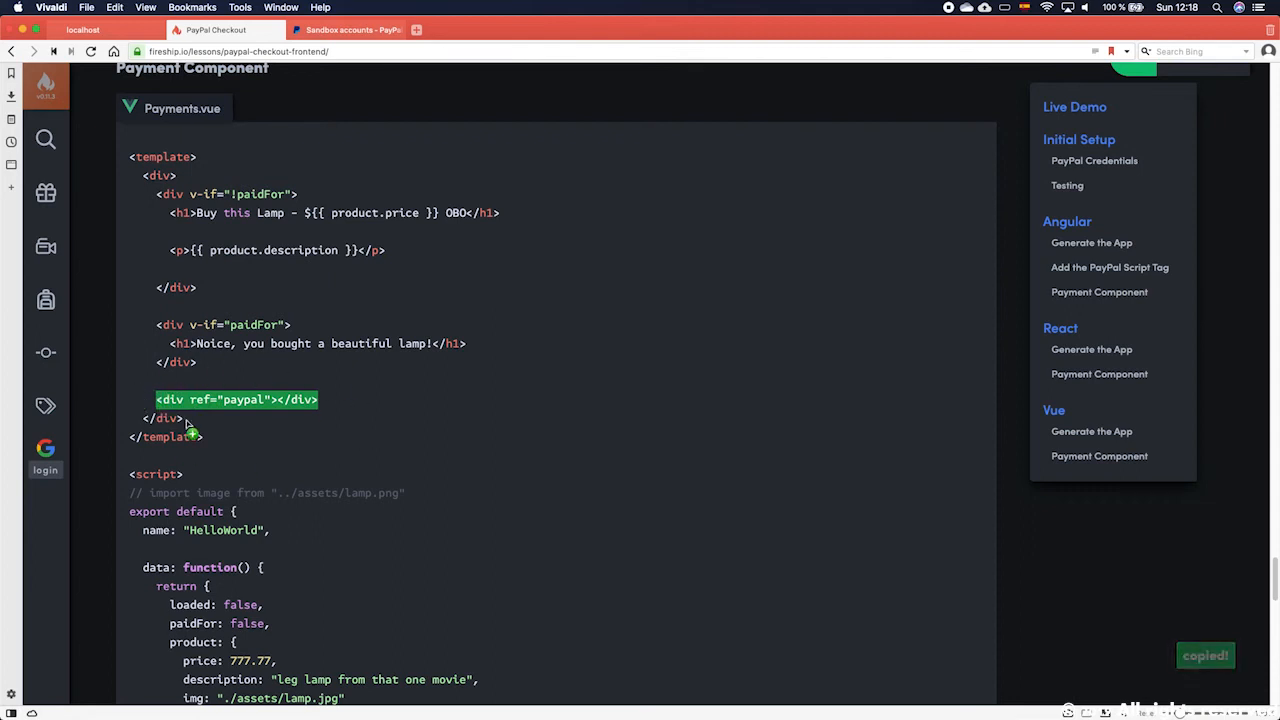
Highlight the loaded property, the price value and the lamp description text in data()
scroll(down, 3)
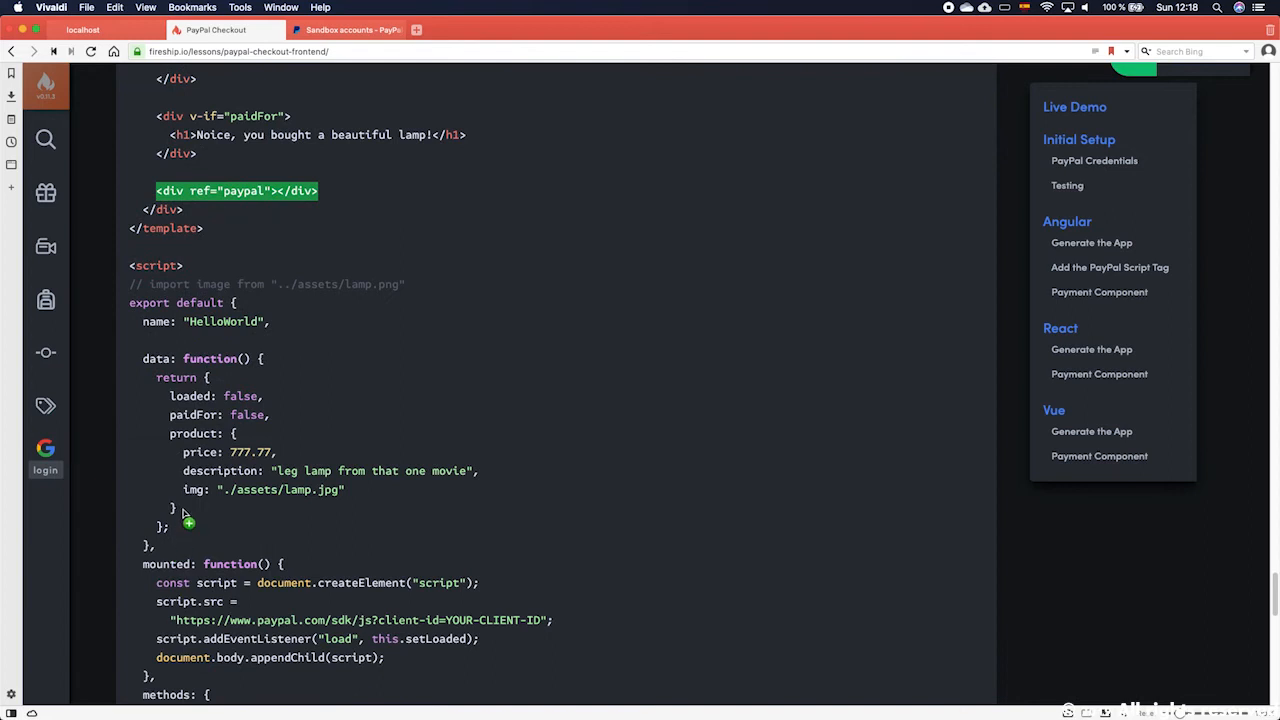
scroll(down, 3)
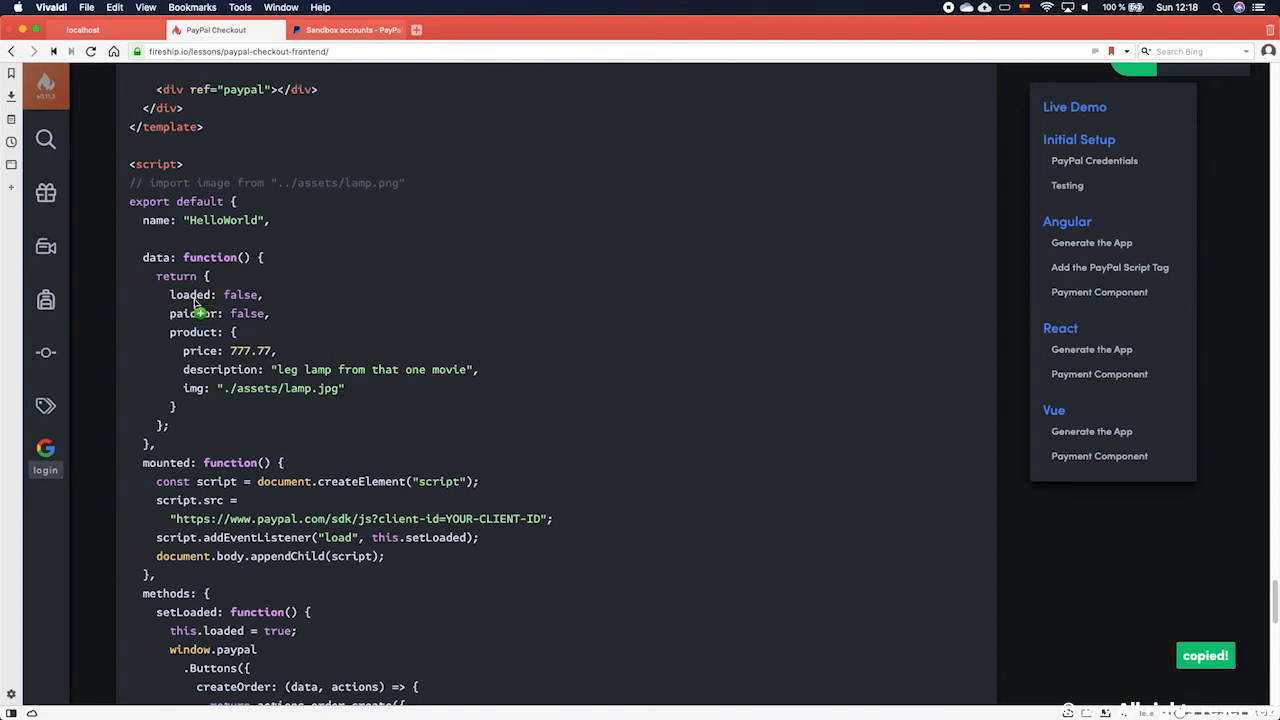
double_click(190, 294)
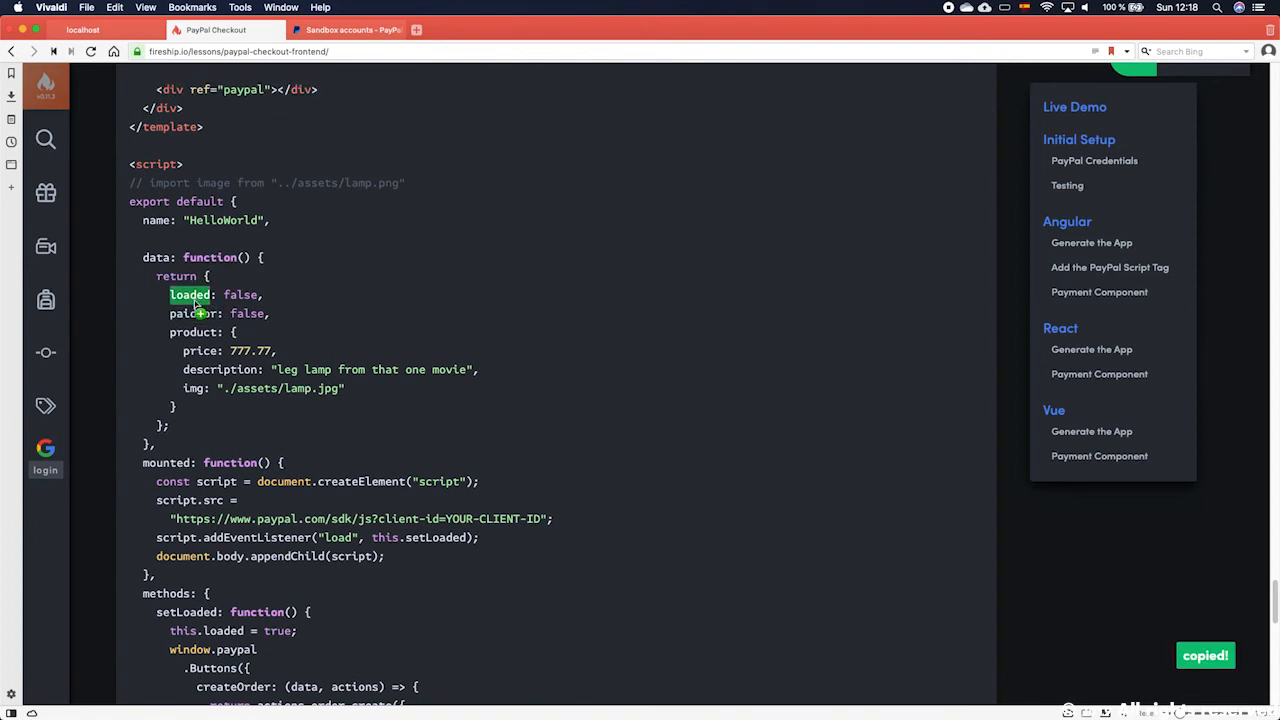
double_click(196, 313)
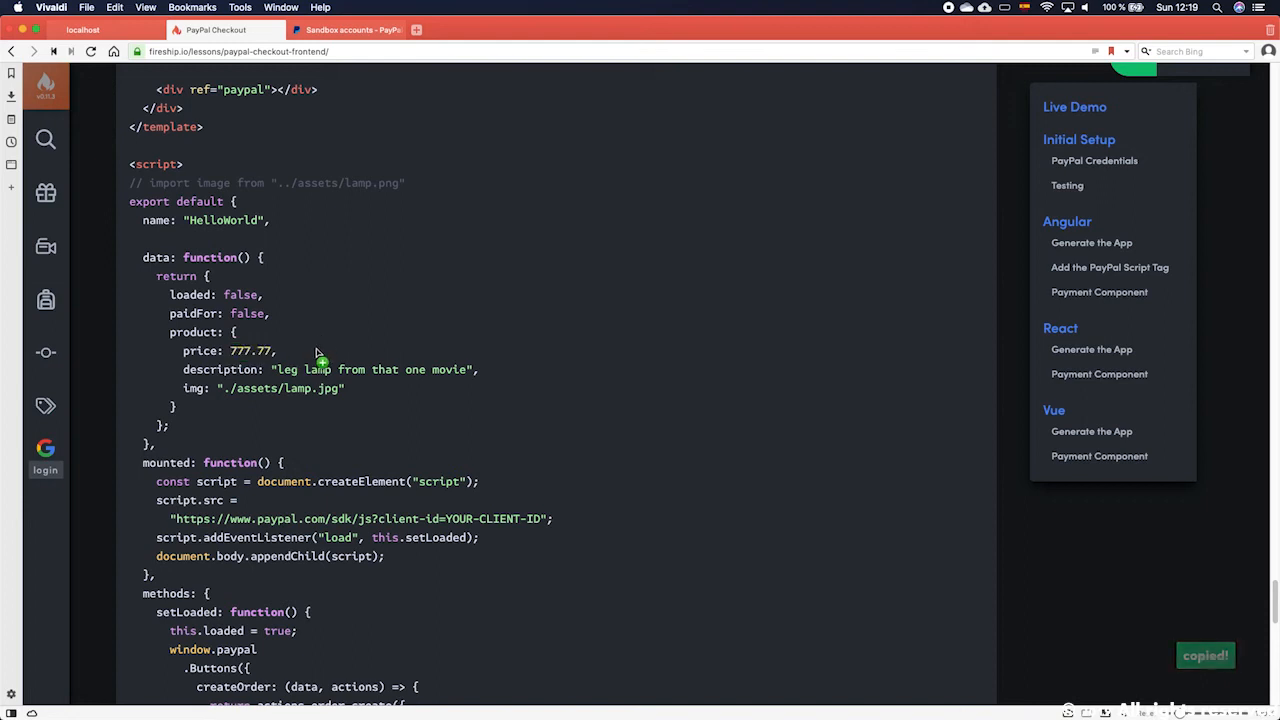
mouse_move(237, 358)
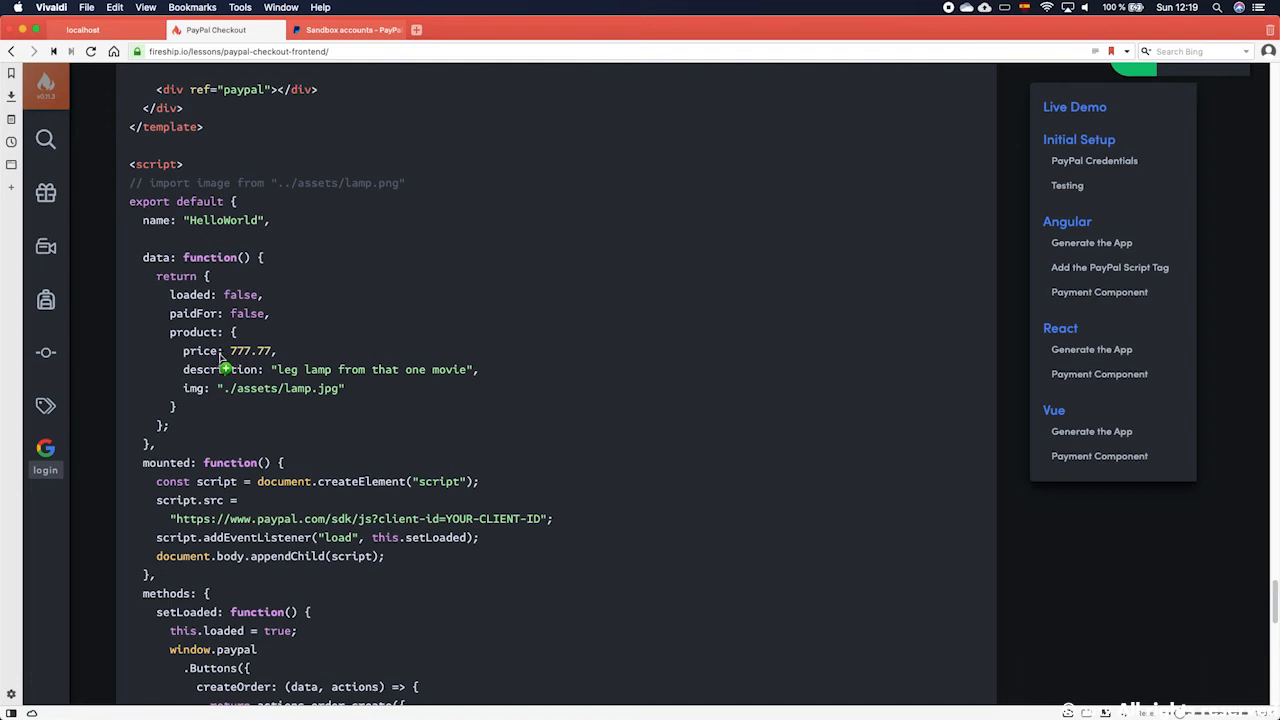
mouse_move(274, 369)
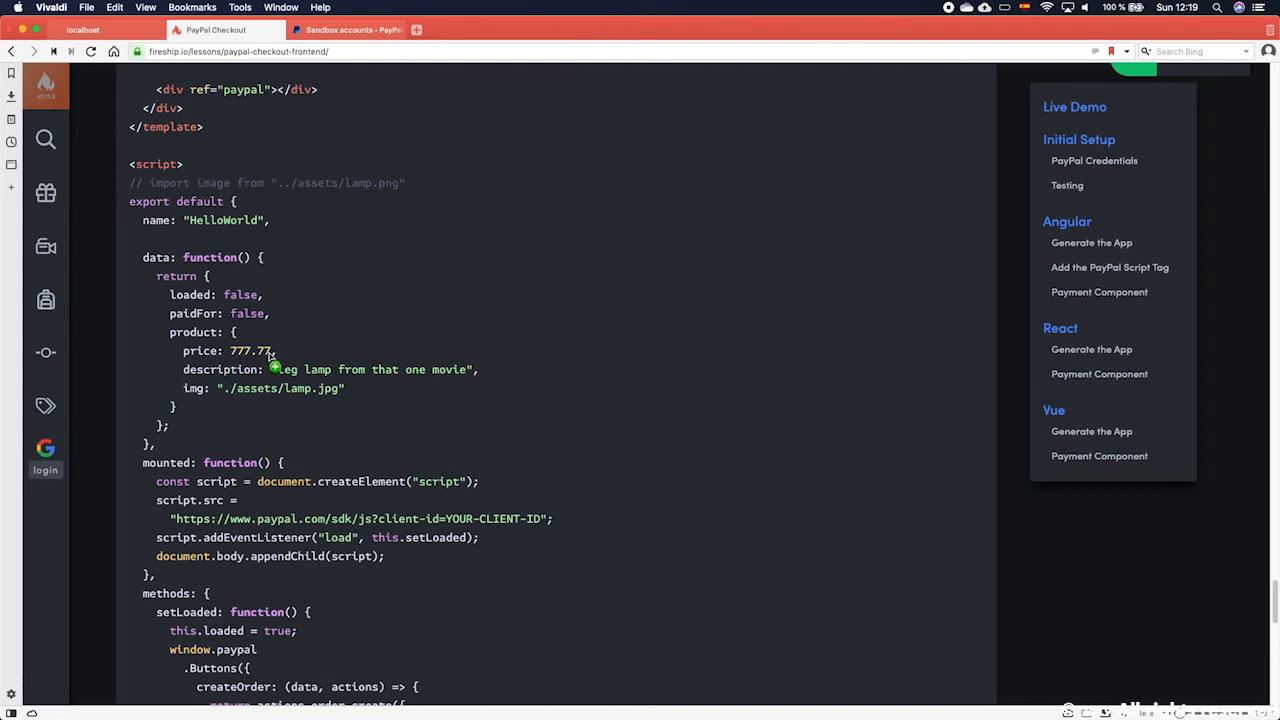
double_click(249, 350)
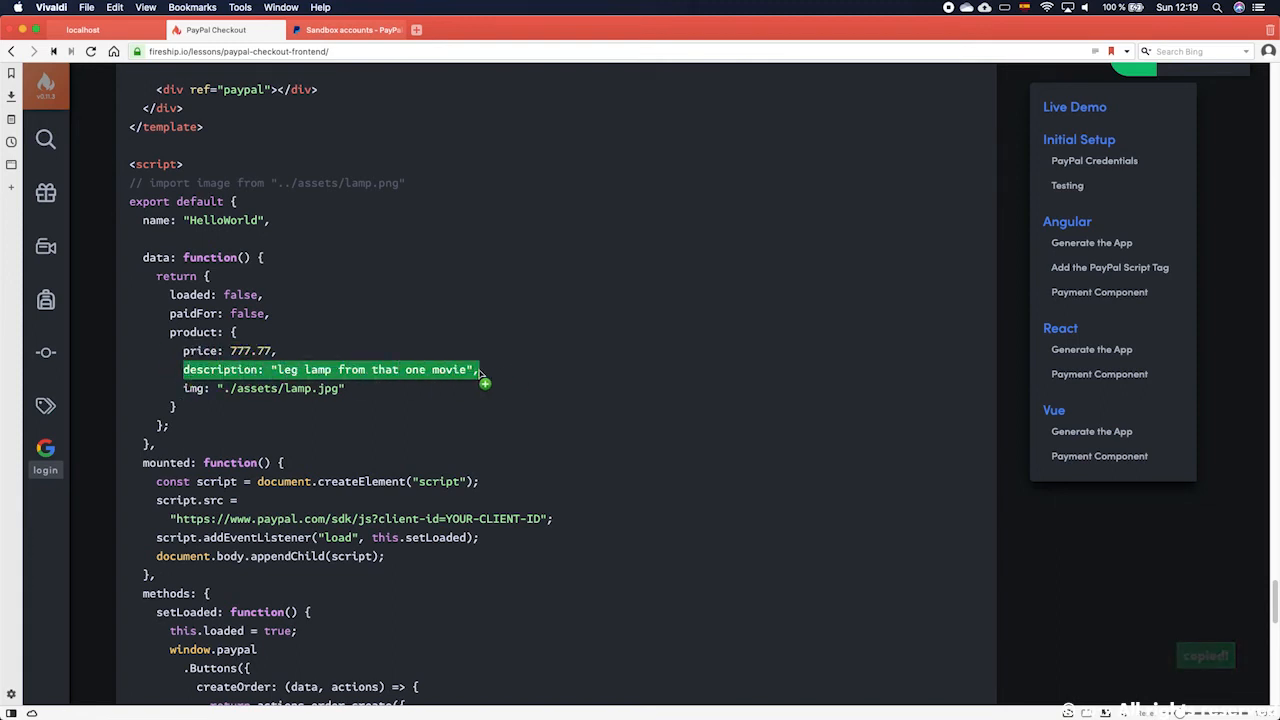
click(280, 387)
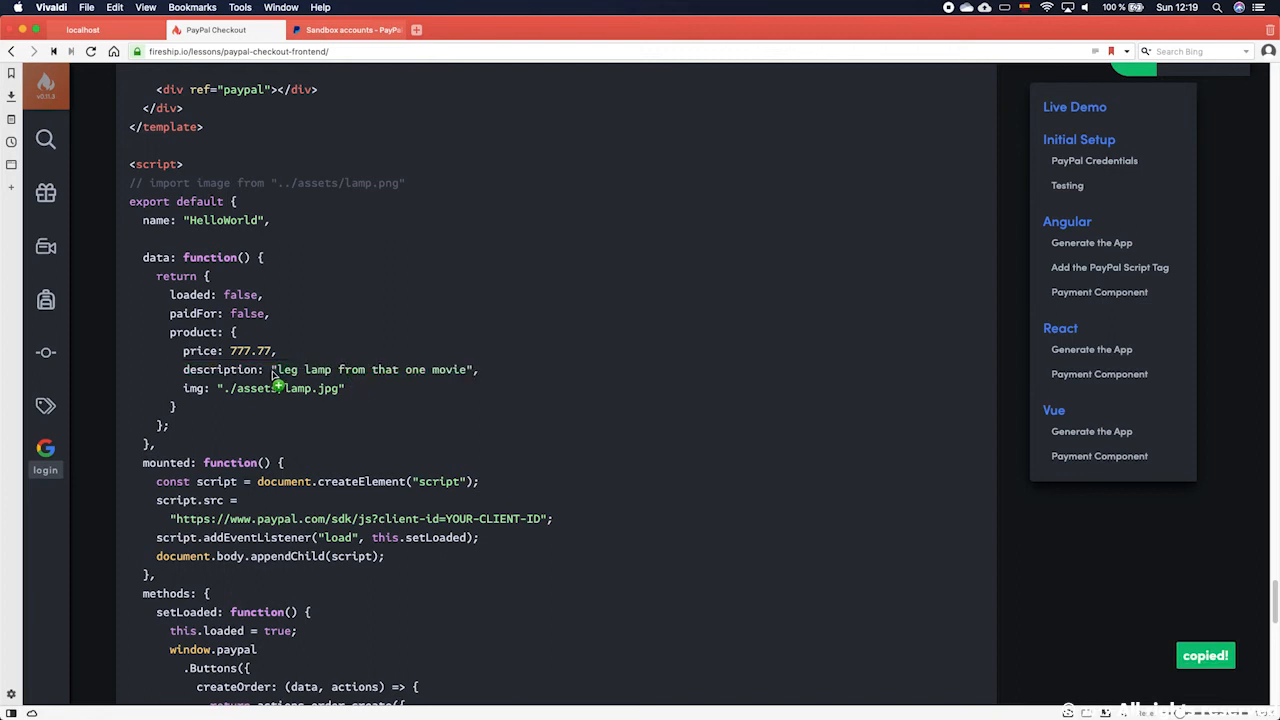
drag(277, 369, 468, 369)
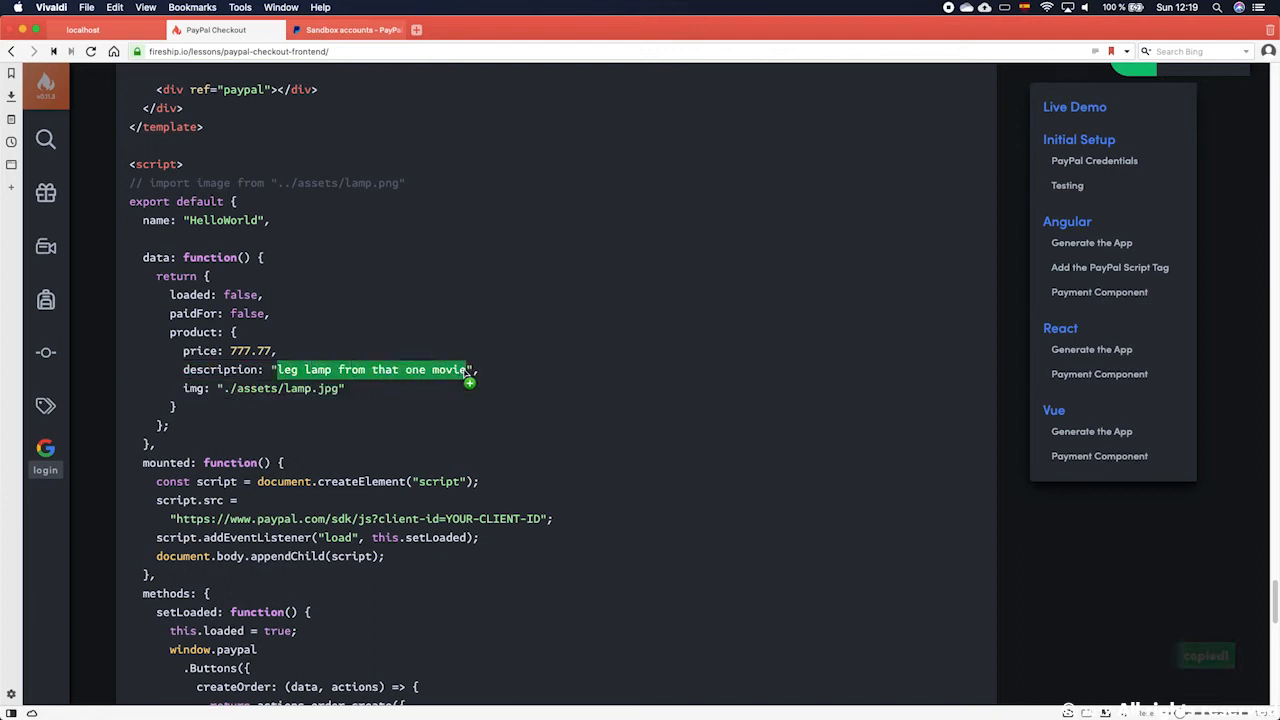
click(258, 400)
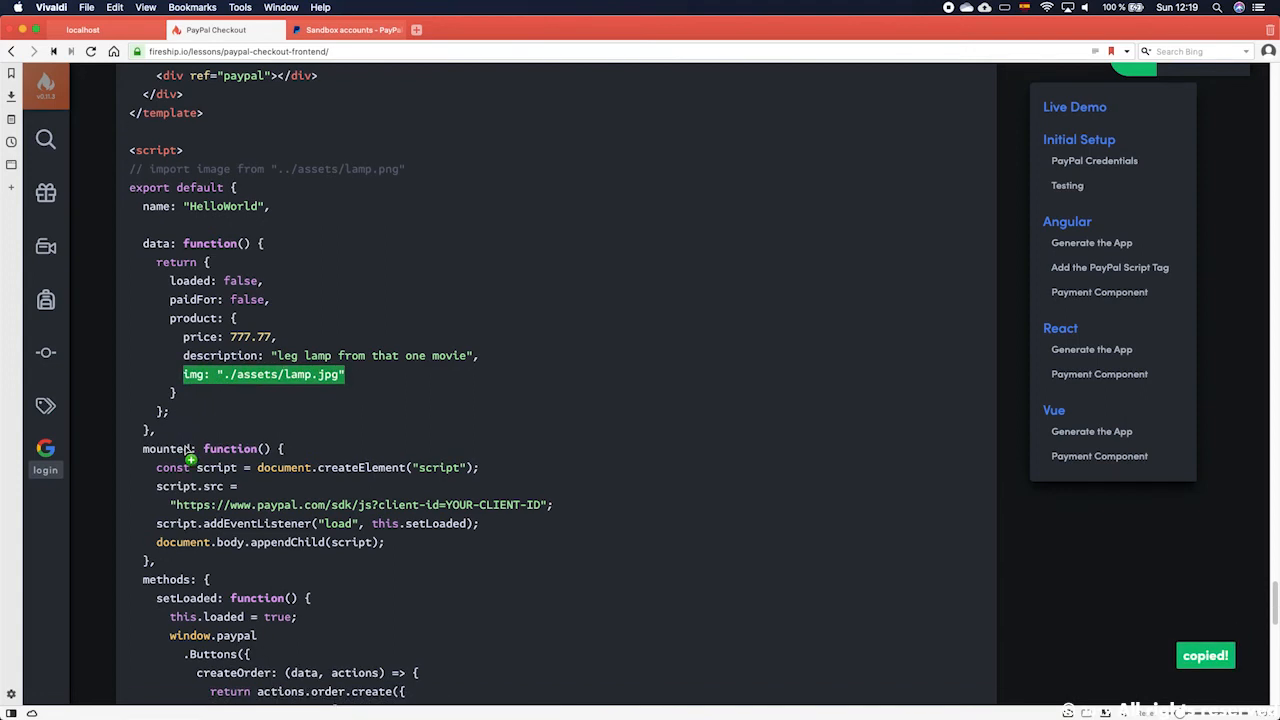
scroll(down, 3)
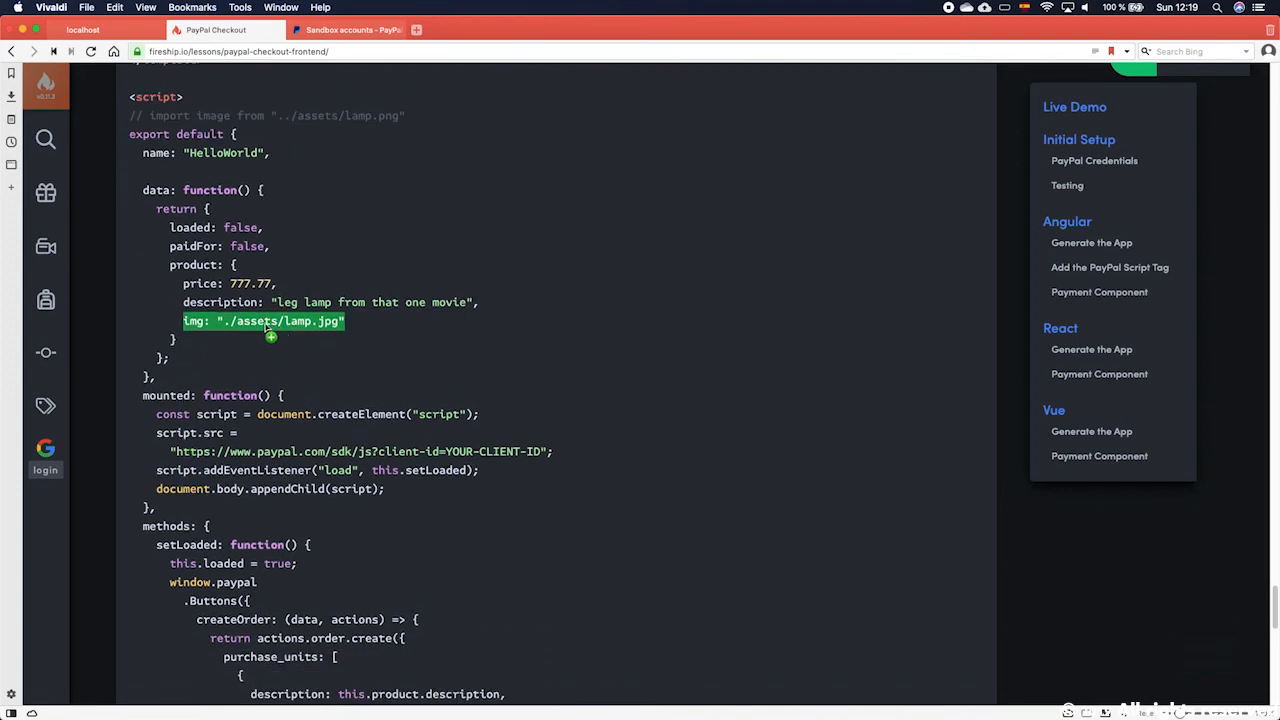
mouse_move(503, 324)
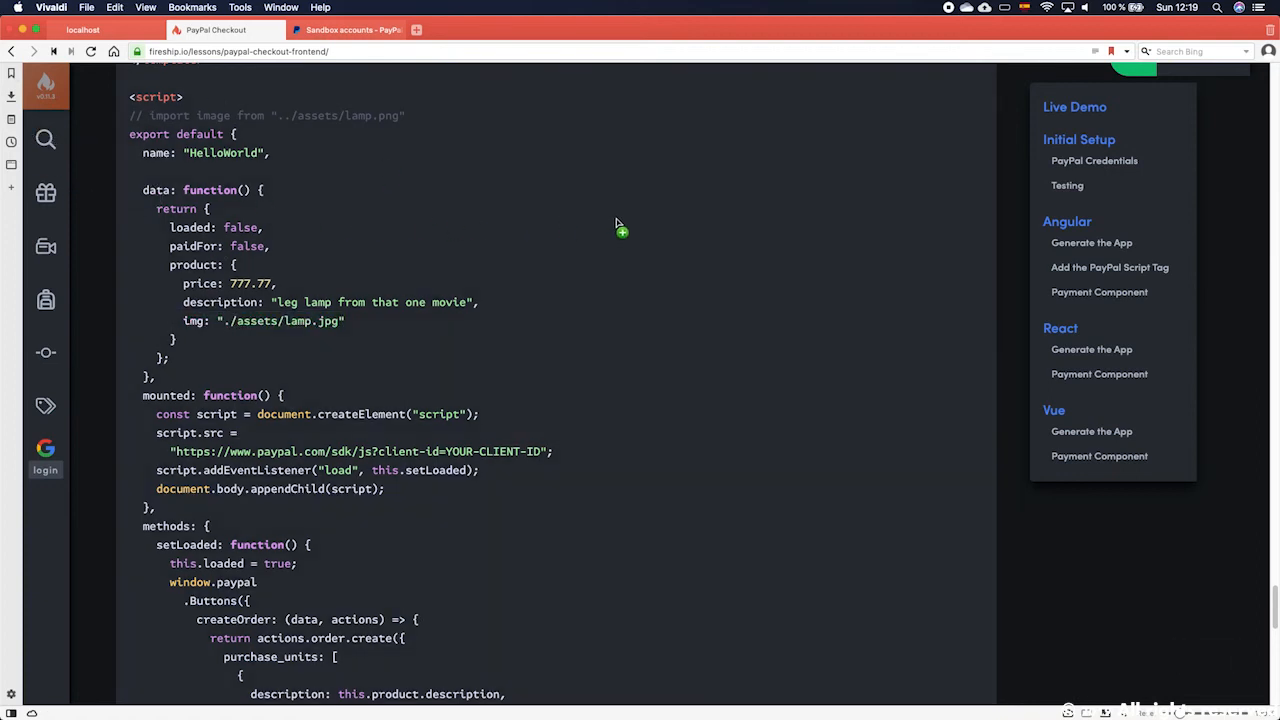
mouse_move(607, 230)
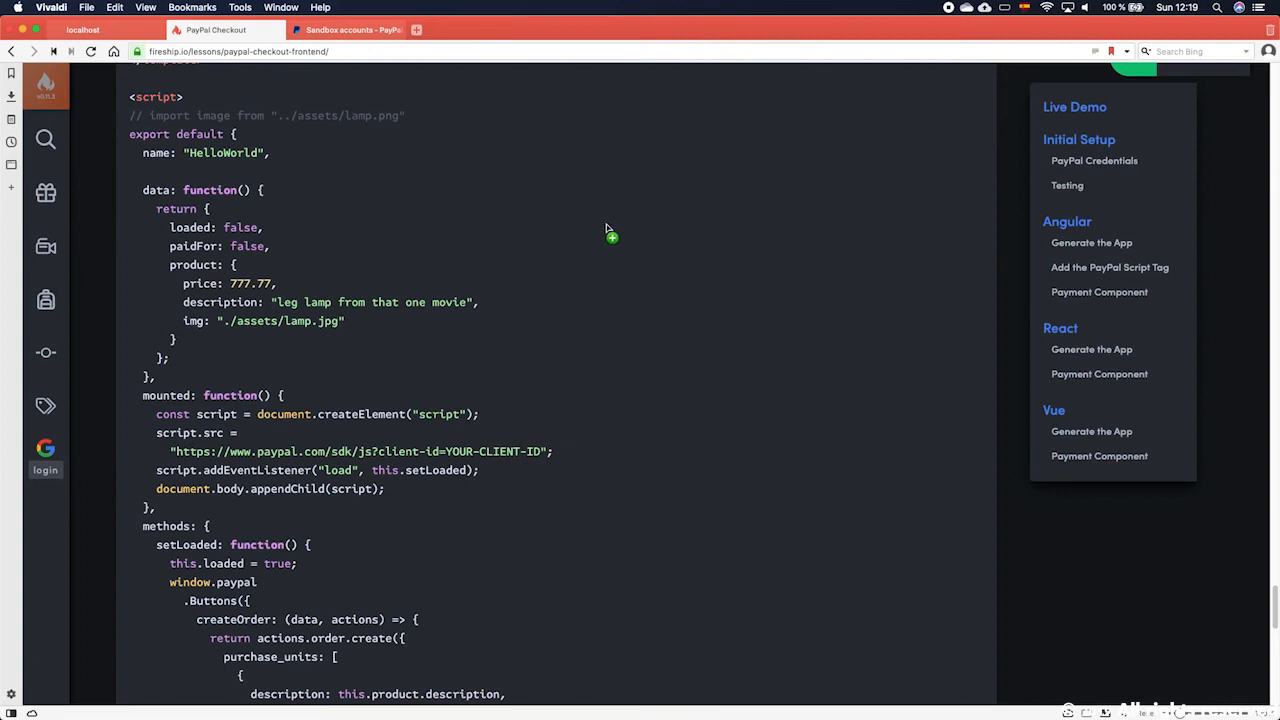
mouse_move(593, 235)
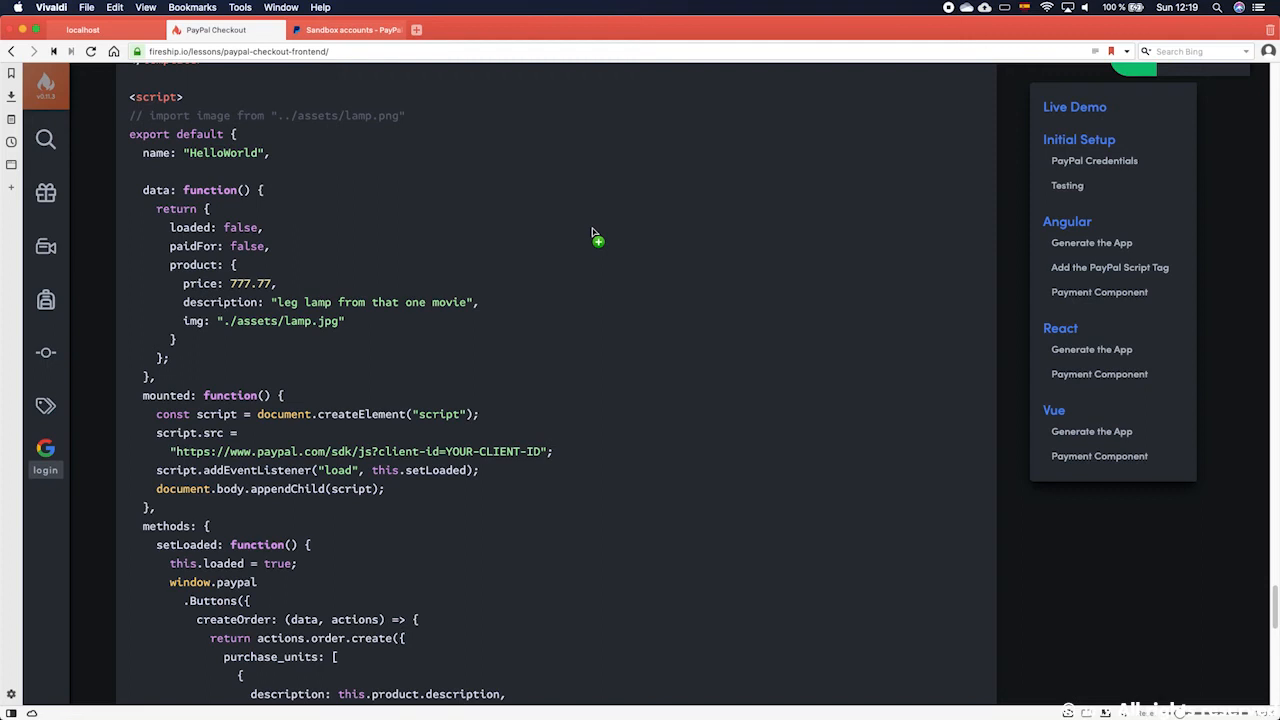
mouse_move(464, 320)
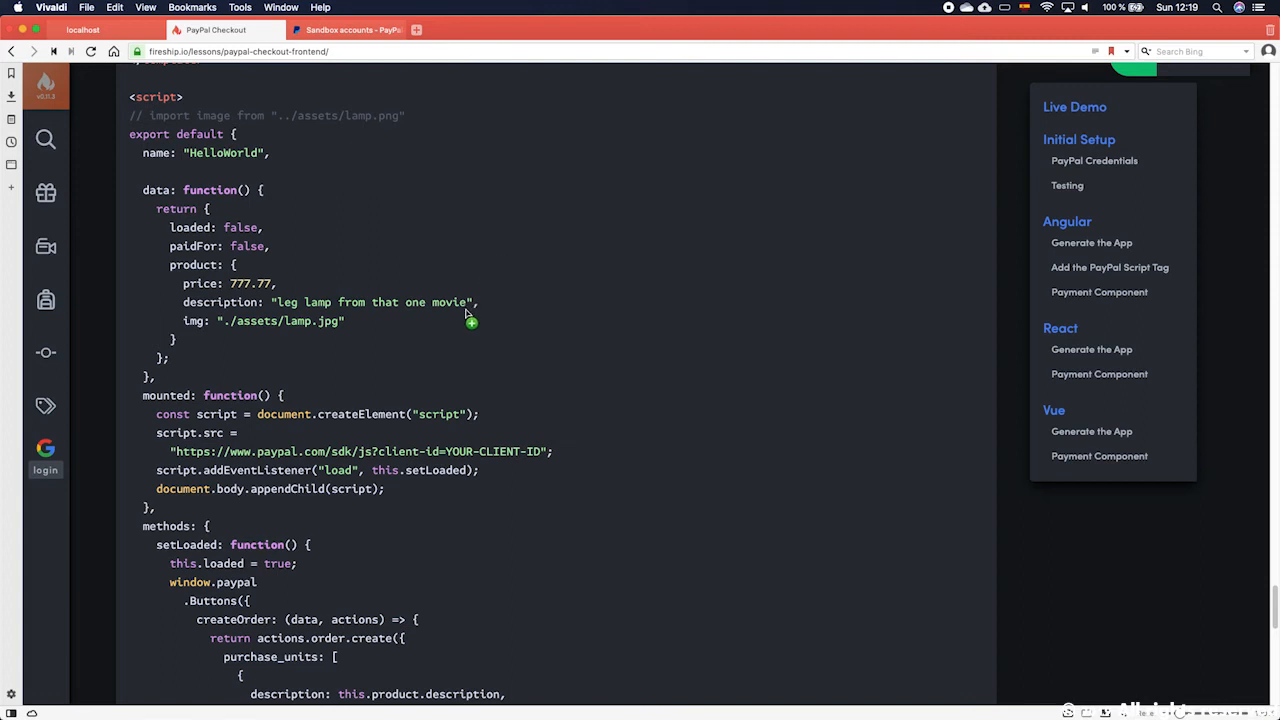
Scroll to mounted() and highlight the PayPal SDK script URL
scroll(down, 3)
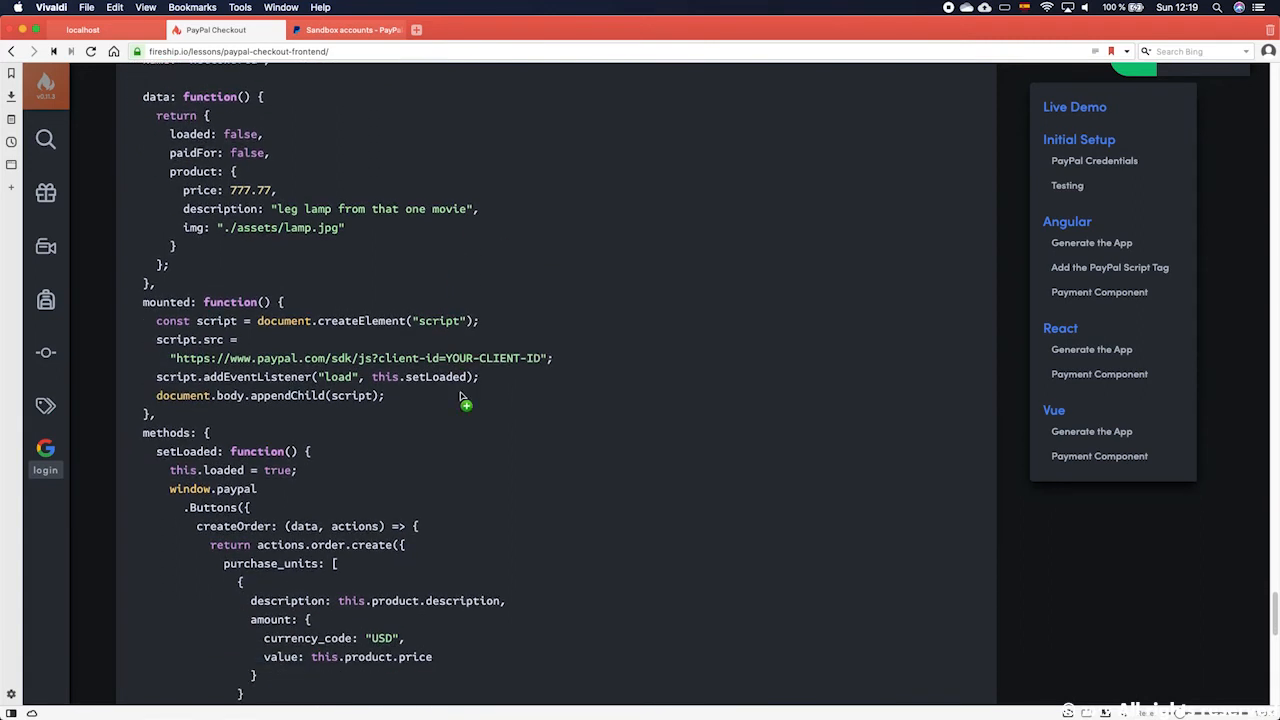
scroll(down, 3)
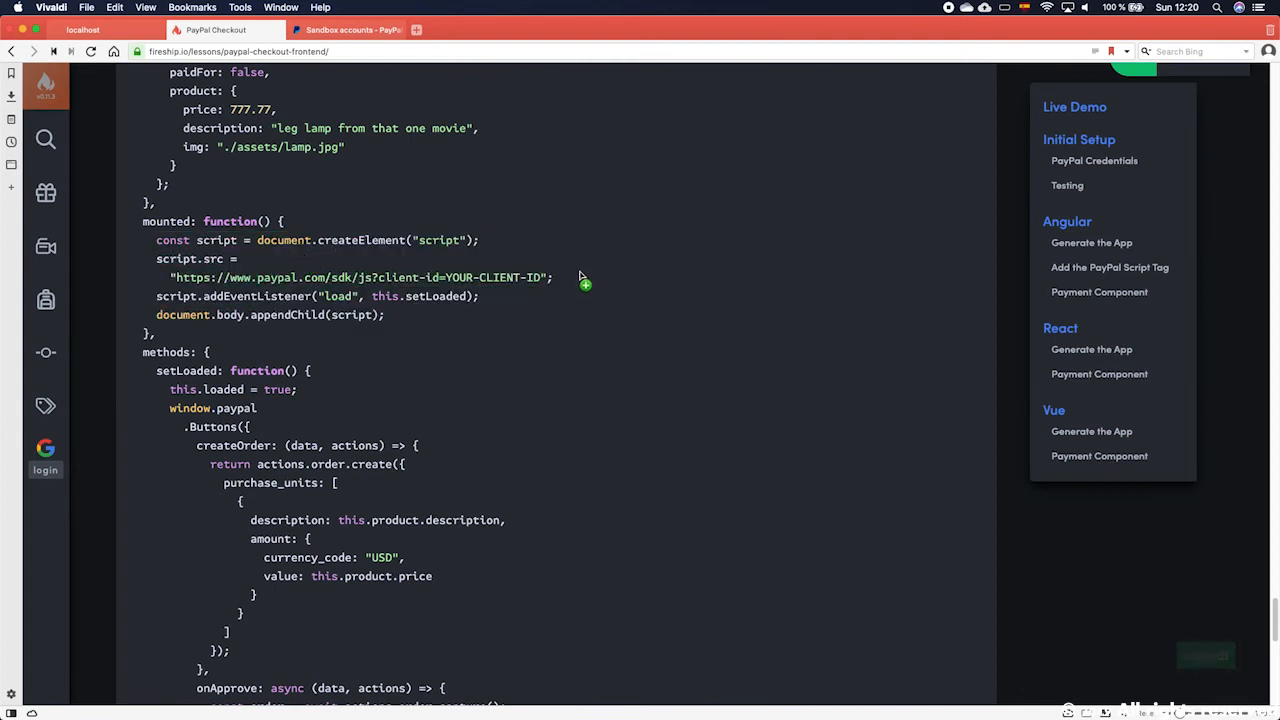
mouse_move(599, 263)
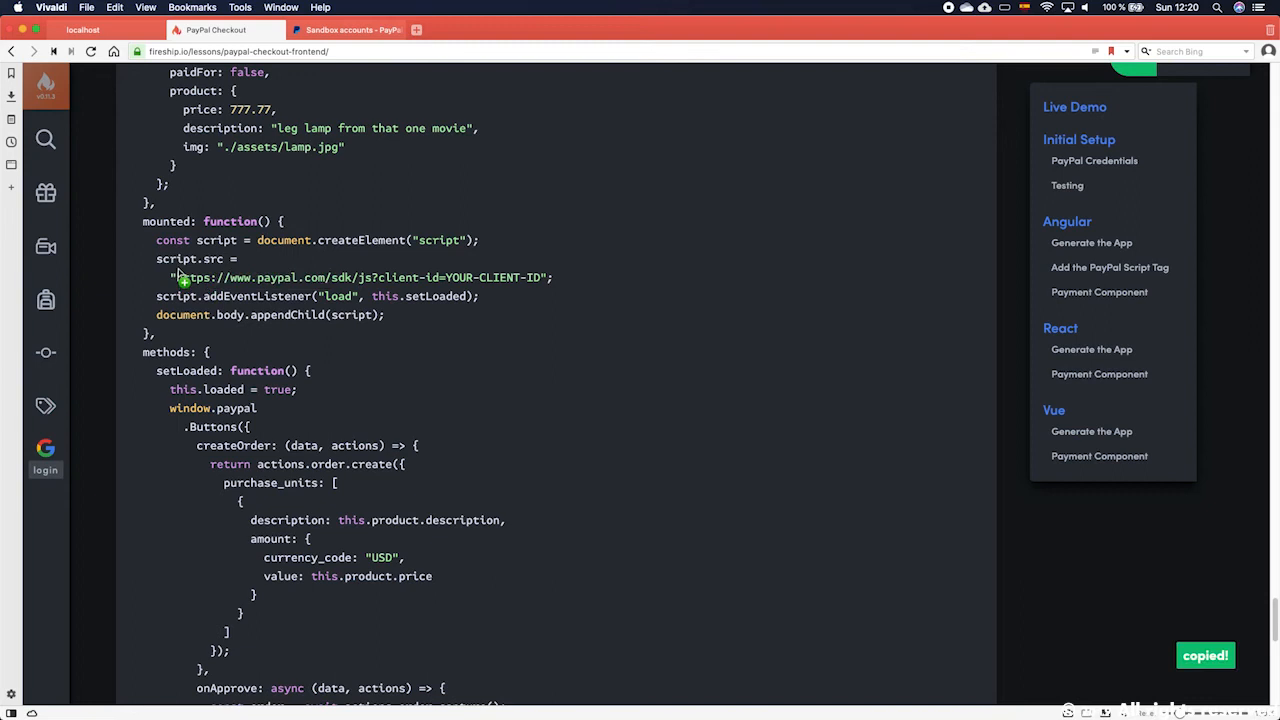
double_click(216, 240)
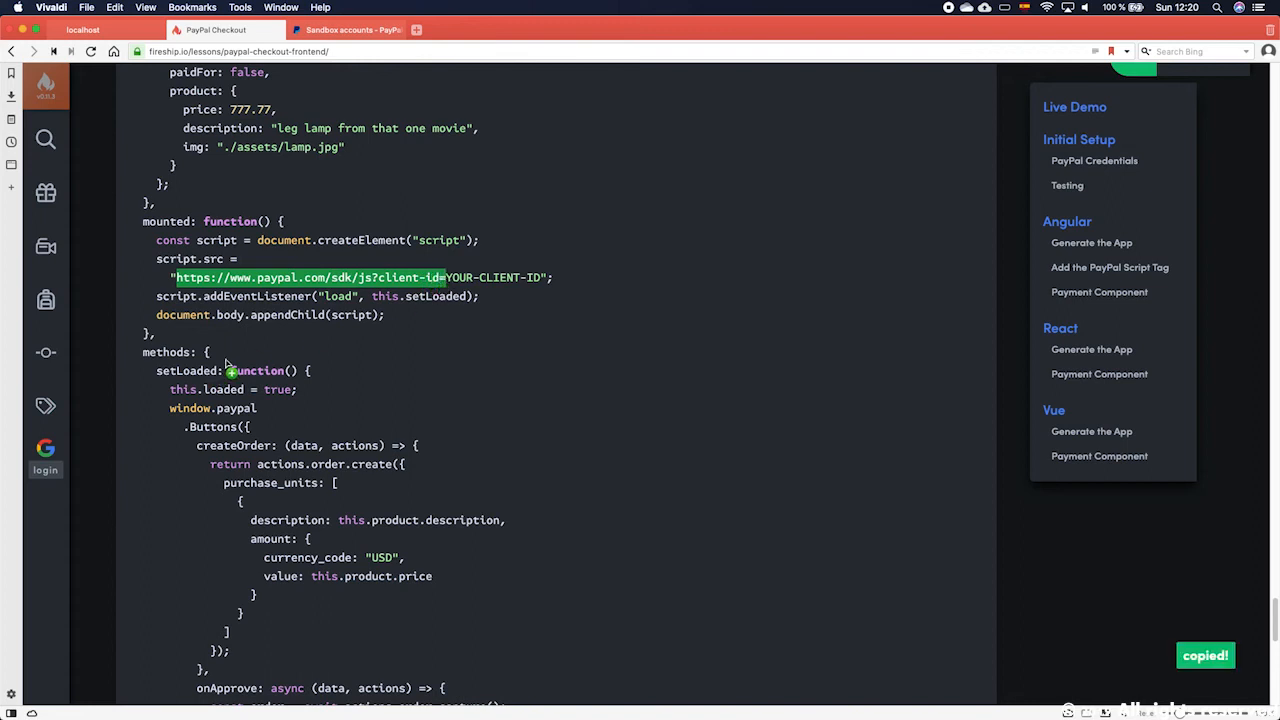
mouse_move(574, 364)
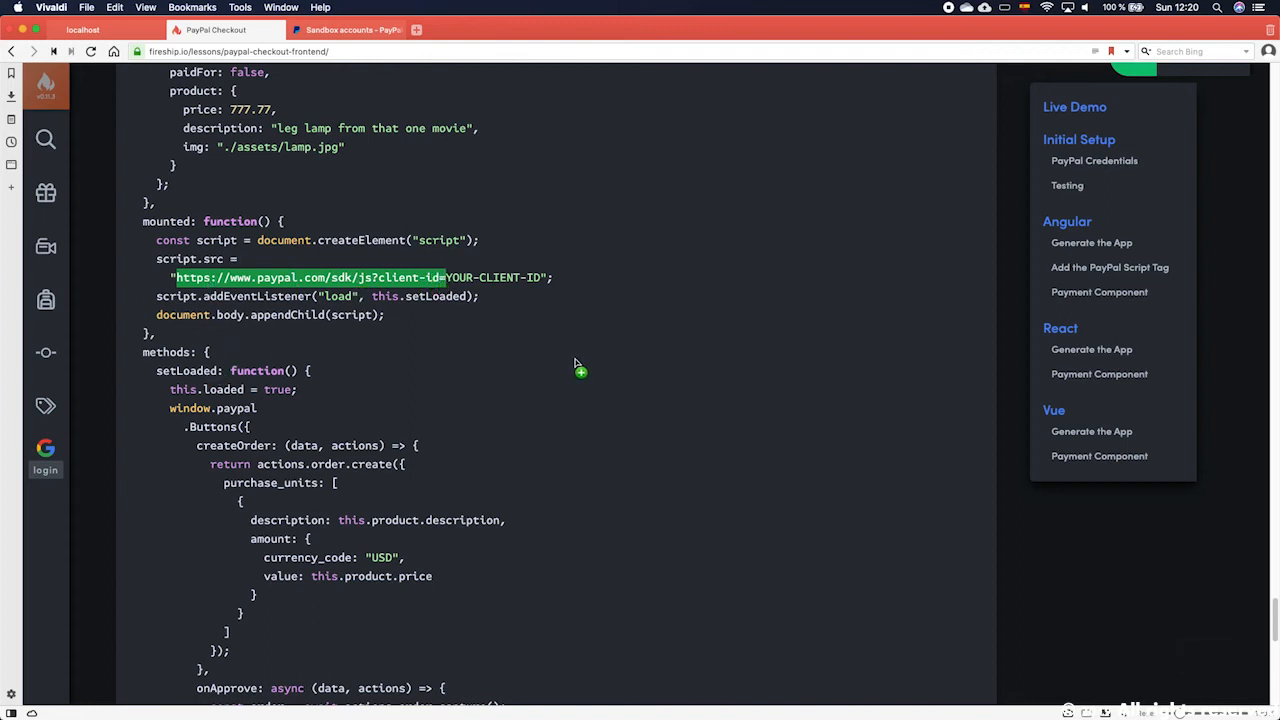
mouse_move(587, 353)
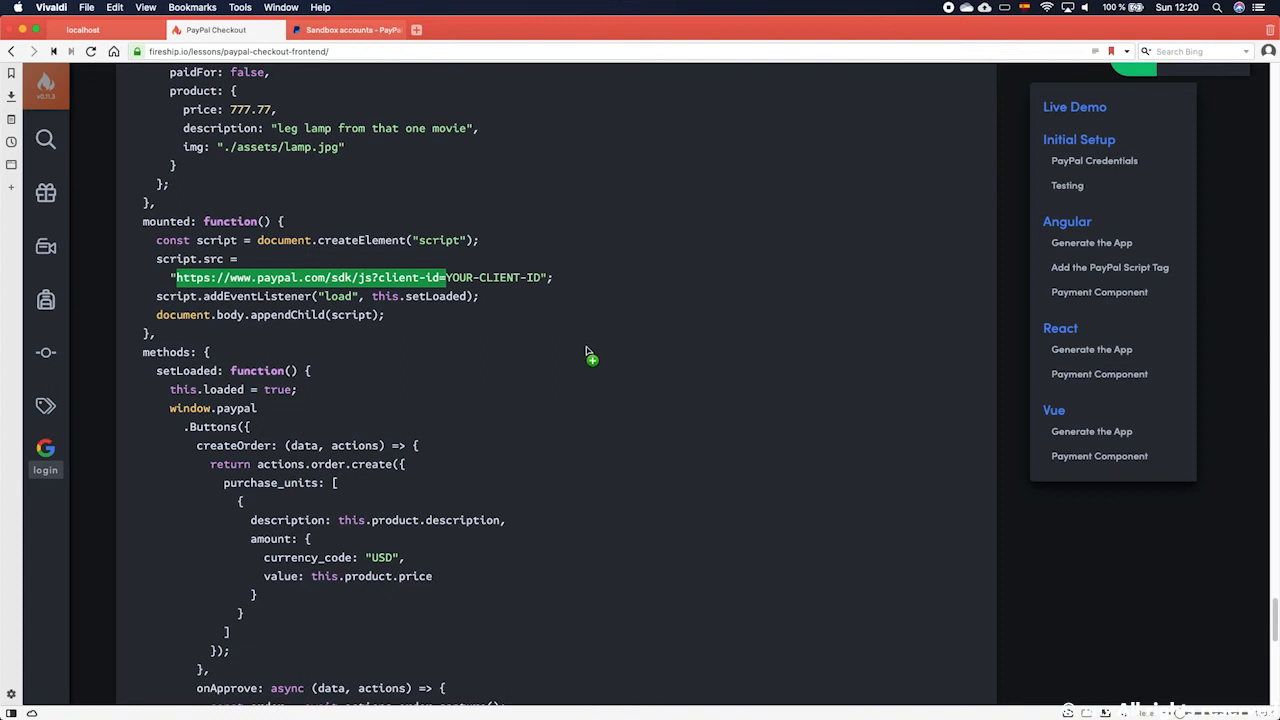
mouse_move(570, 346)
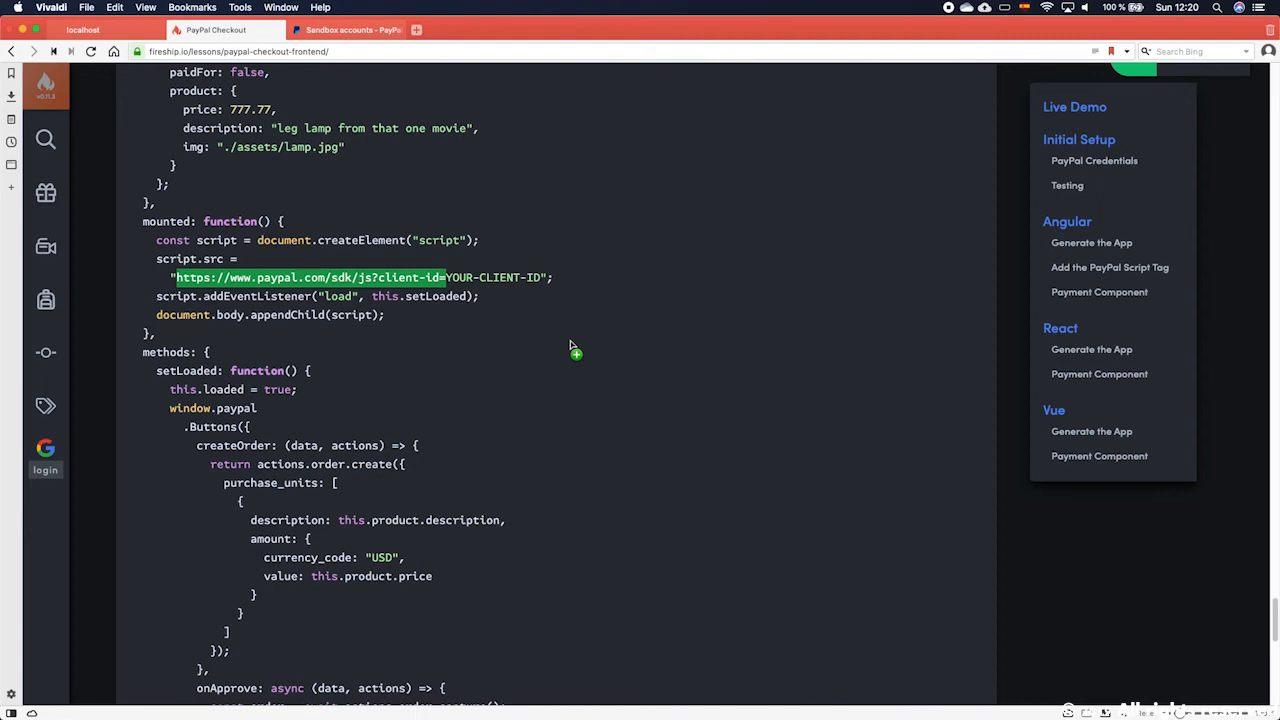
mouse_move(555, 337)
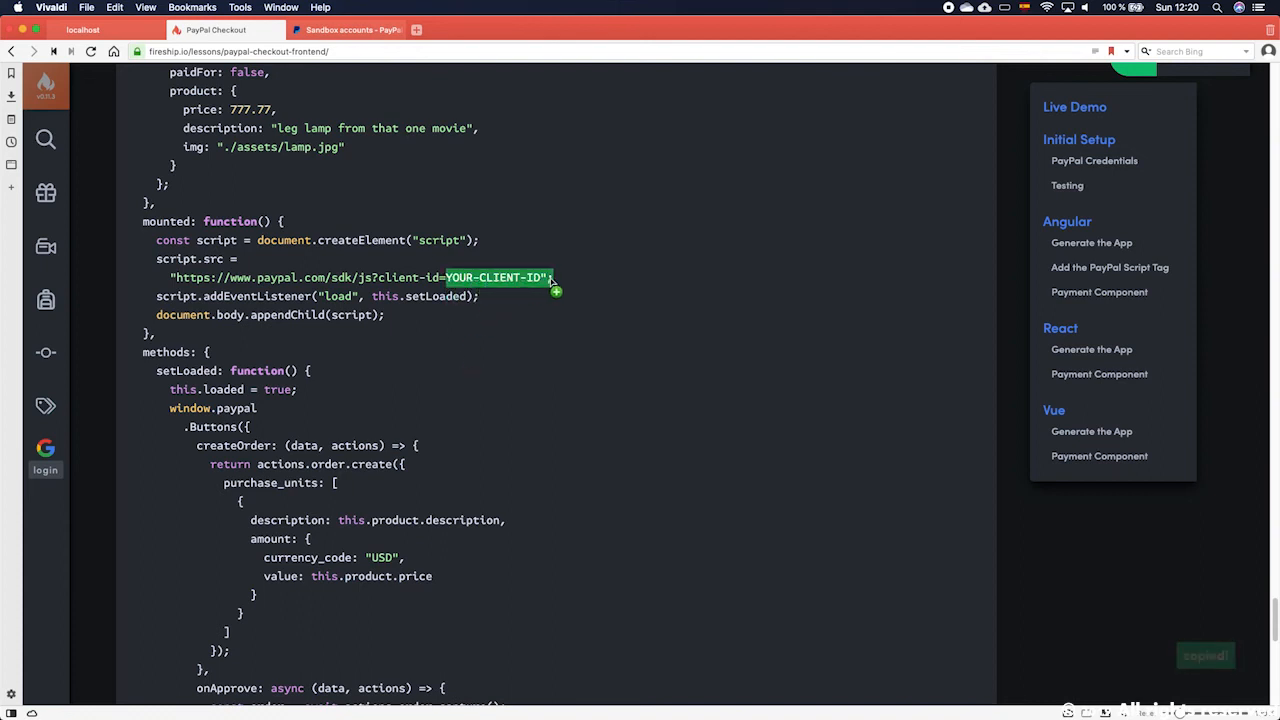
mouse_move(330, 30)
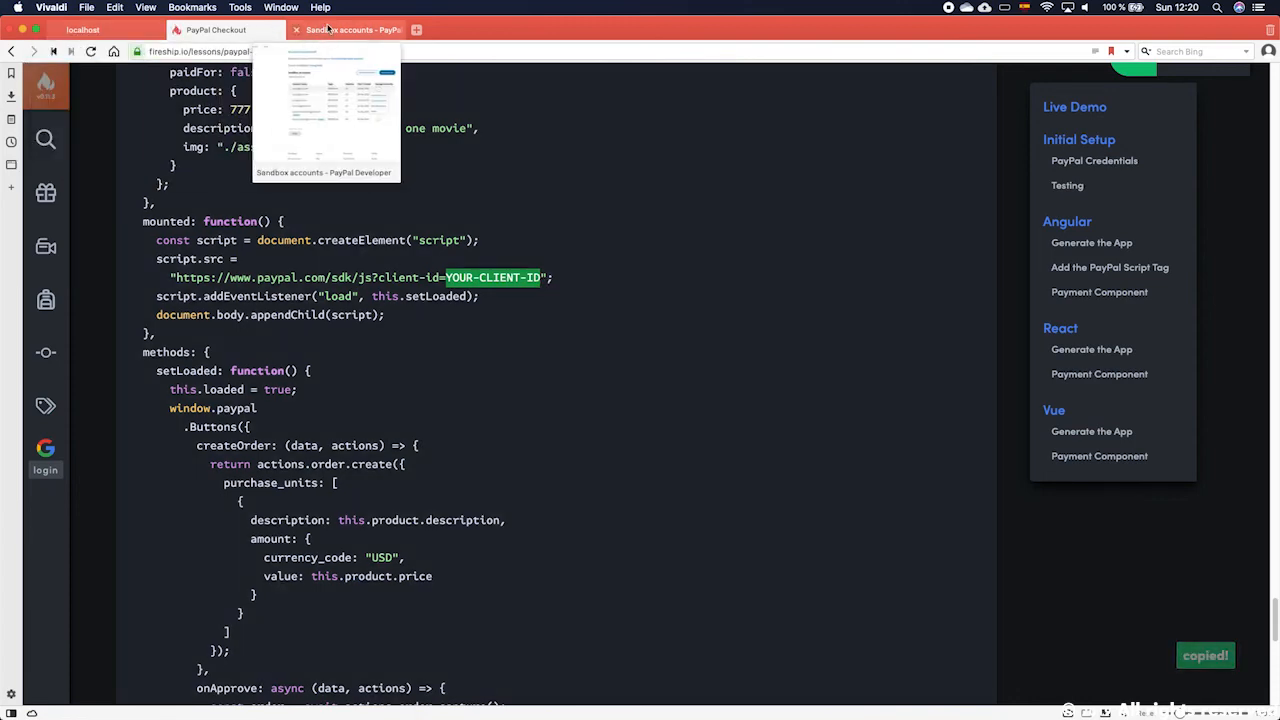
Go to My Apps & Credentials and open the helloworld REST API app's details
click(345, 29)
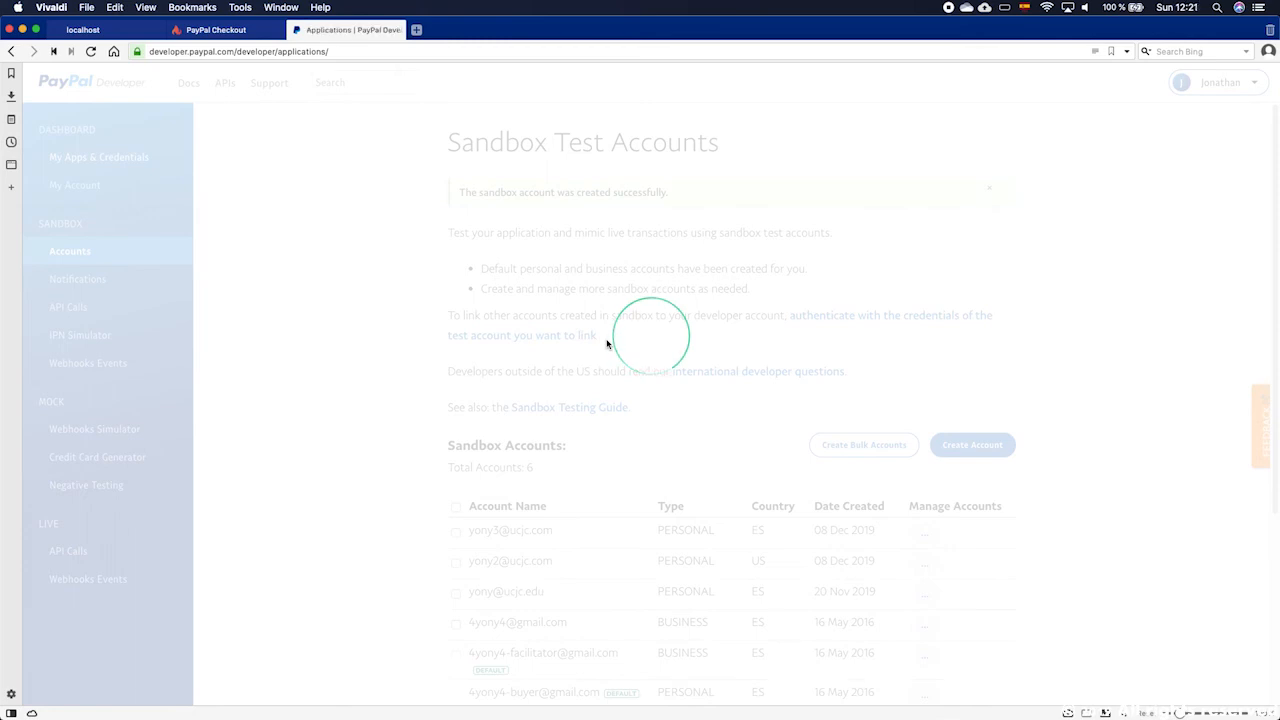
click(99, 157)
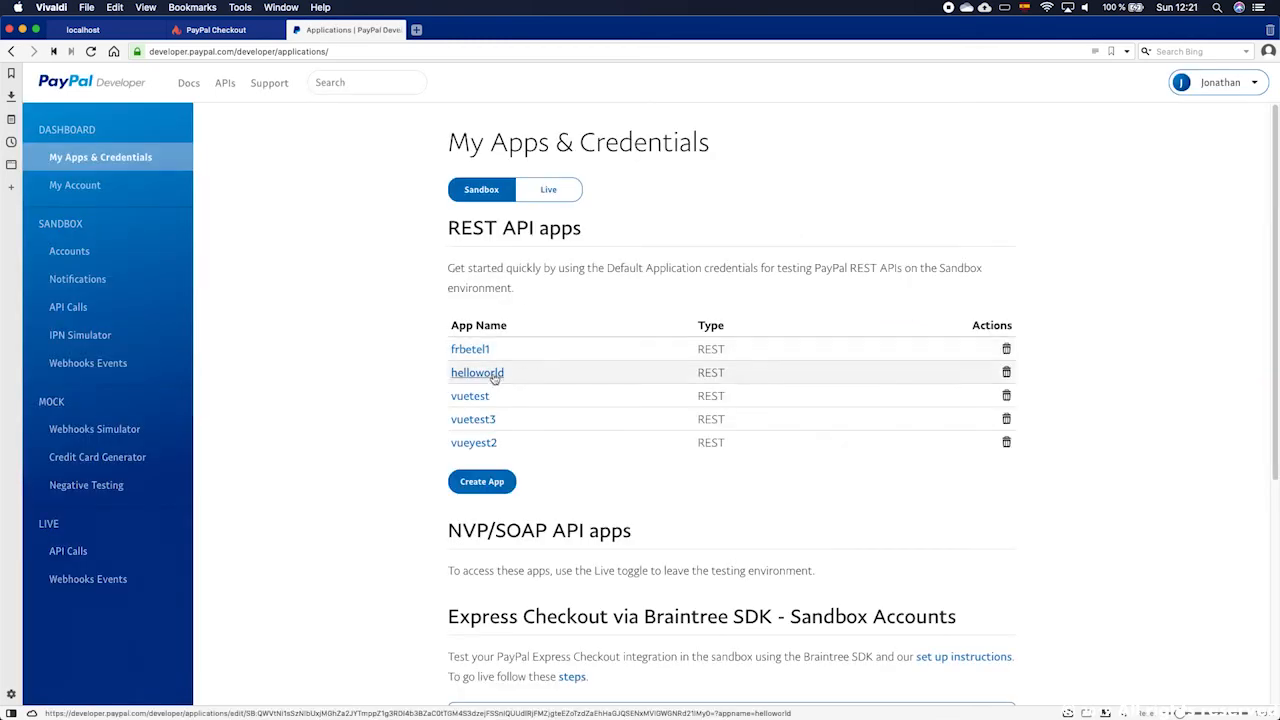
click(476, 372)
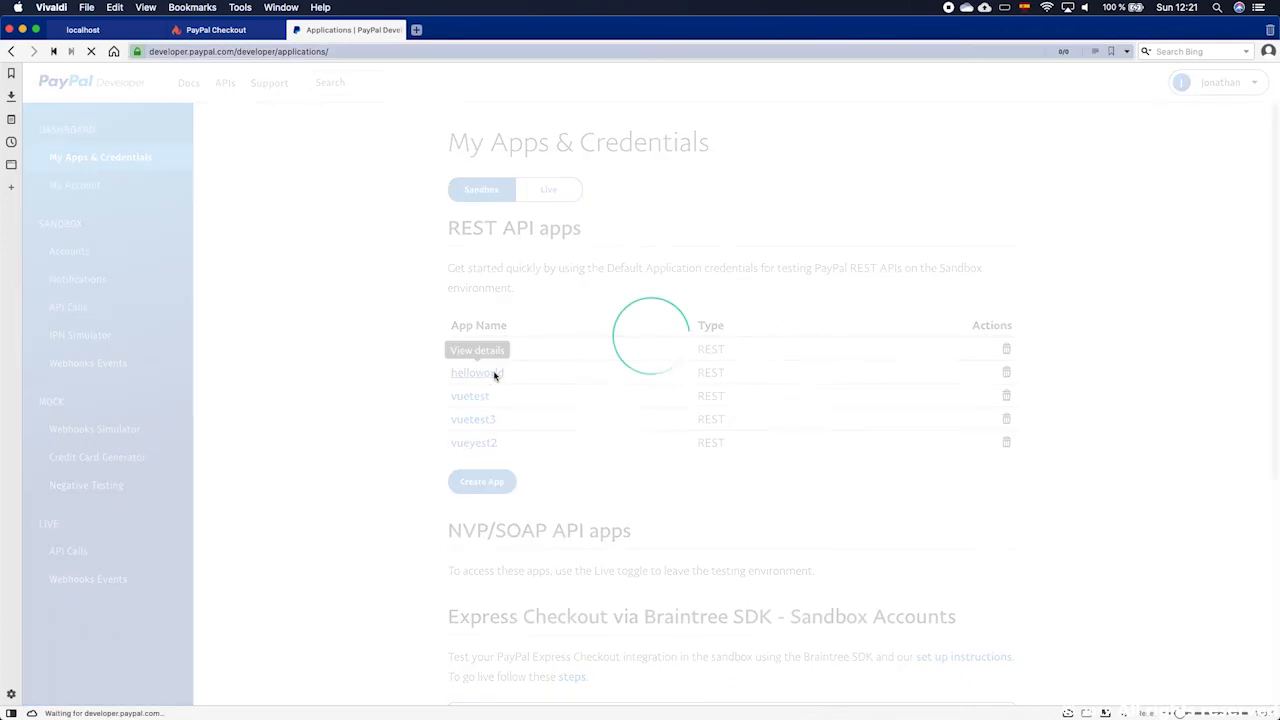
click(477, 372)
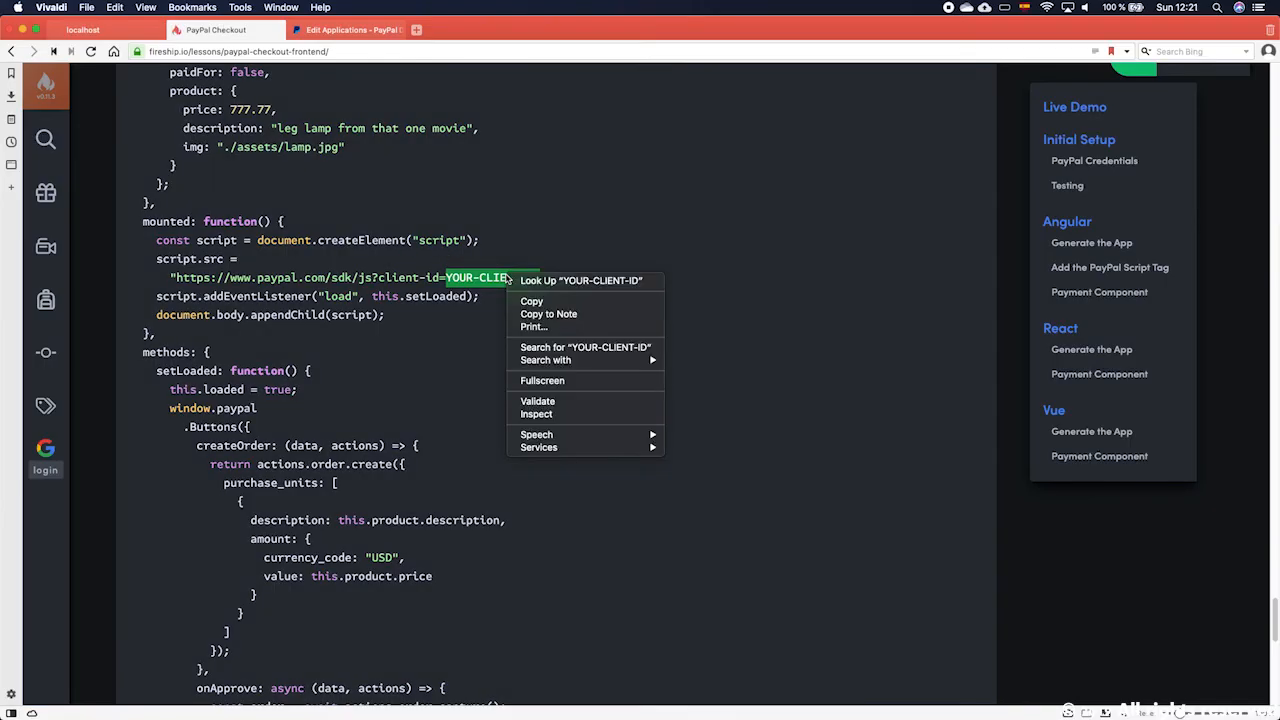
Copy the component code, then highlight the YOUR-CLIENT-ID placeholder and the setLoaded handler
click(531, 300)
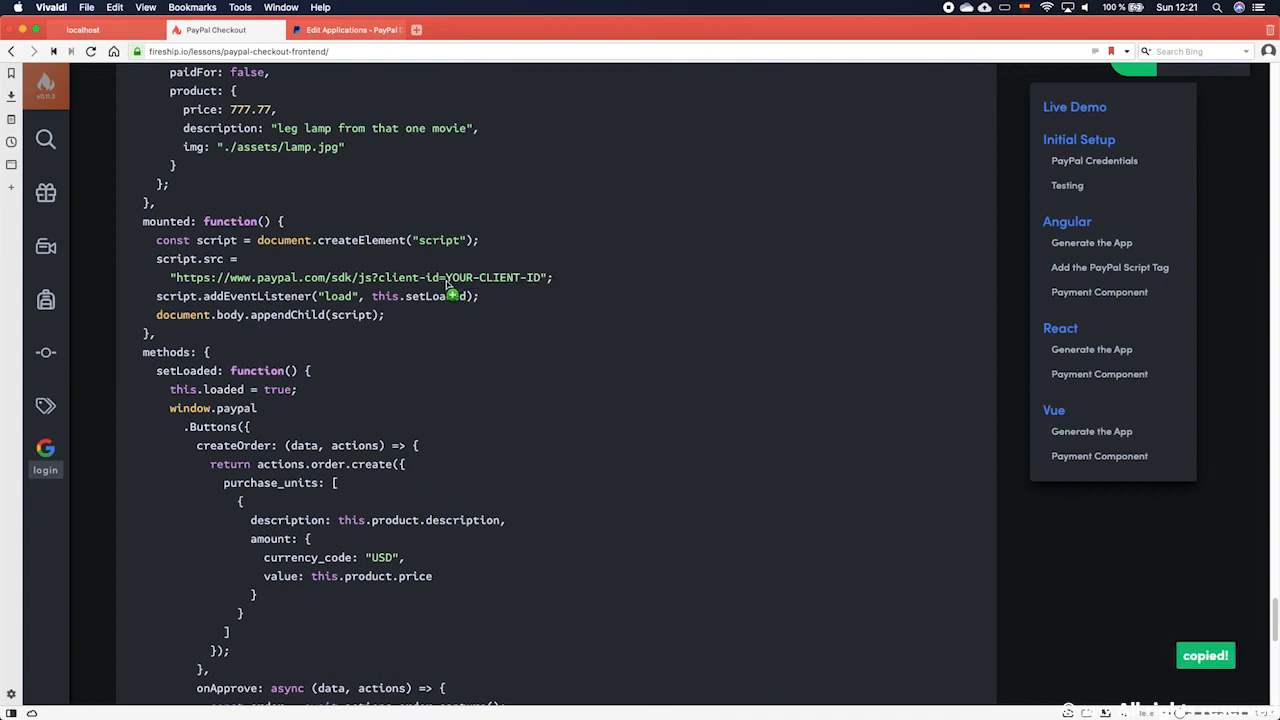
double_click(505, 277)
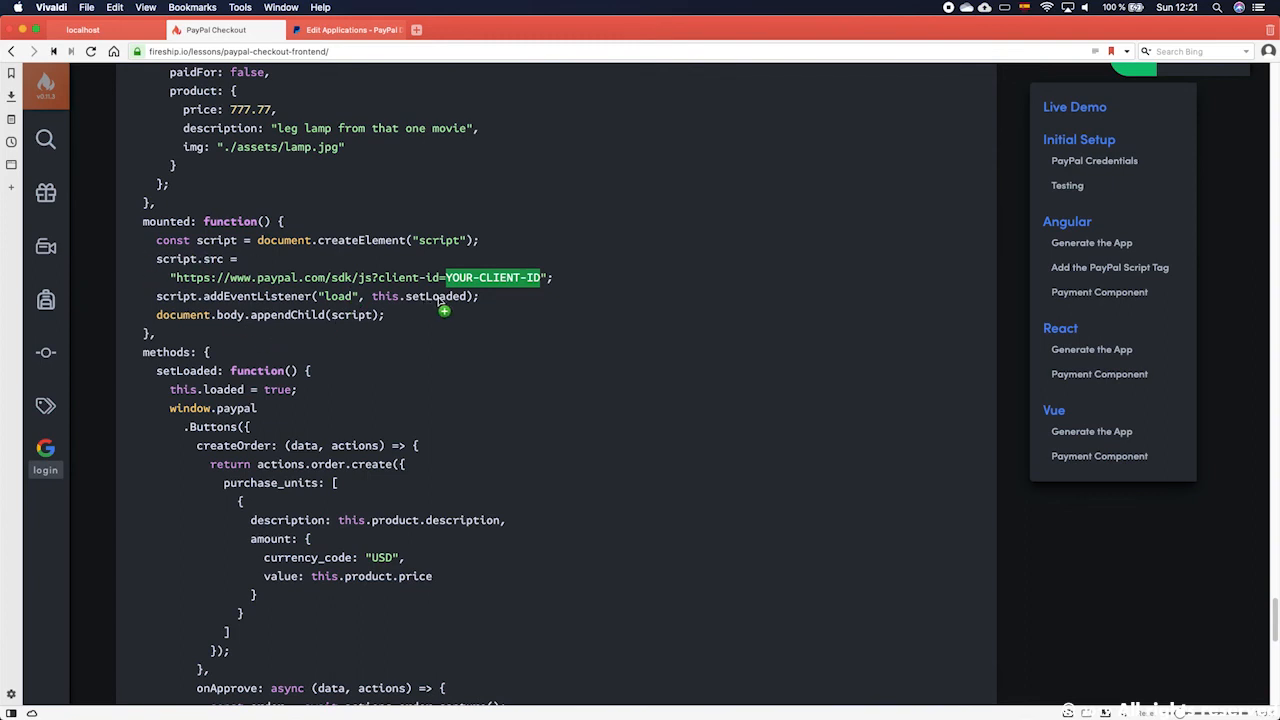
mouse_move(405, 328)
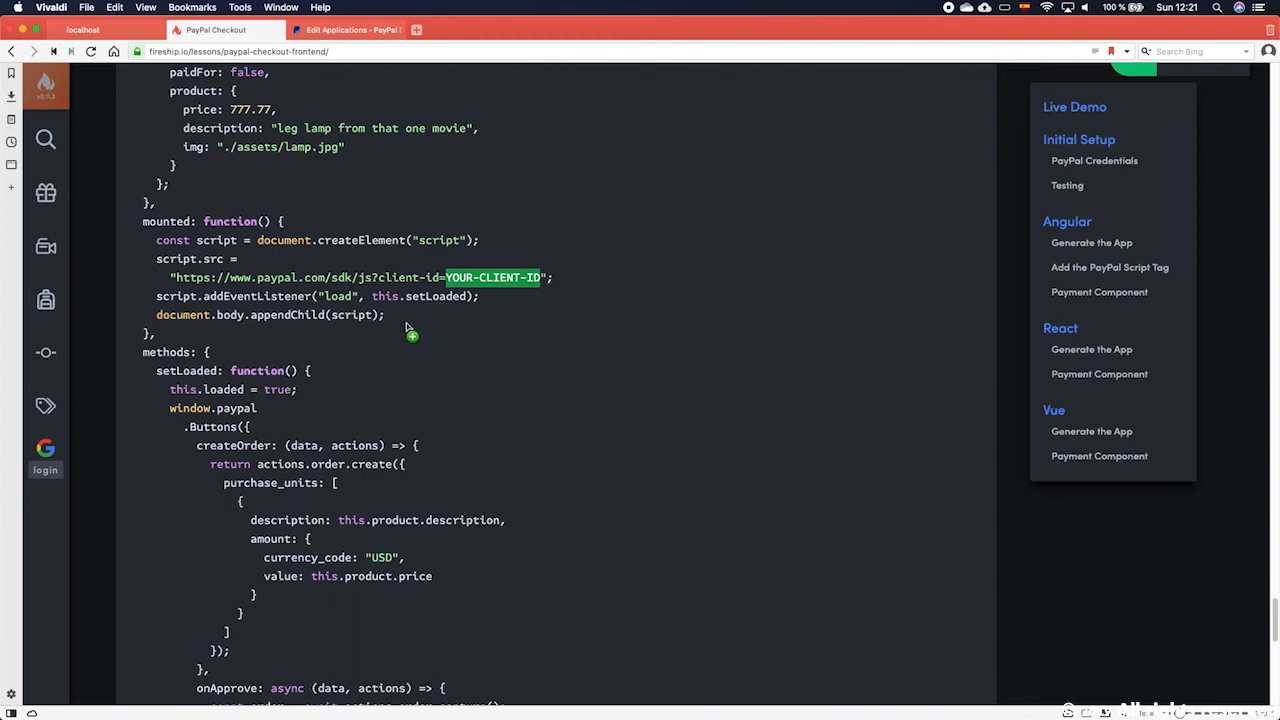
mouse_move(184, 290)
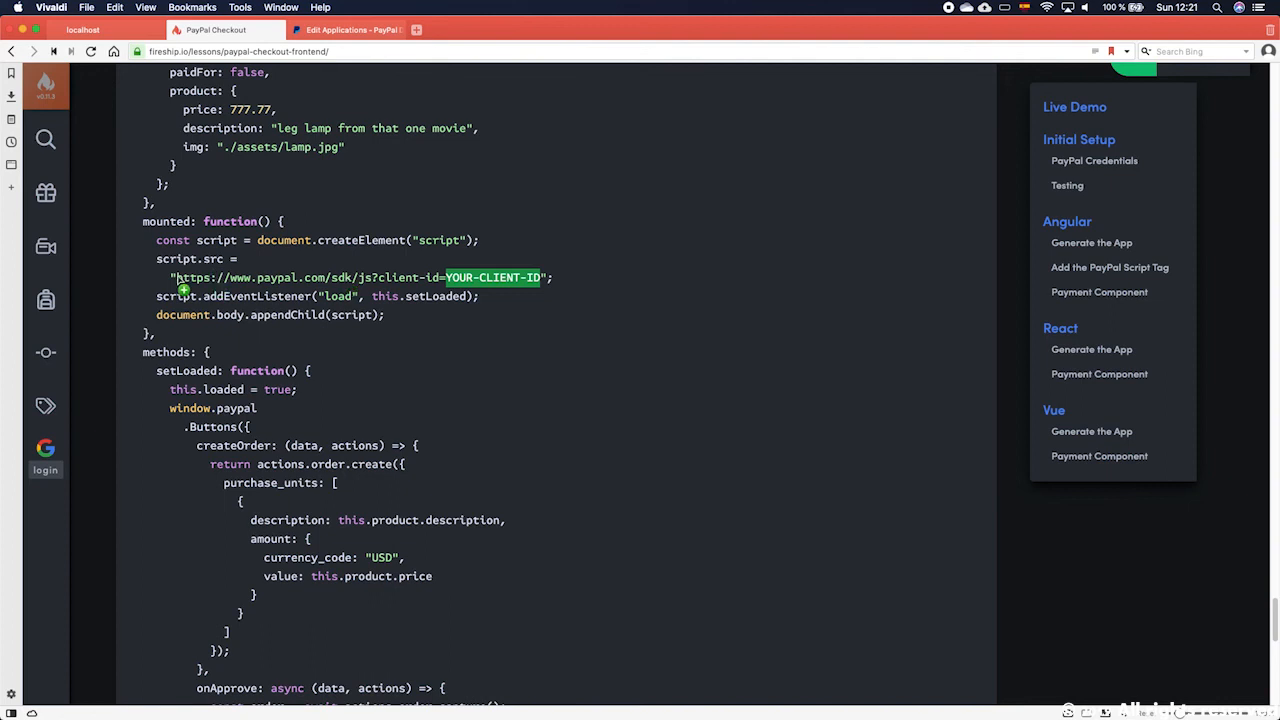
mouse_move(197, 245)
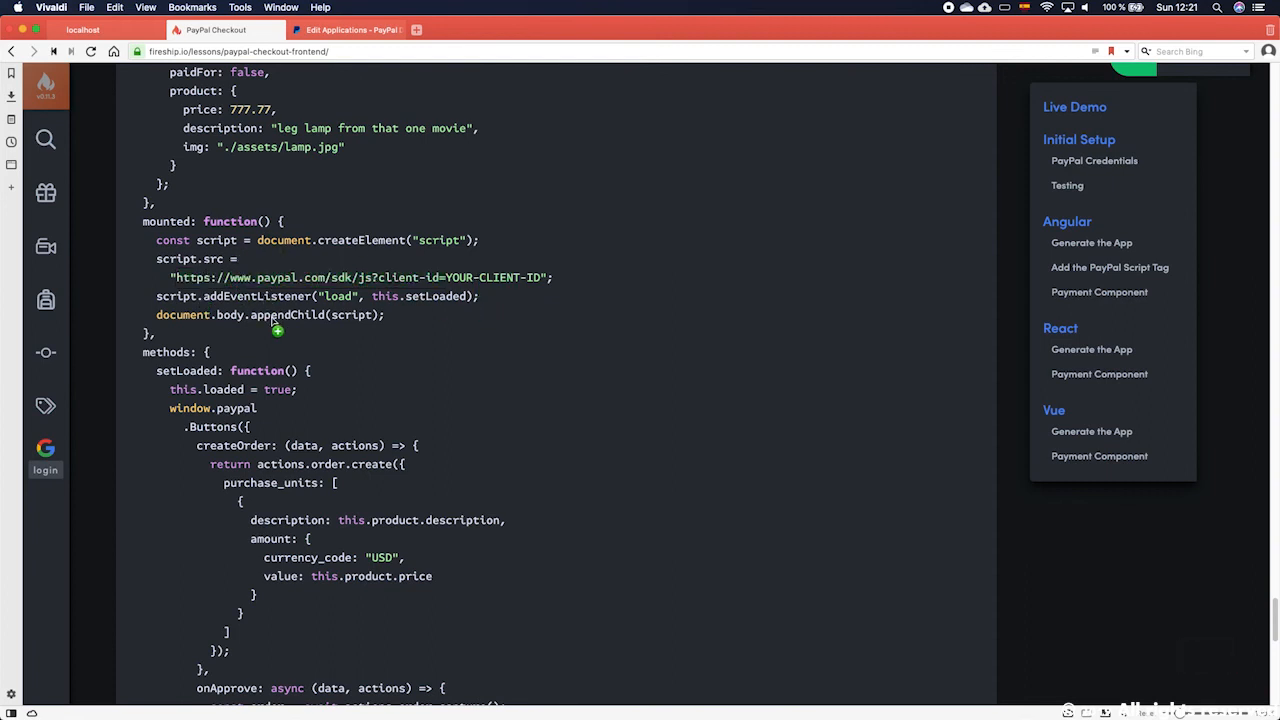
mouse_move(280, 421)
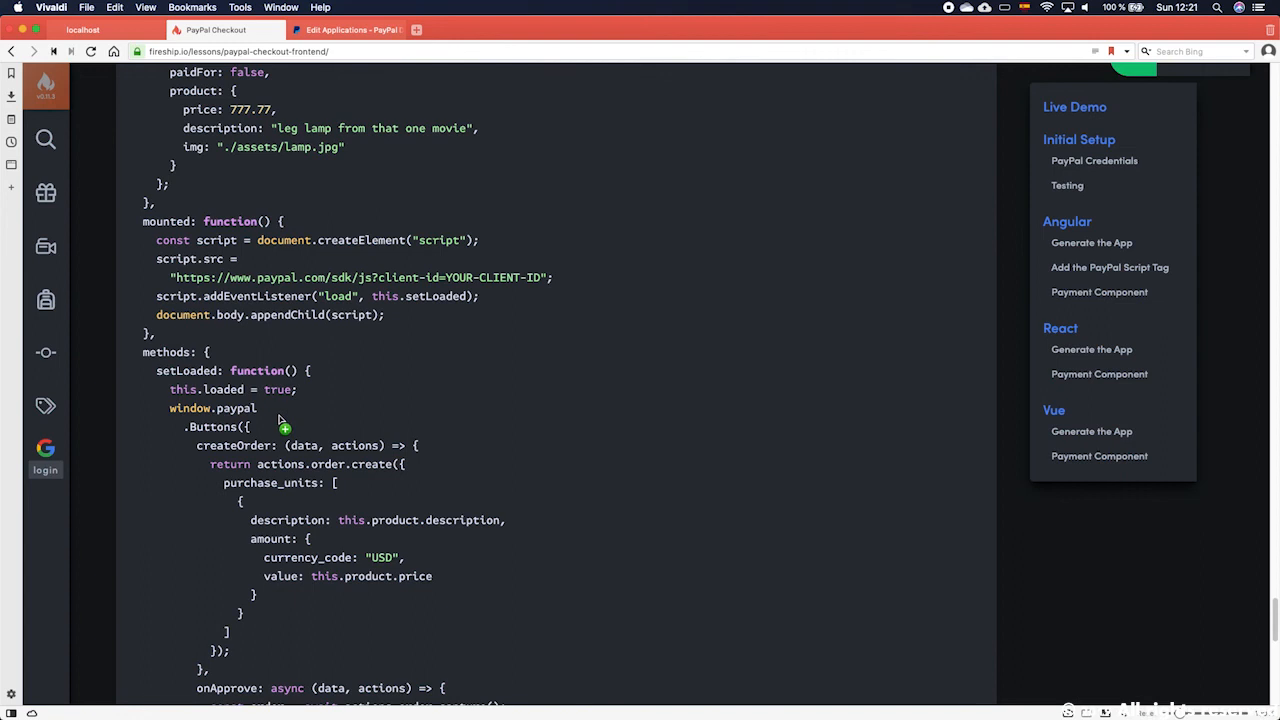
mouse_move(139, 307)
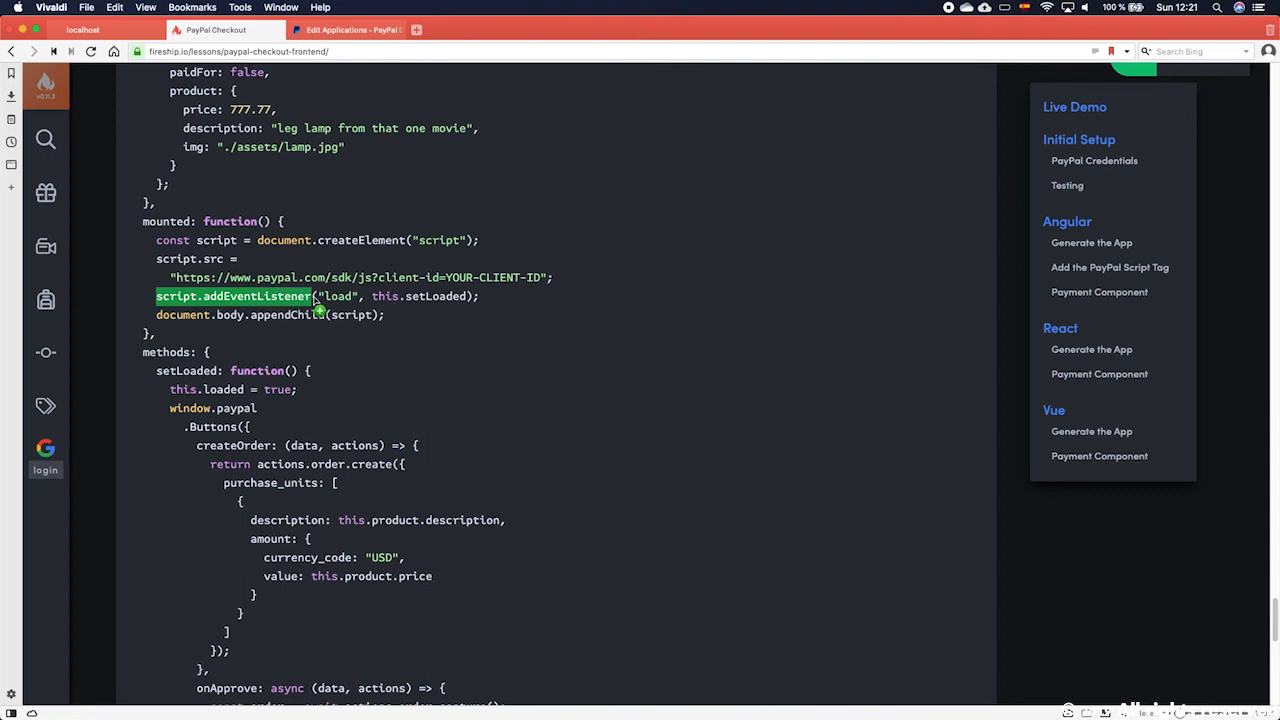
double_click(434, 296)
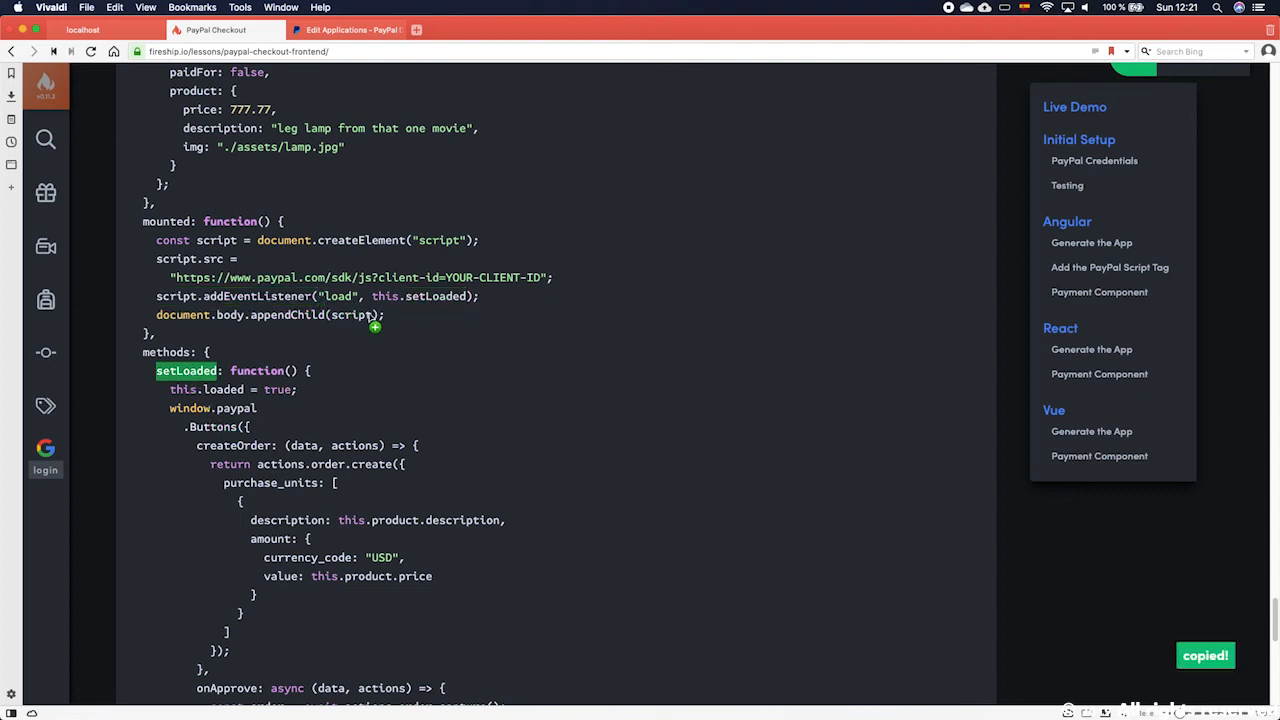
mouse_move(335, 330)
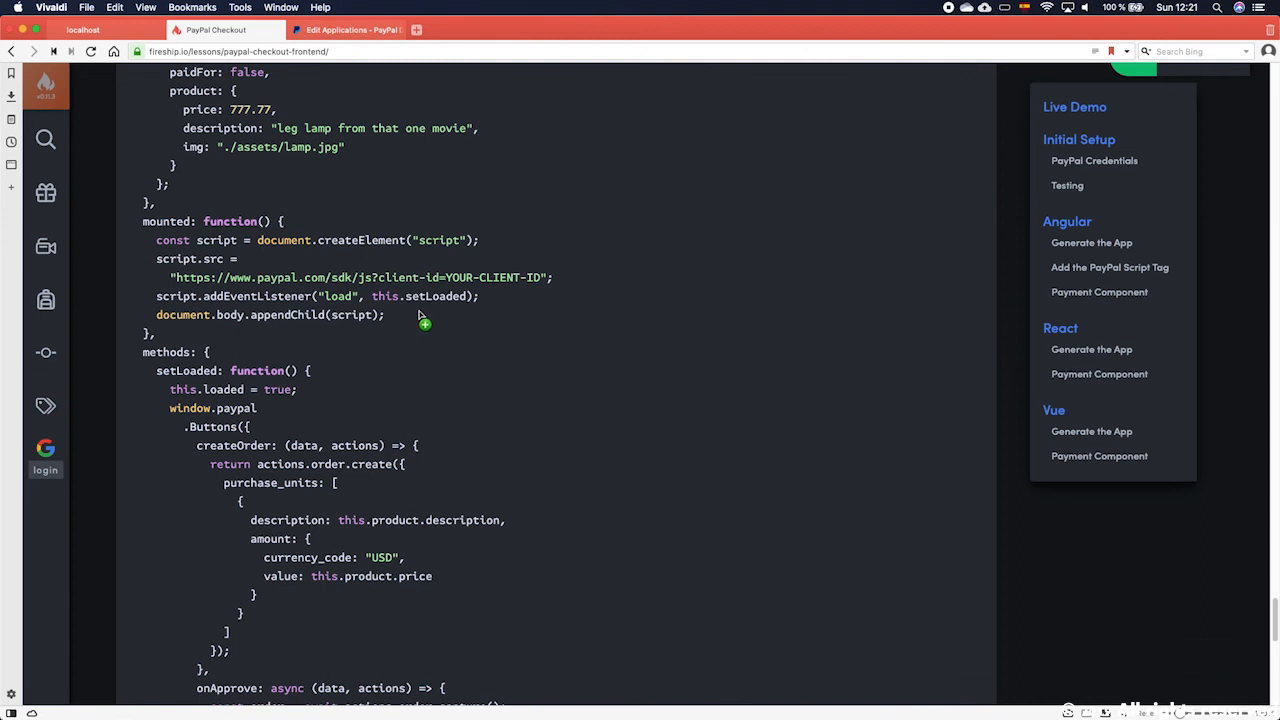
mouse_move(430, 310)
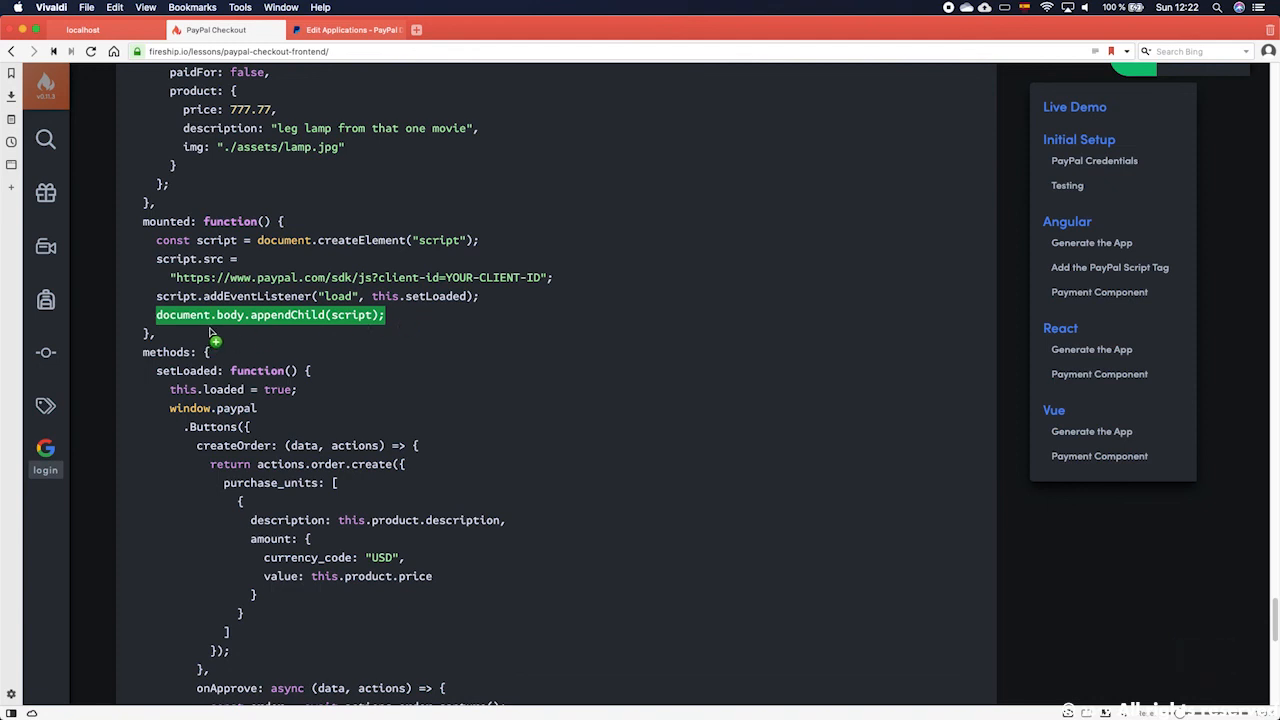
mouse_move(145, 257)
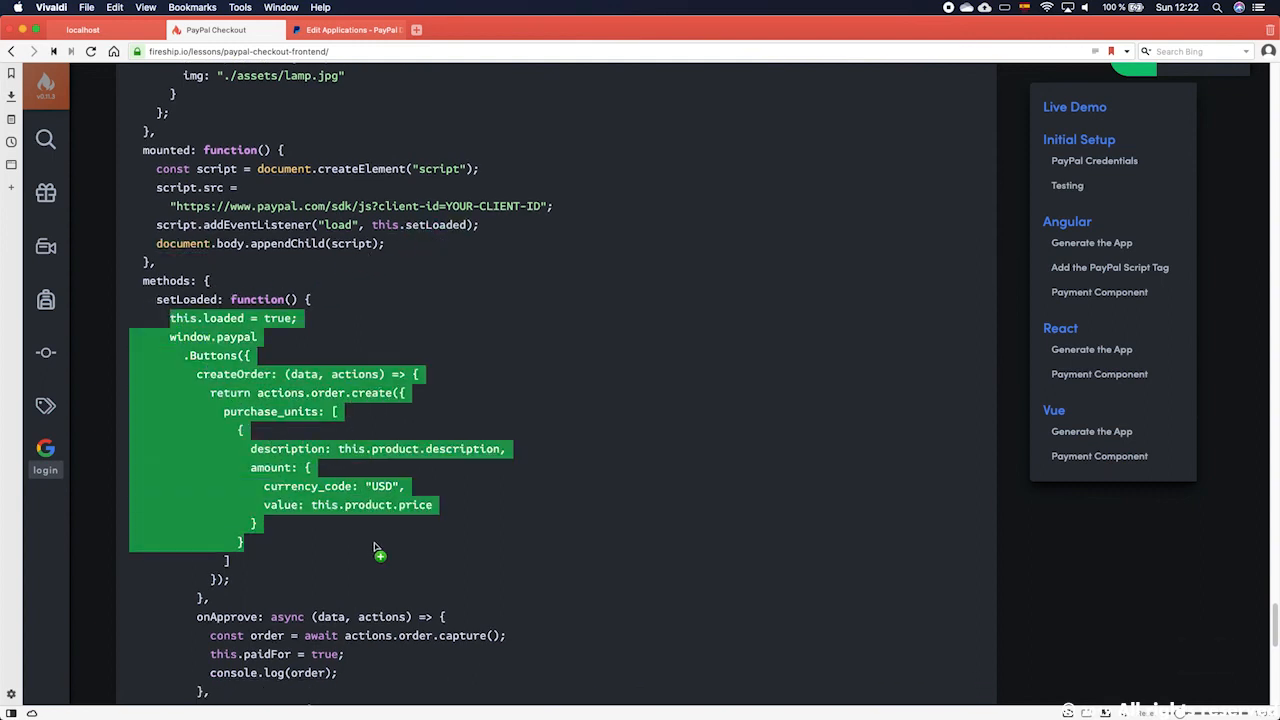
Highlight the this.loaded = true line, then the render call and its $refs paypal target
scroll(down, 3)
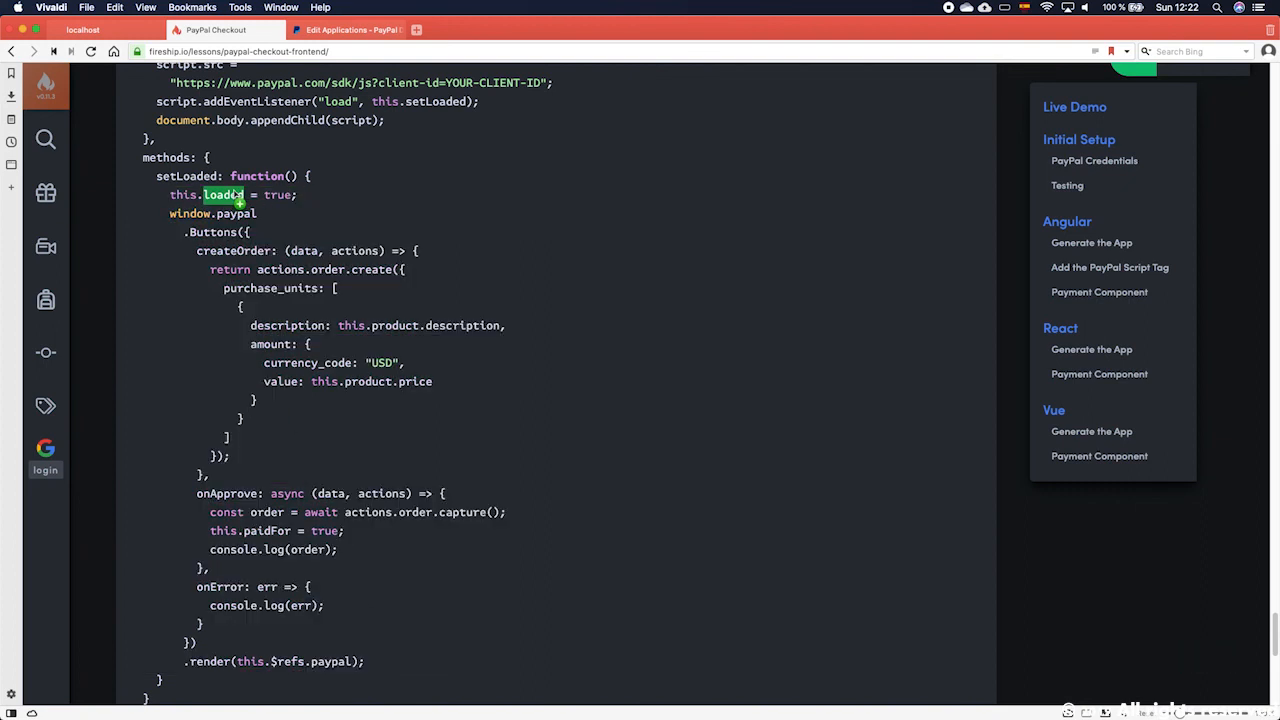
triple_click(222, 194)
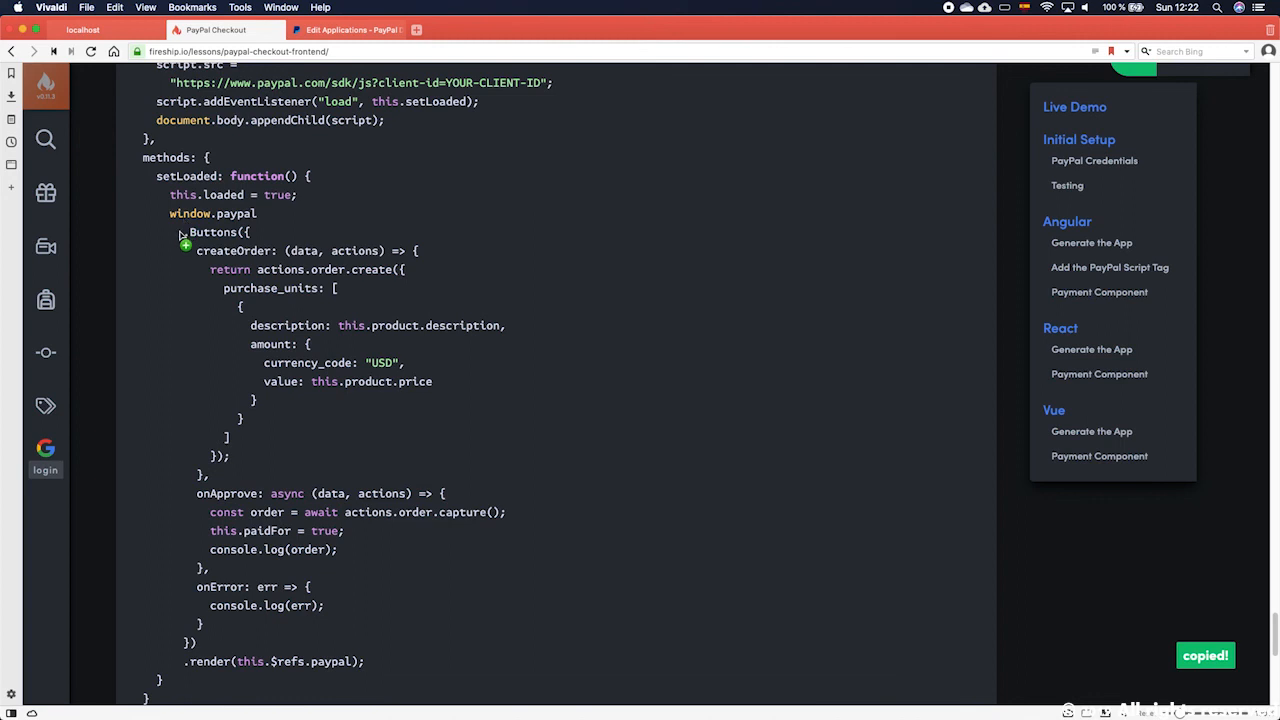
mouse_move(401, 101)
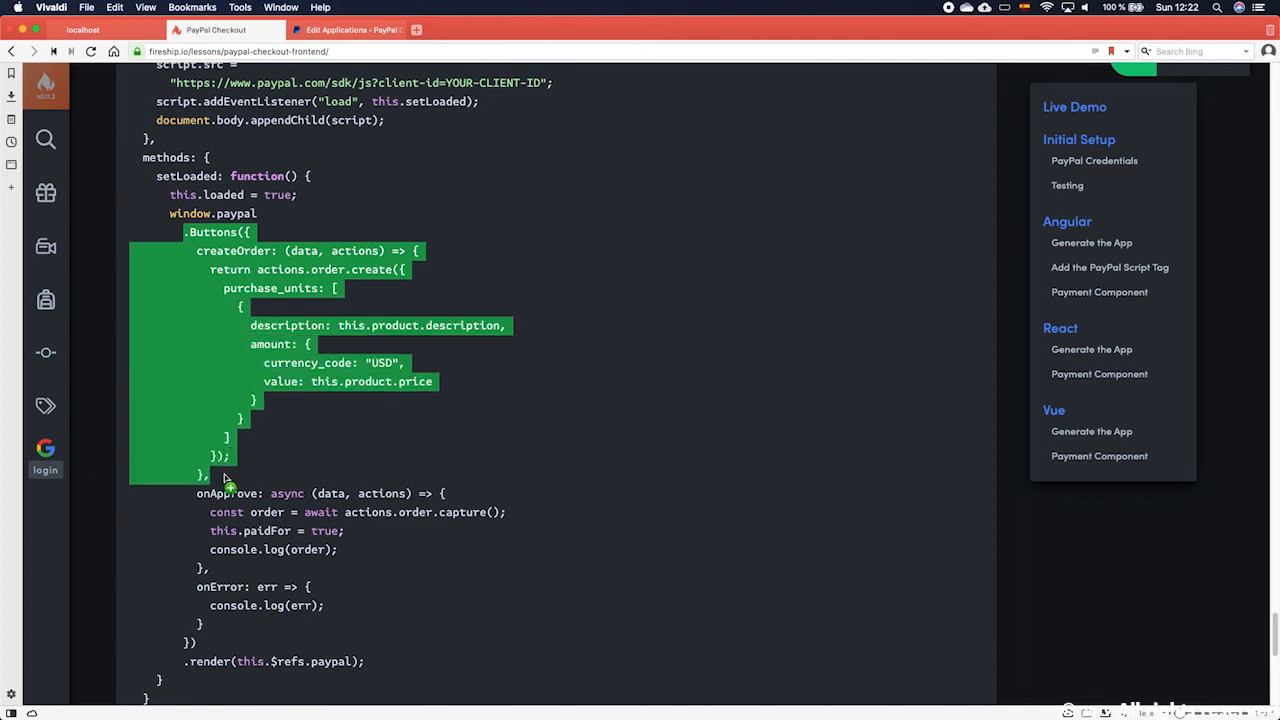
mouse_move(345, 233)
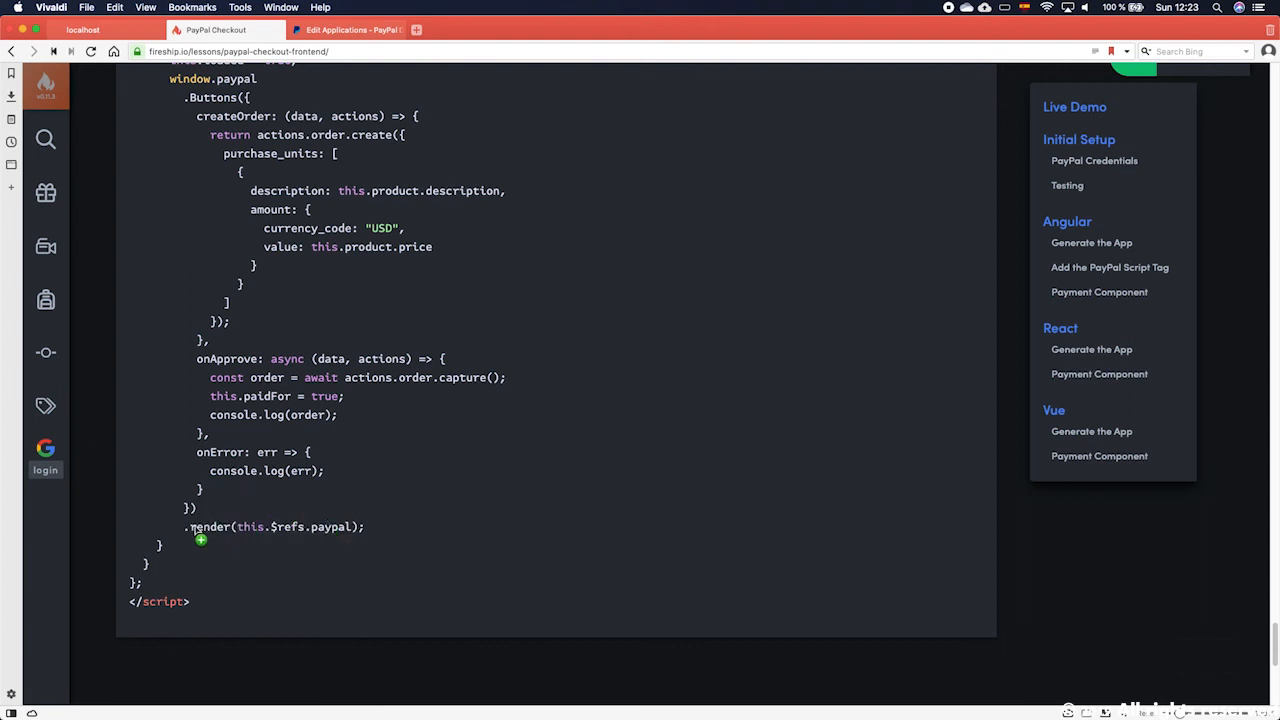
double_click(330, 527)
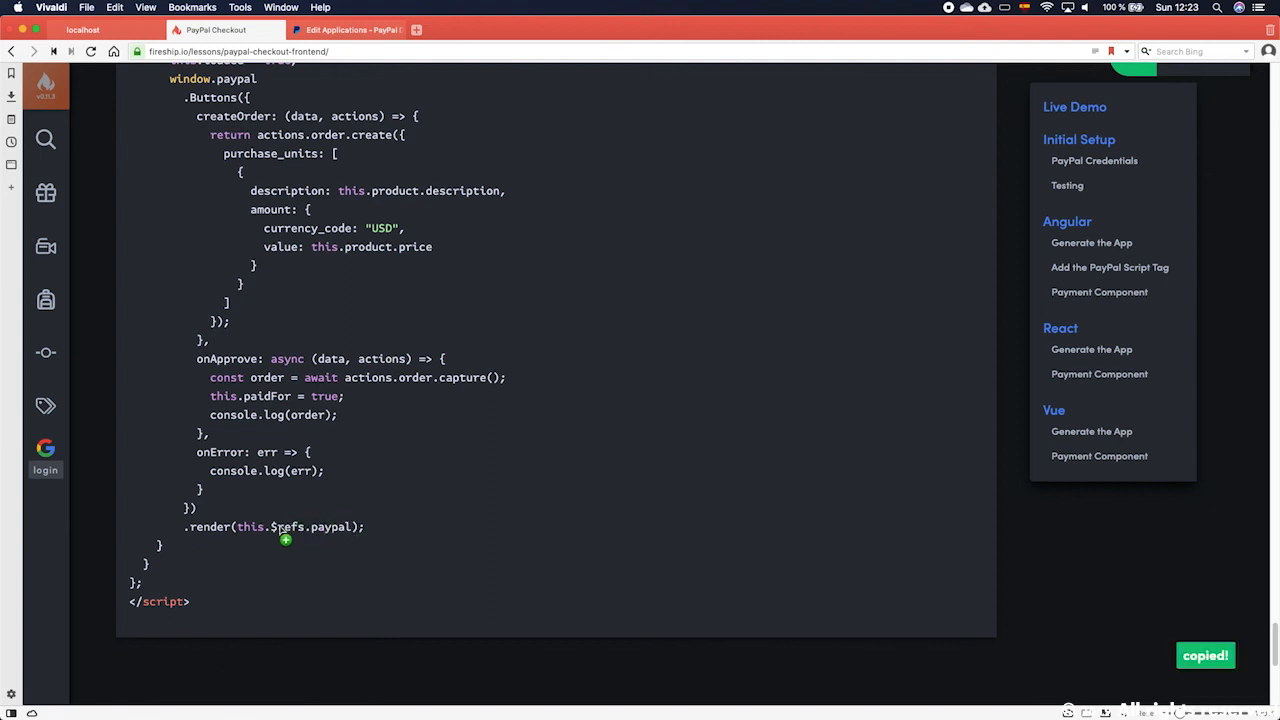
double_click(330, 527)
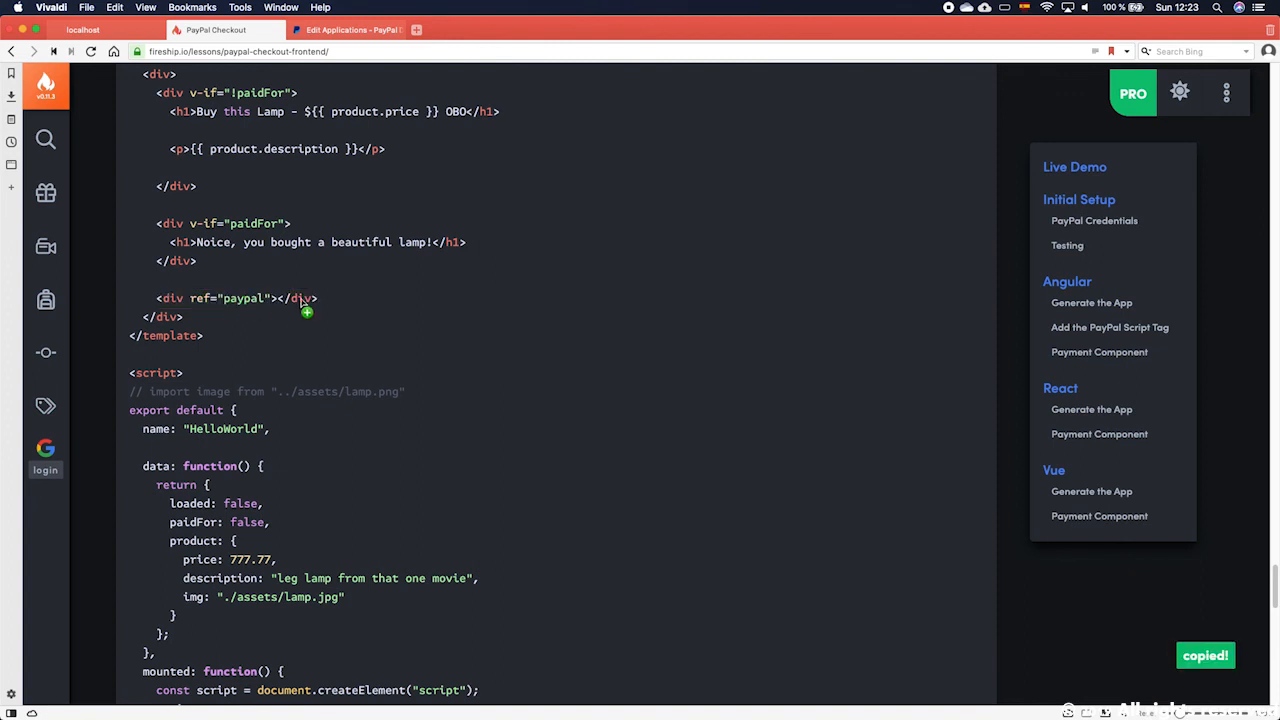
Scroll through the code to the paypal ref div and mounted script-loading lines
scroll(down, 3)
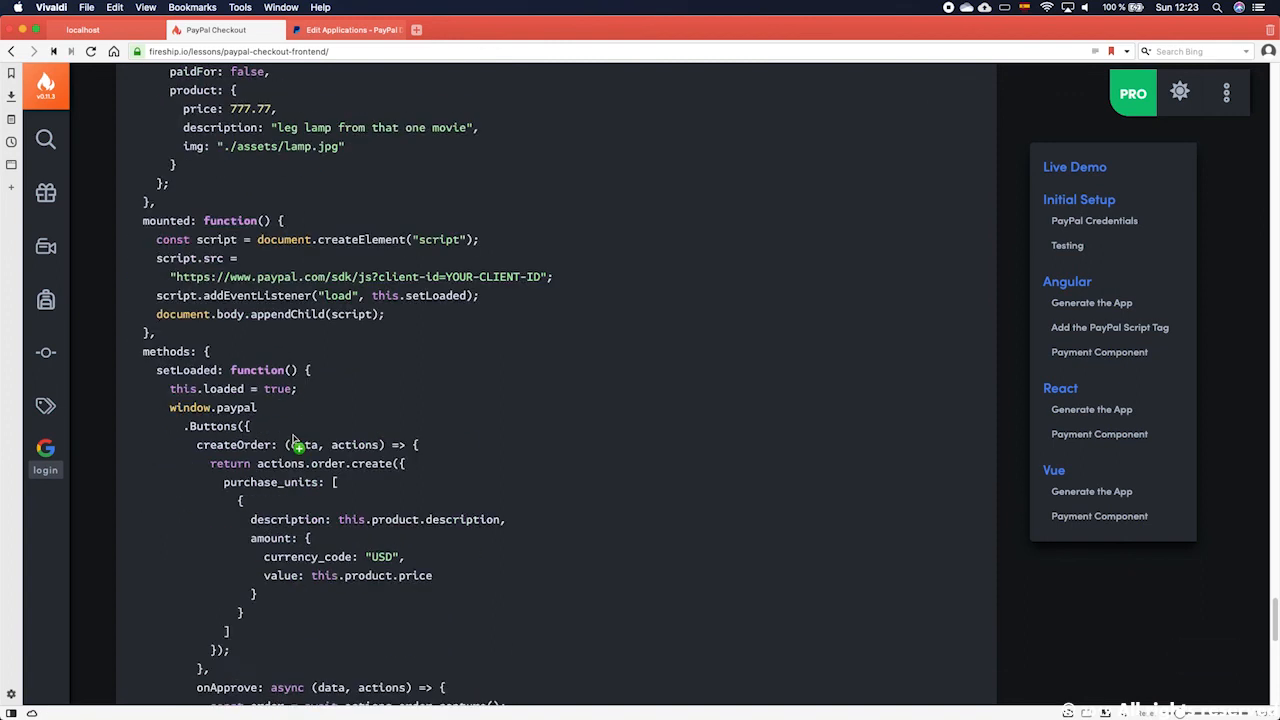
scroll(down, 3)
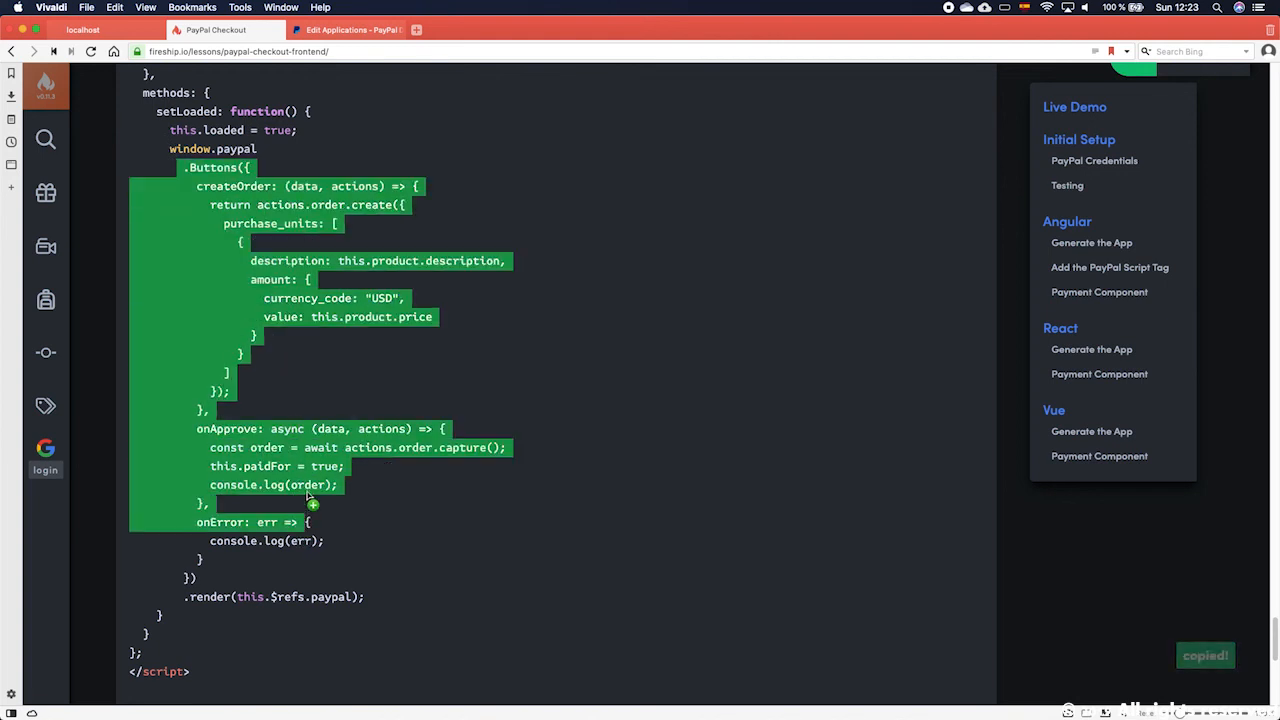
scroll(down, 3)
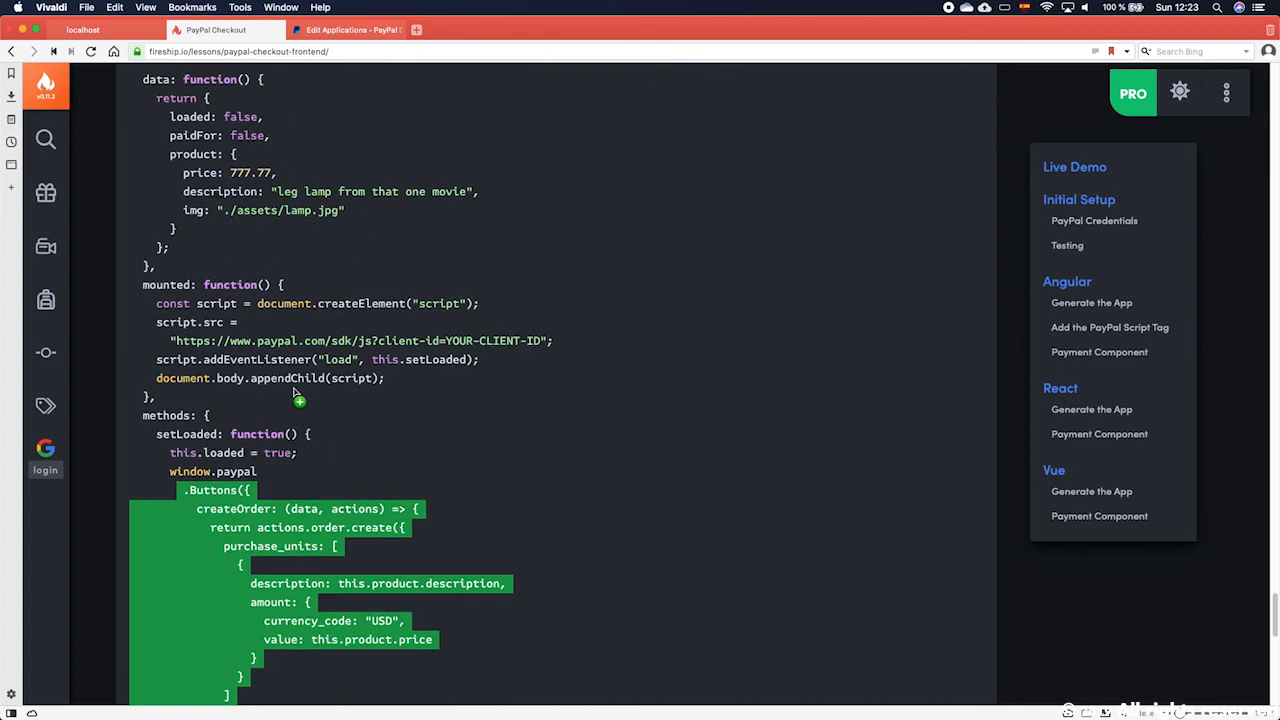
mouse_move(325, 429)
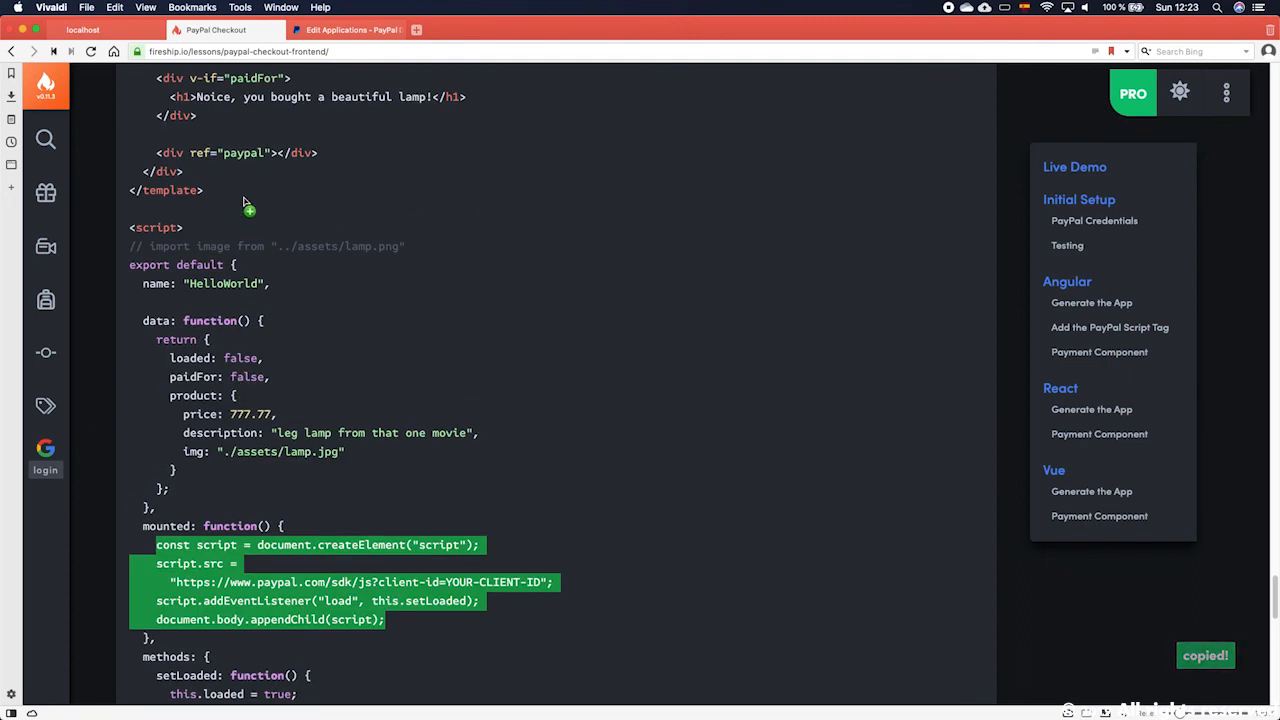
scroll(down, 3)
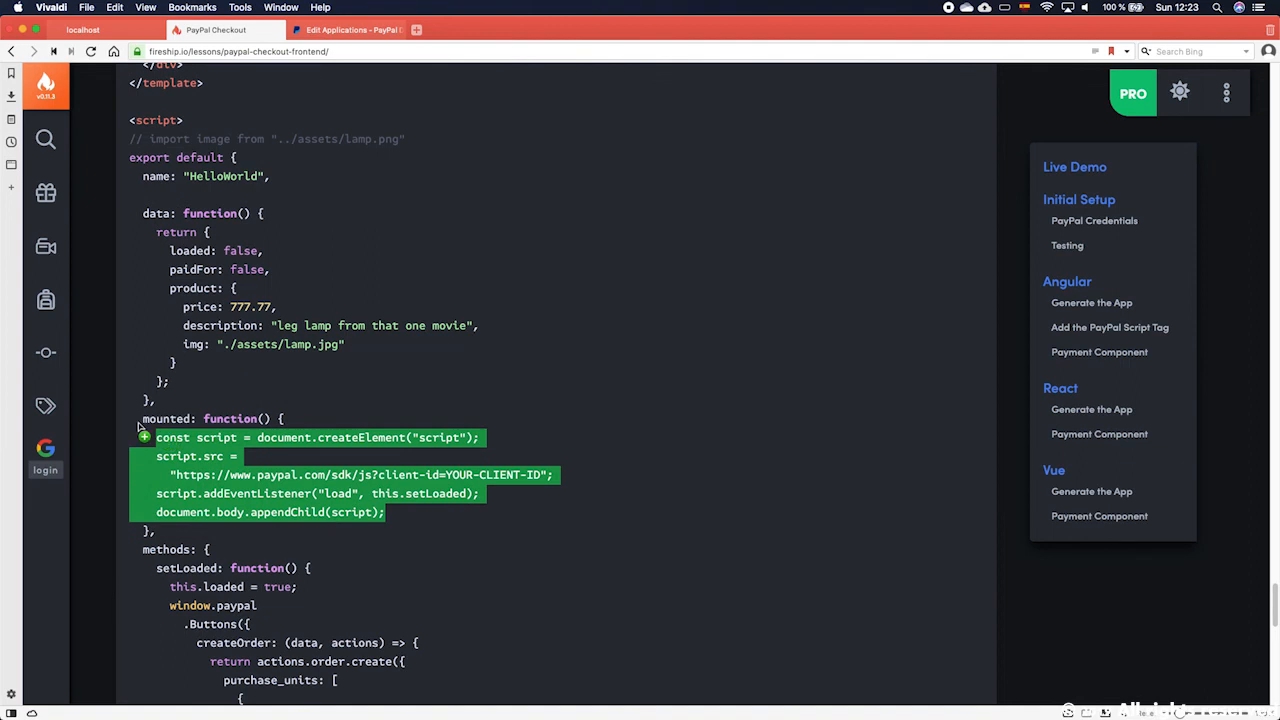